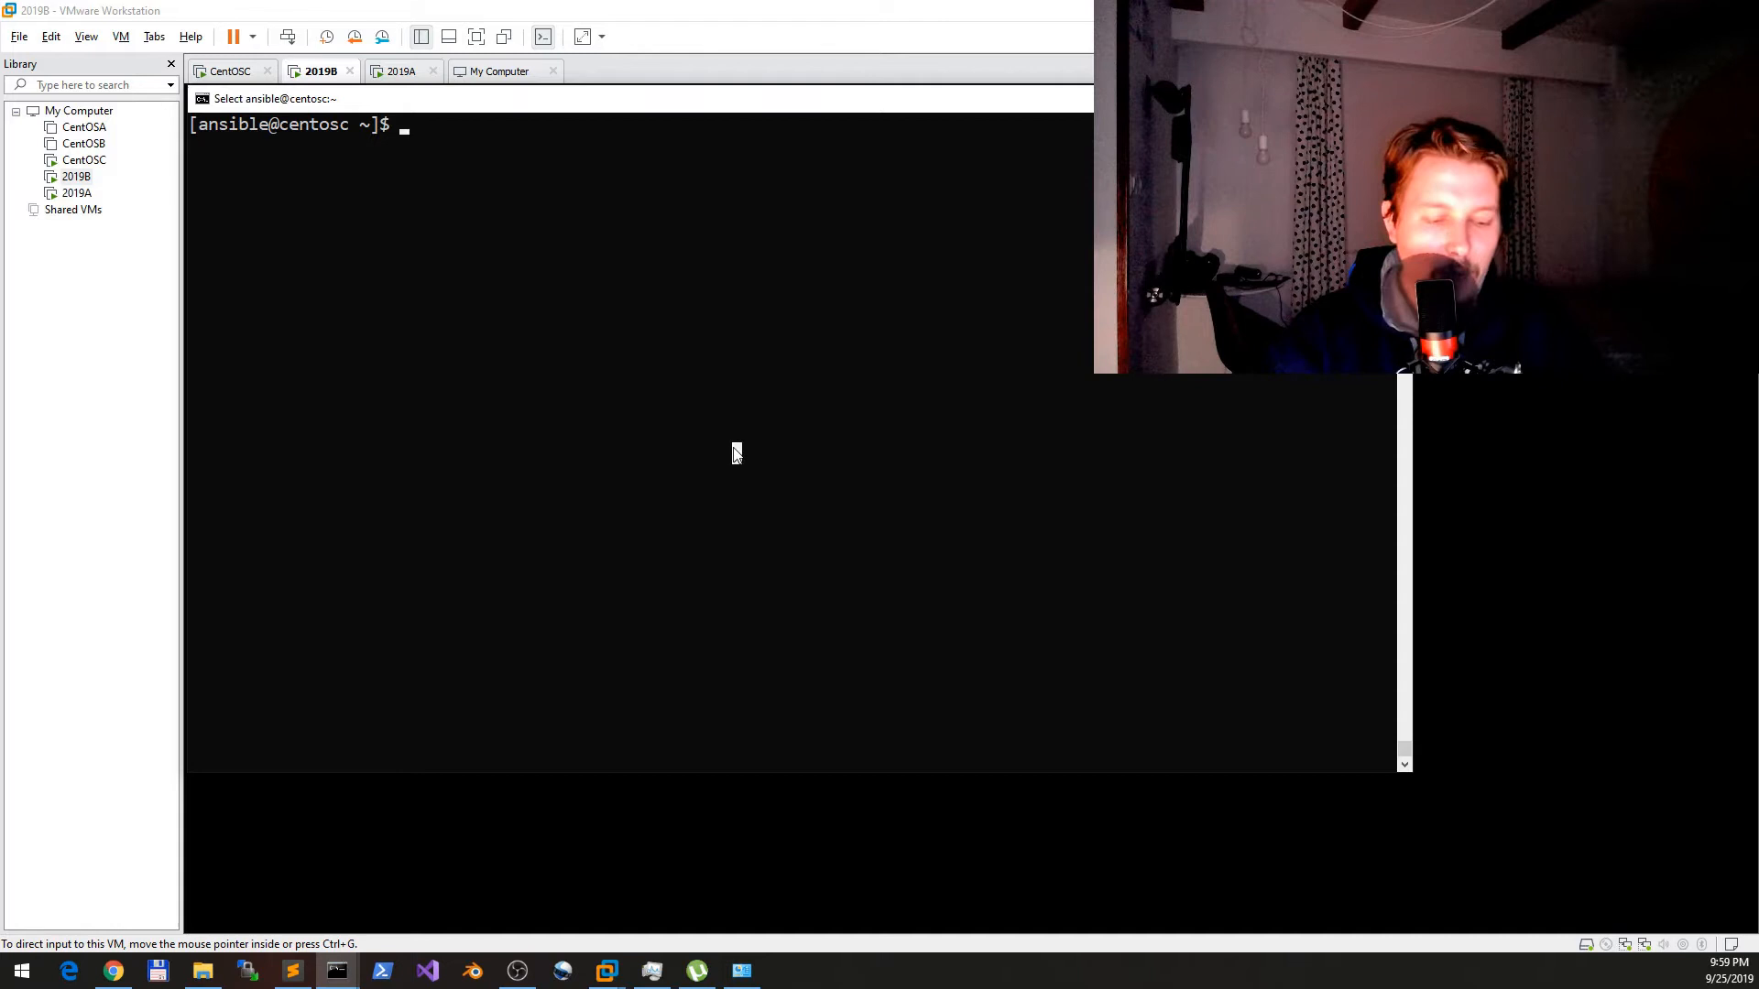
Create a new execute_remote_ntlm.py file and open it in vi.
type("vi r")
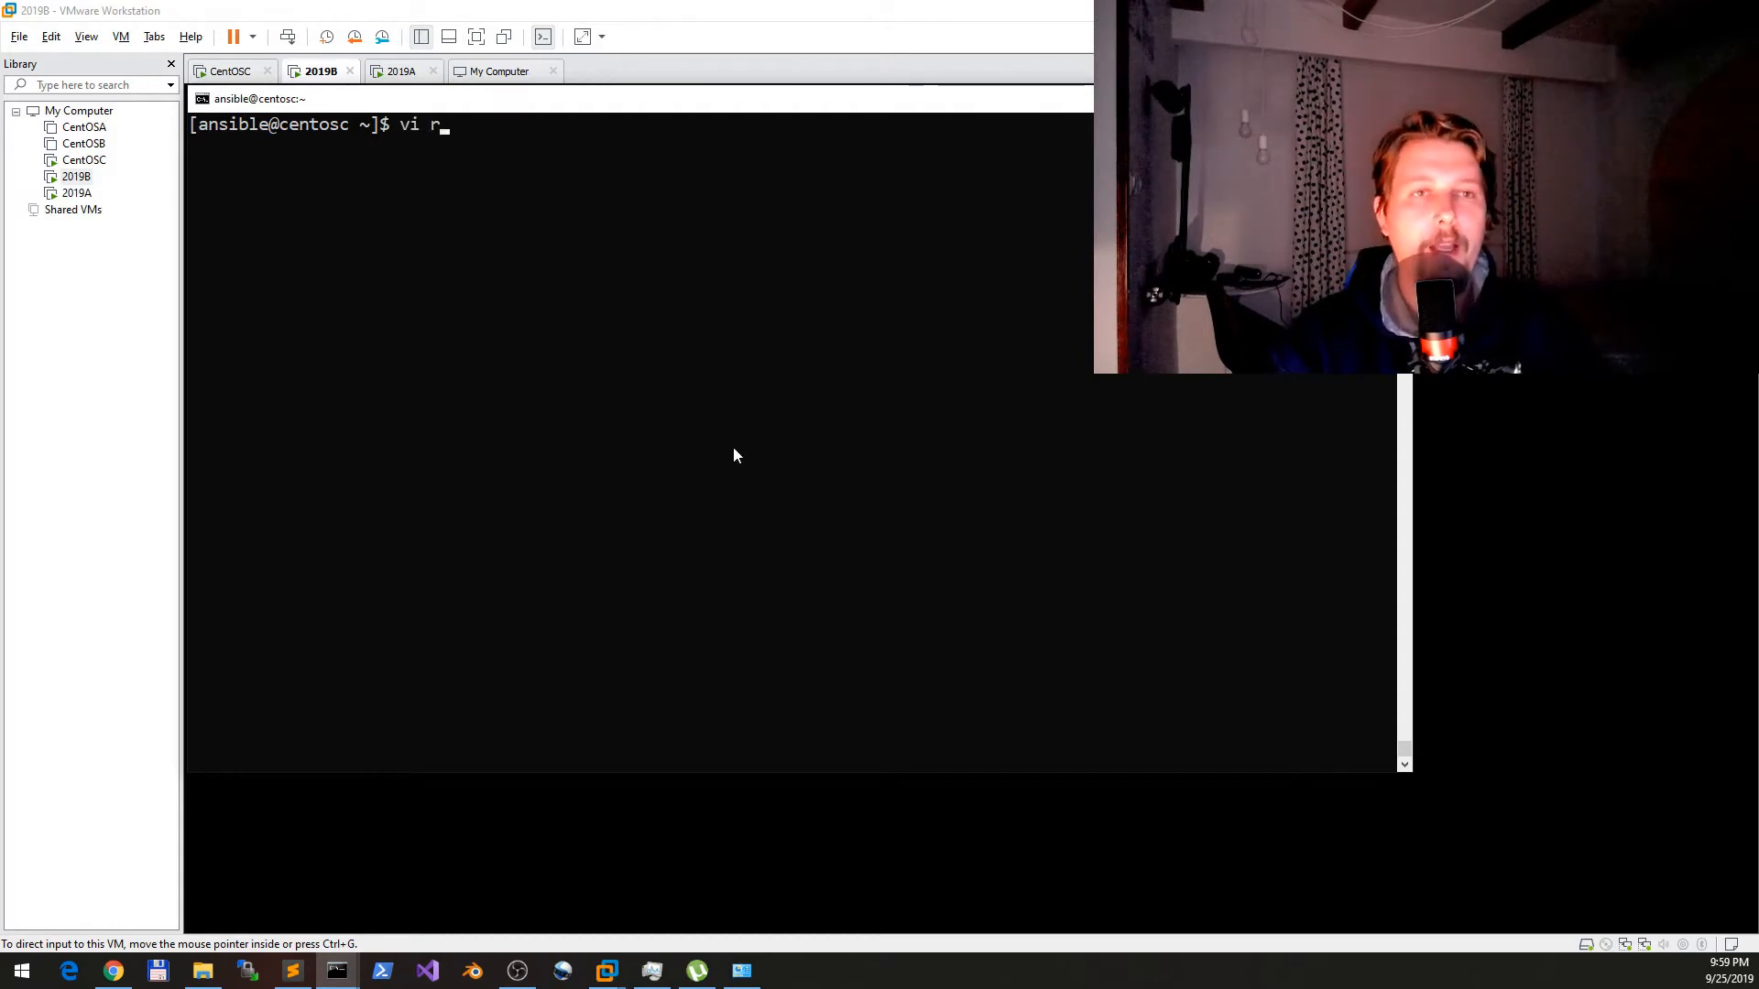
type("e")
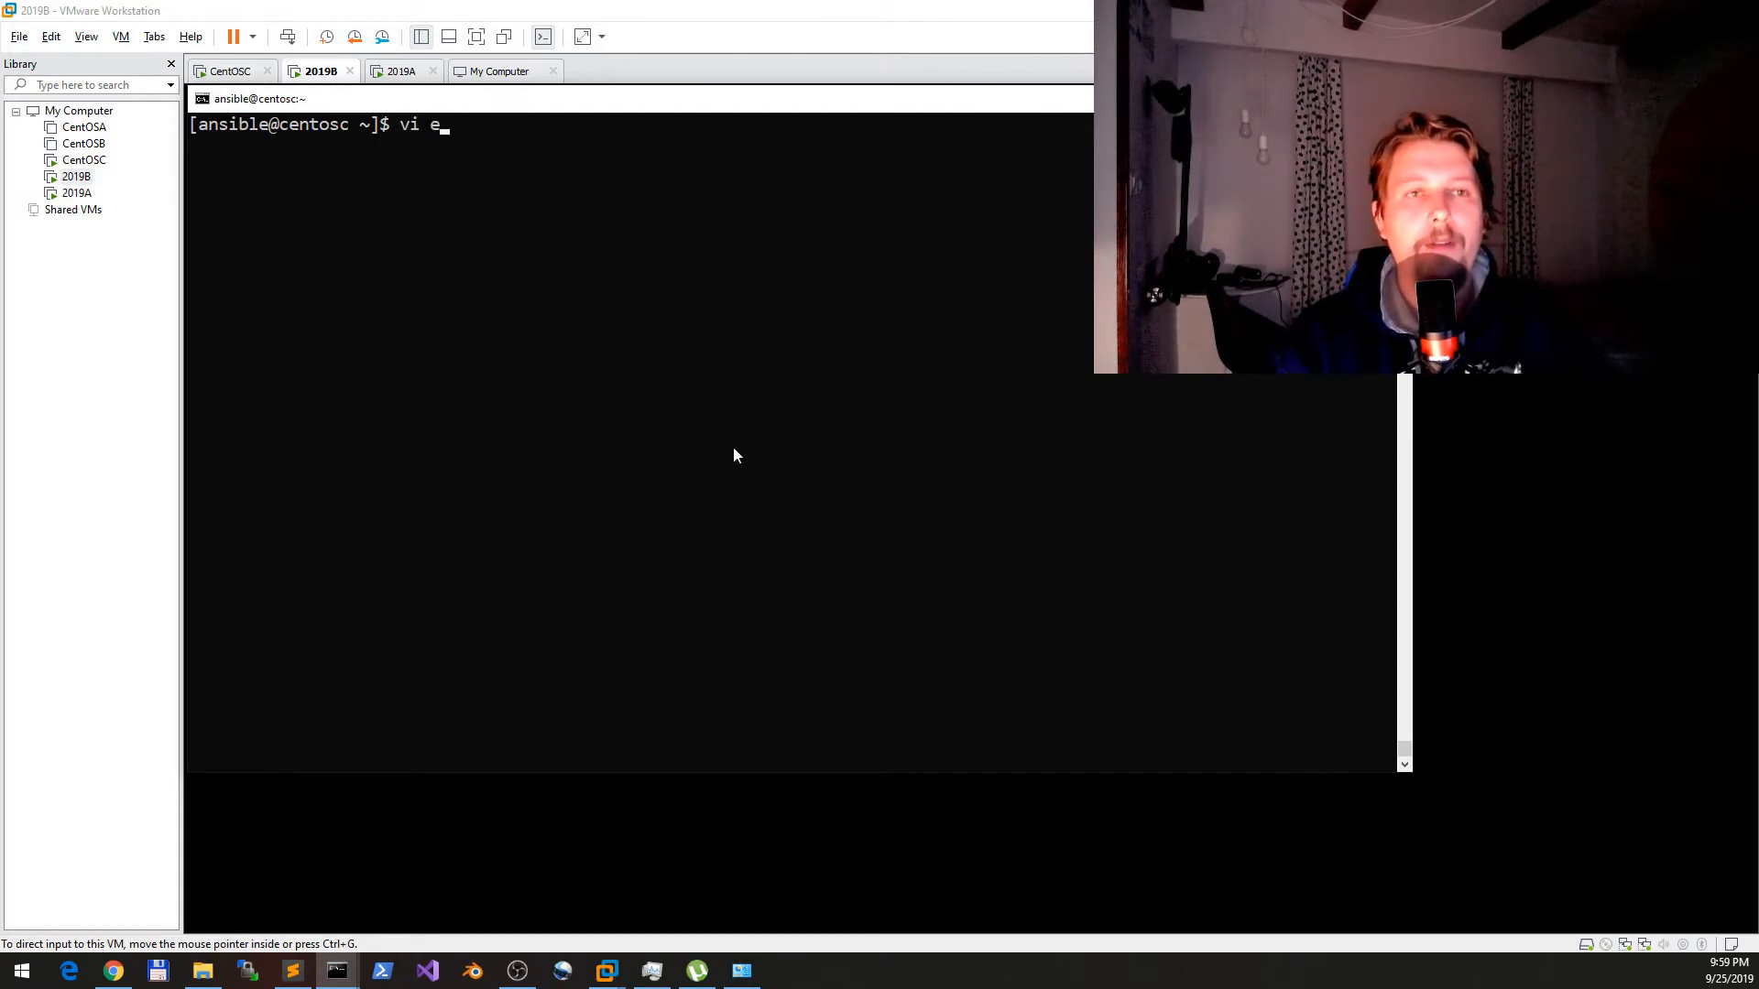
type("xec")
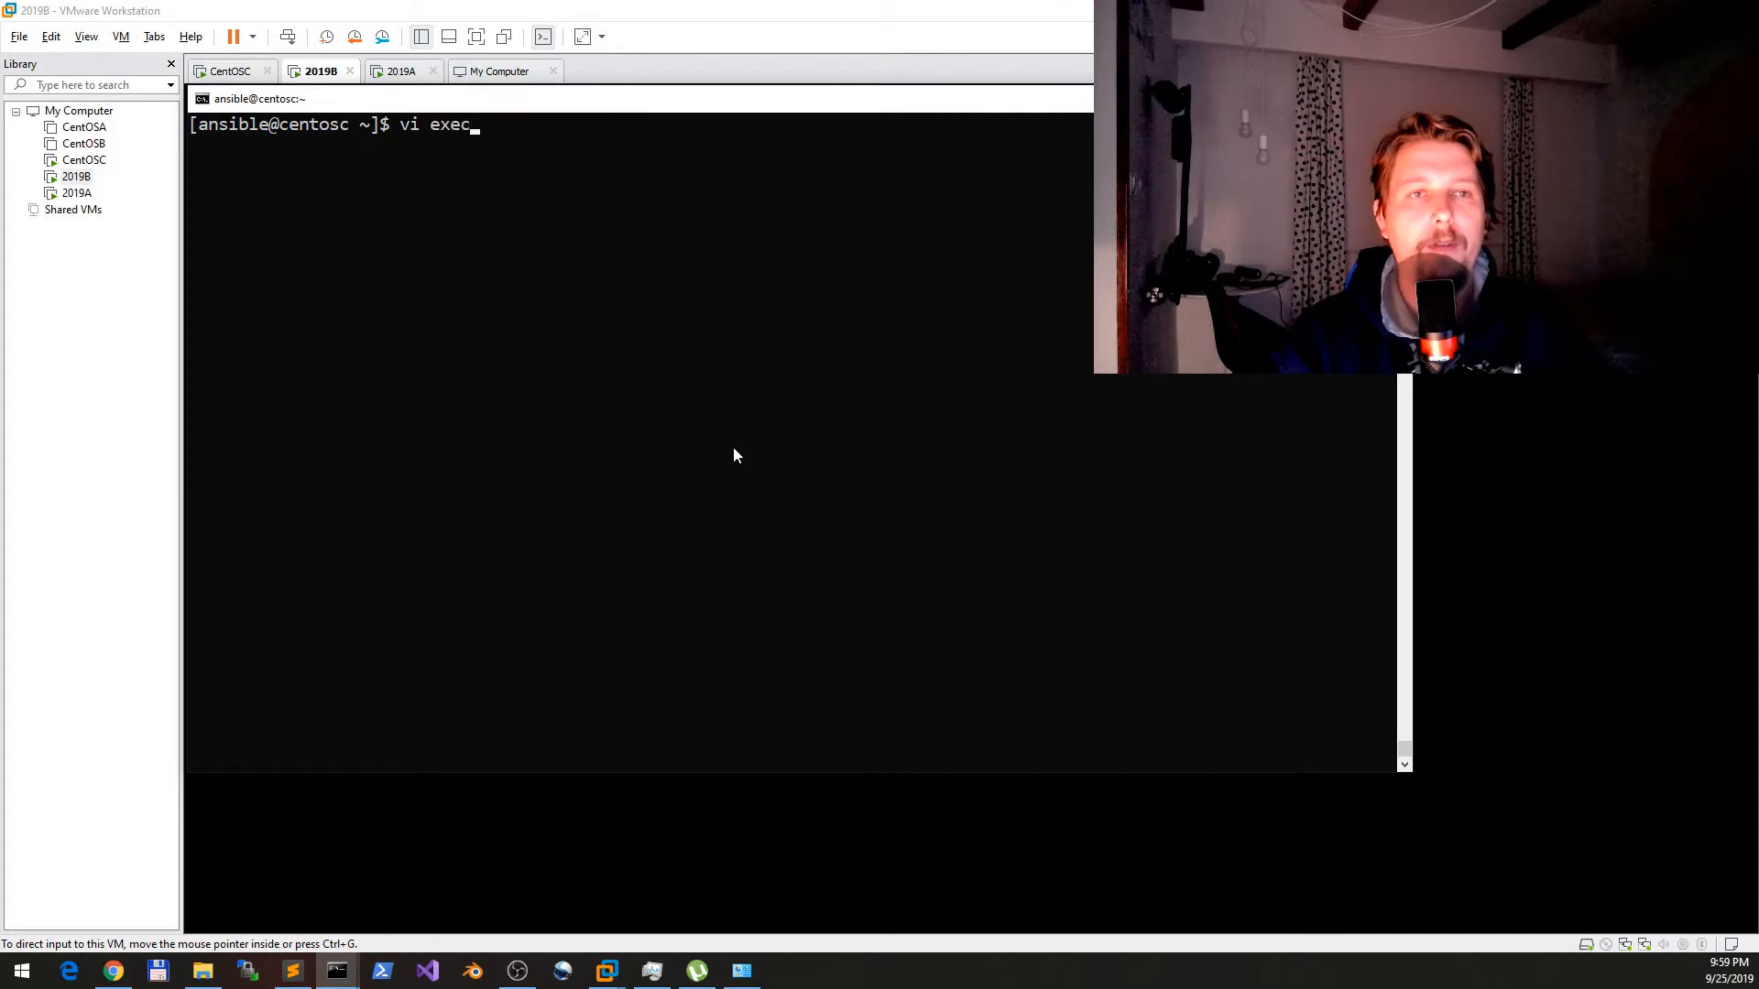
type("ute_remote")
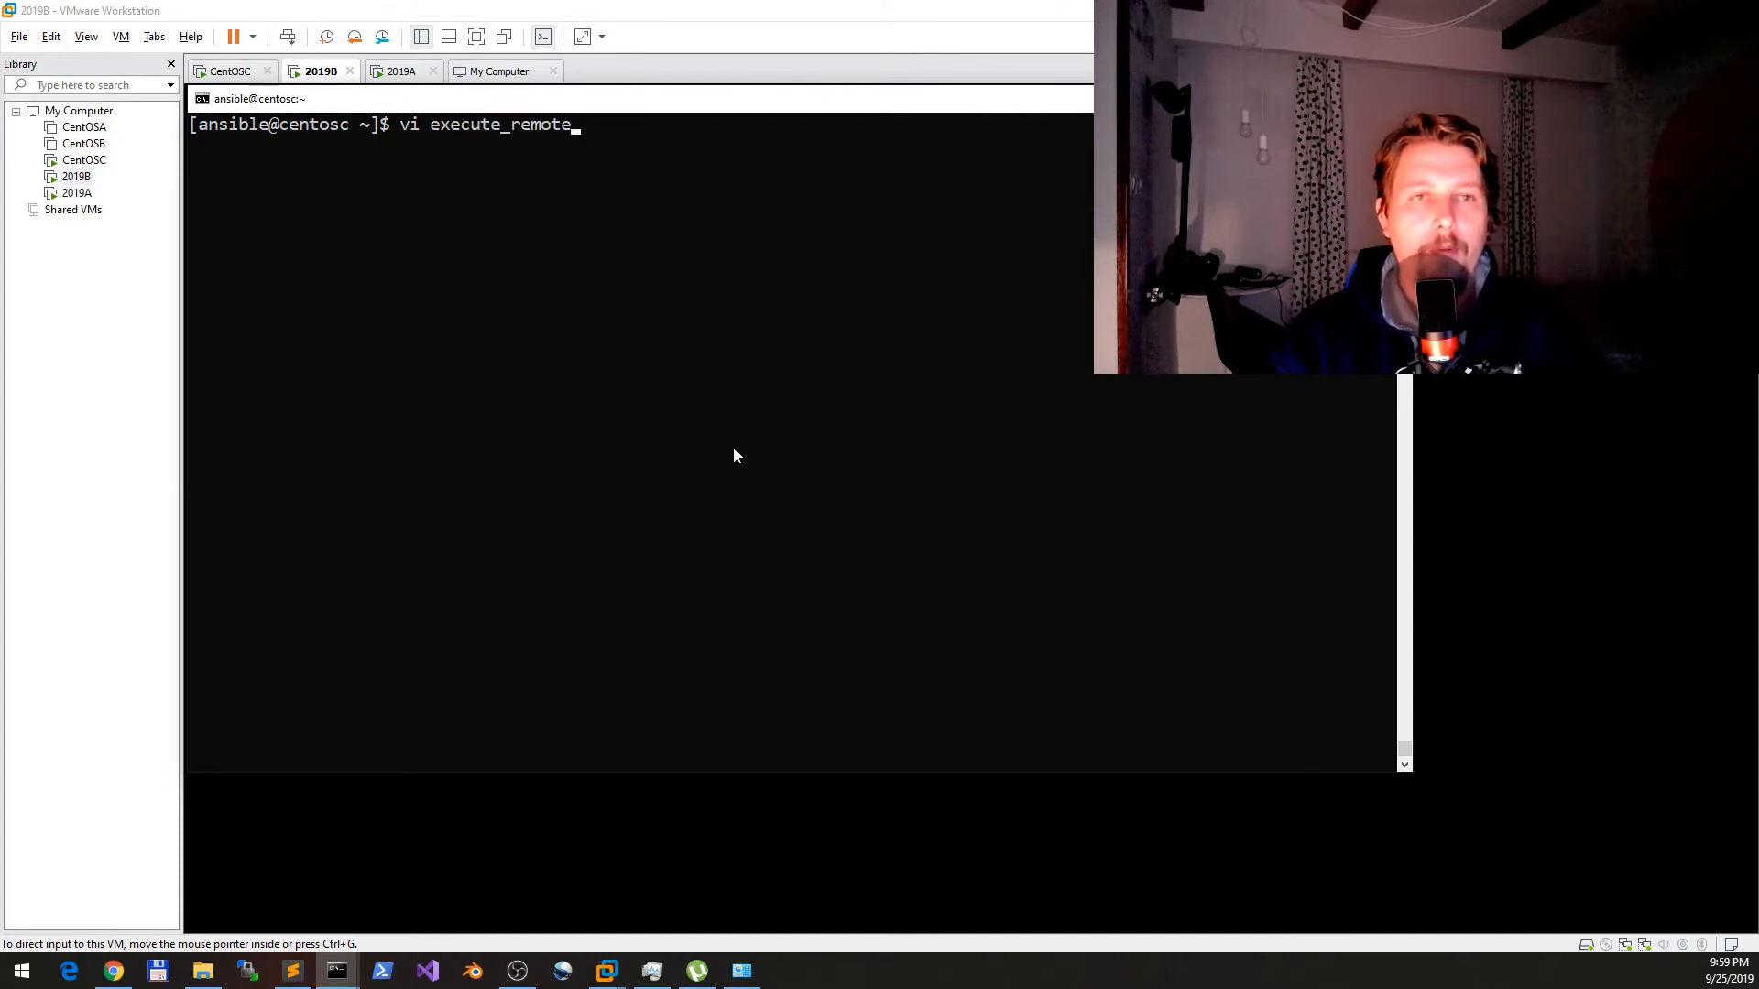
type("nt")
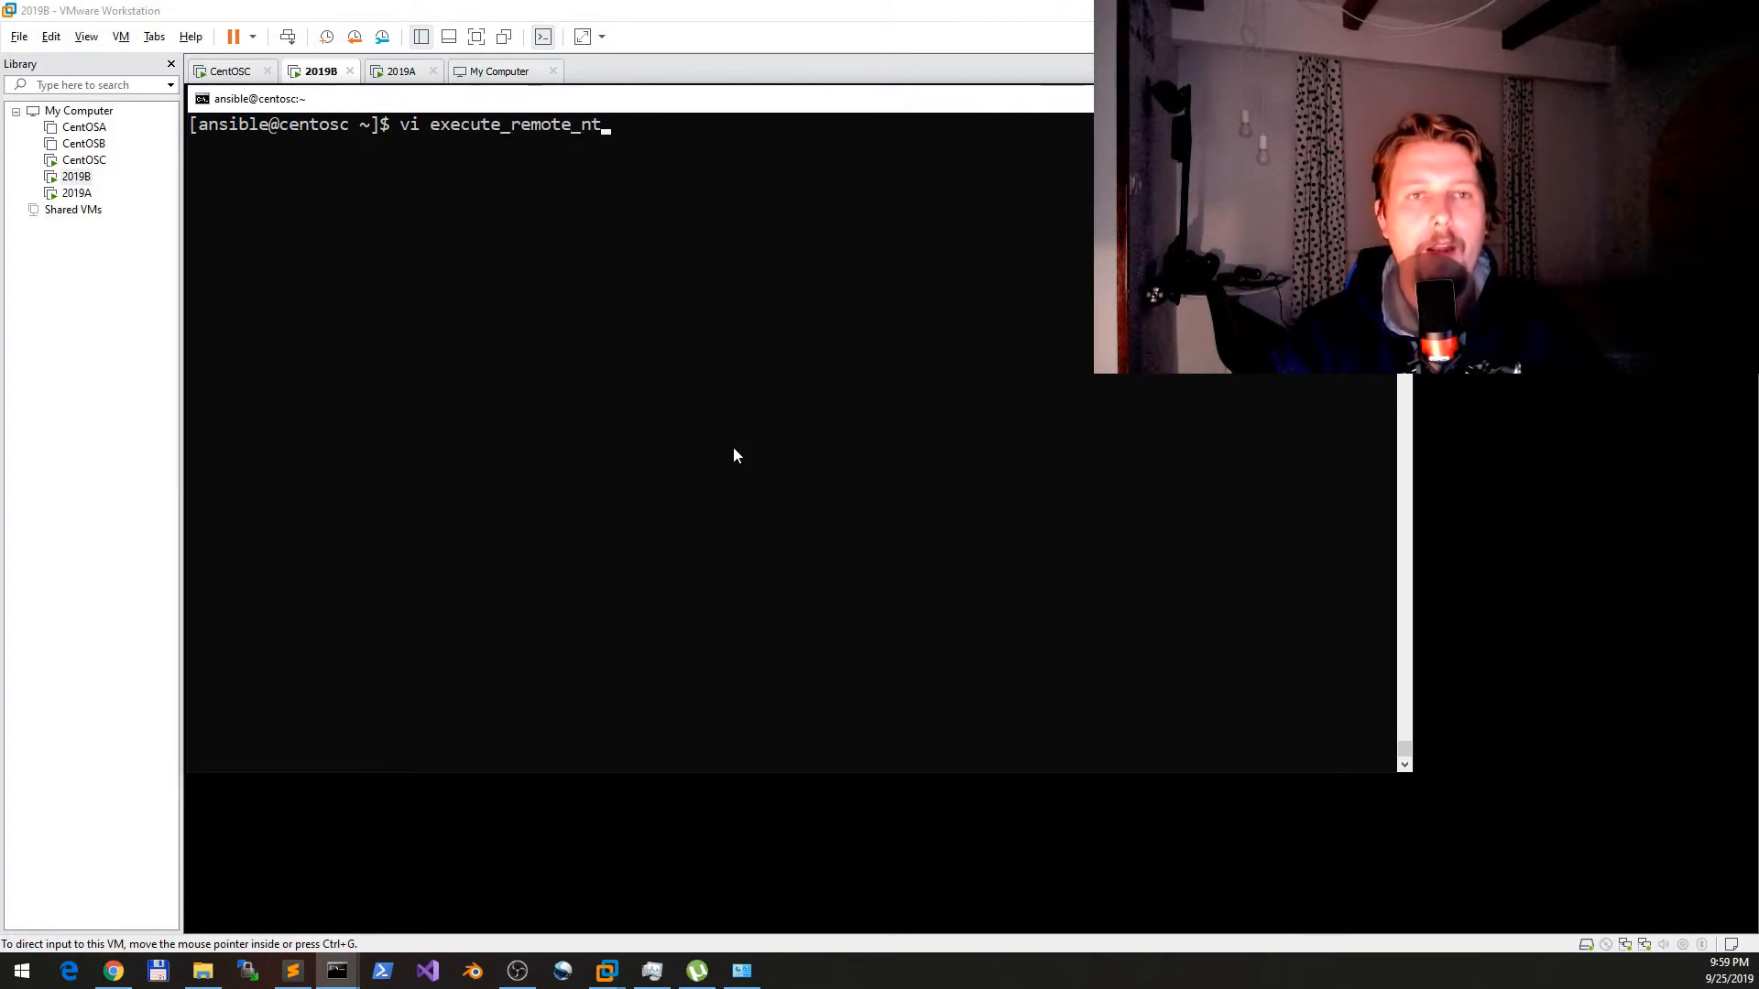
key("Return")
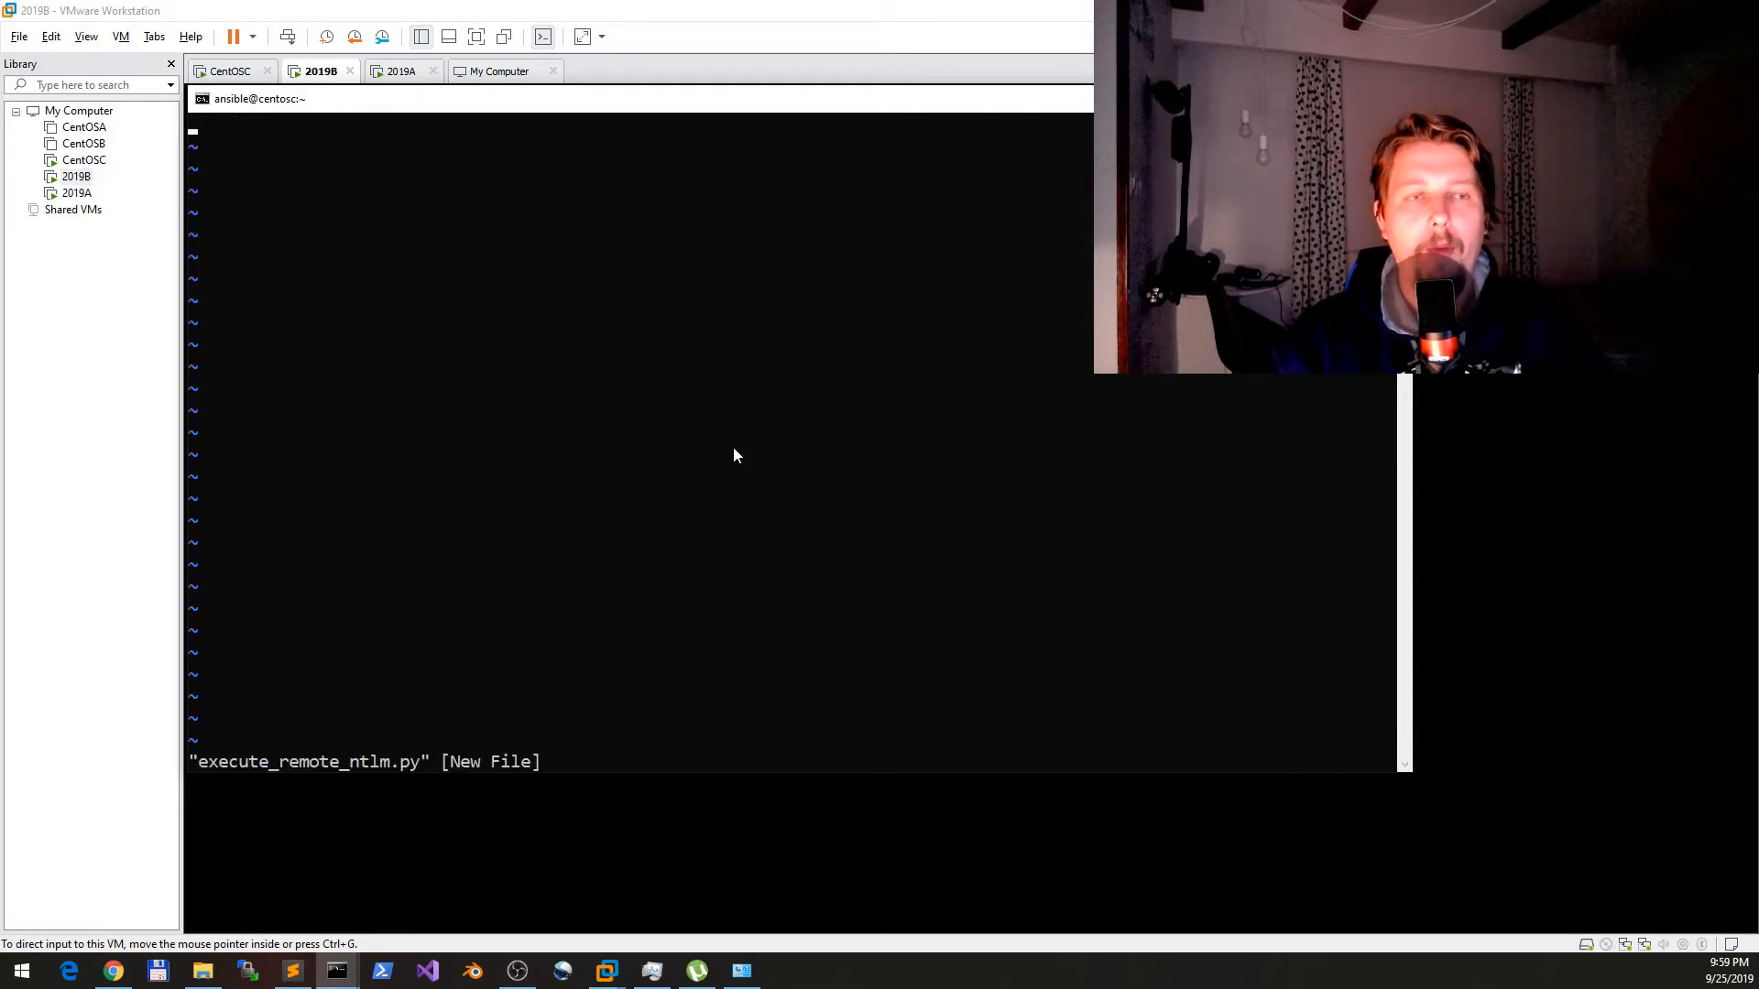
Write 'import winrm' and 'prot = winrm.protocol.Protocol()' as the script's opening lines.
type("import winrm")
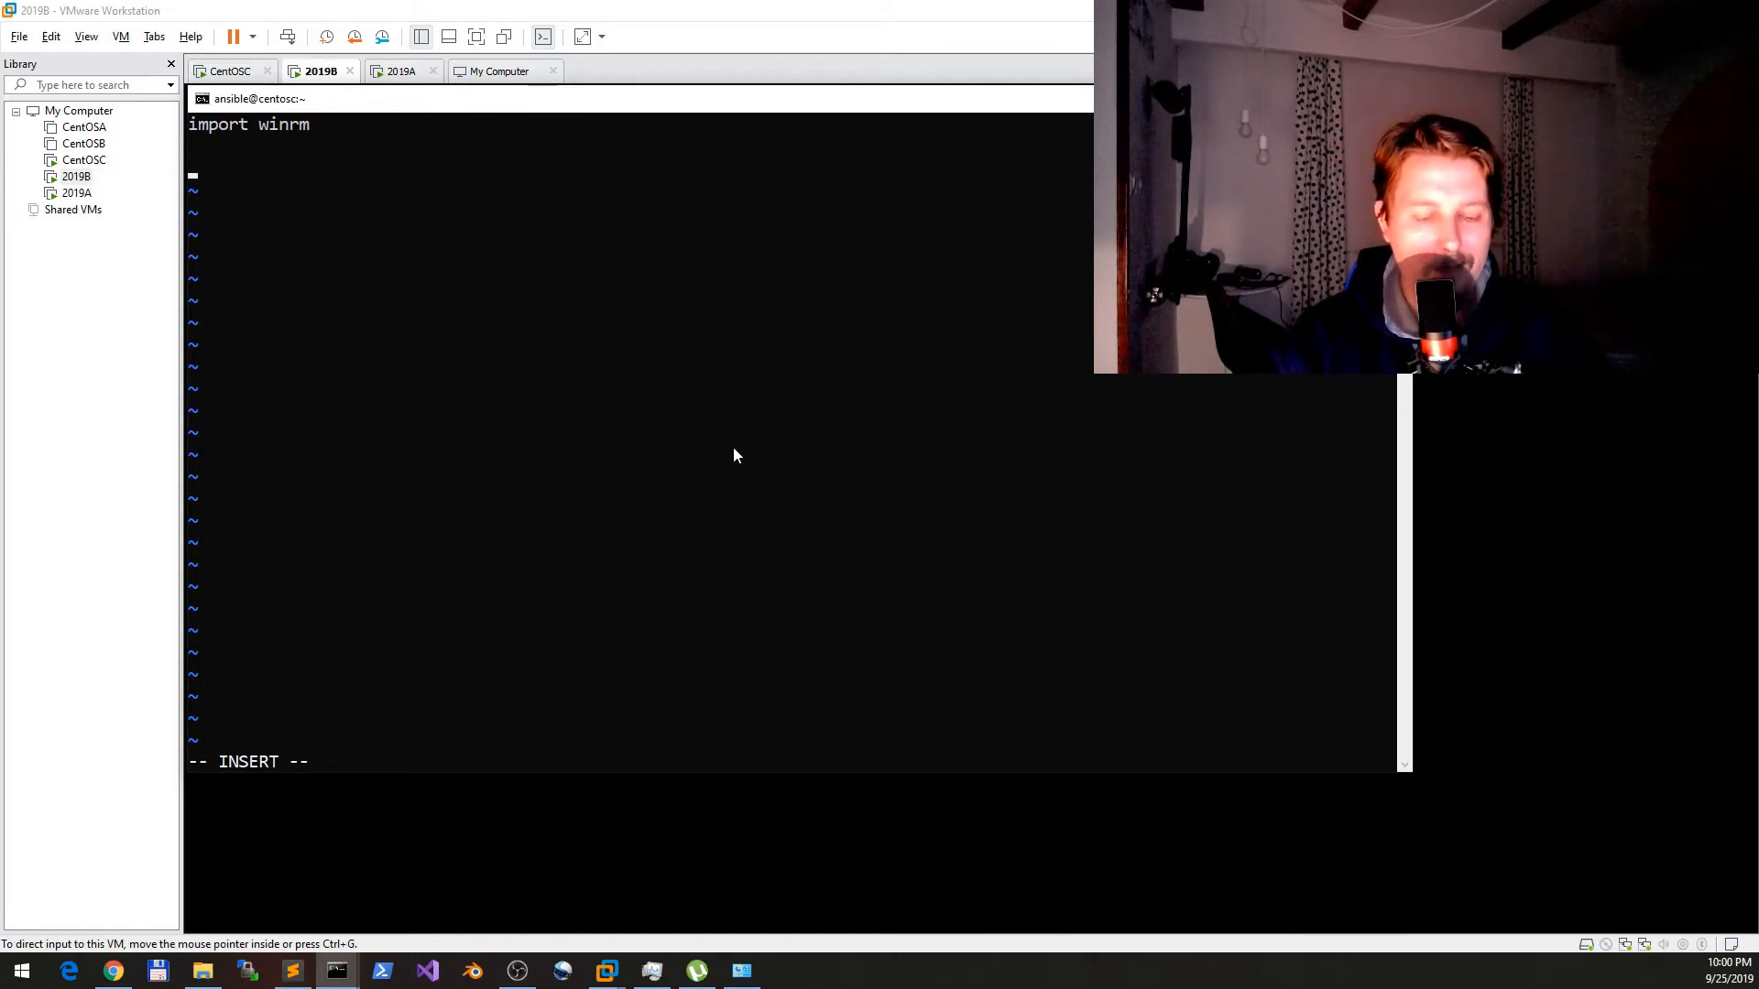
type("prot")
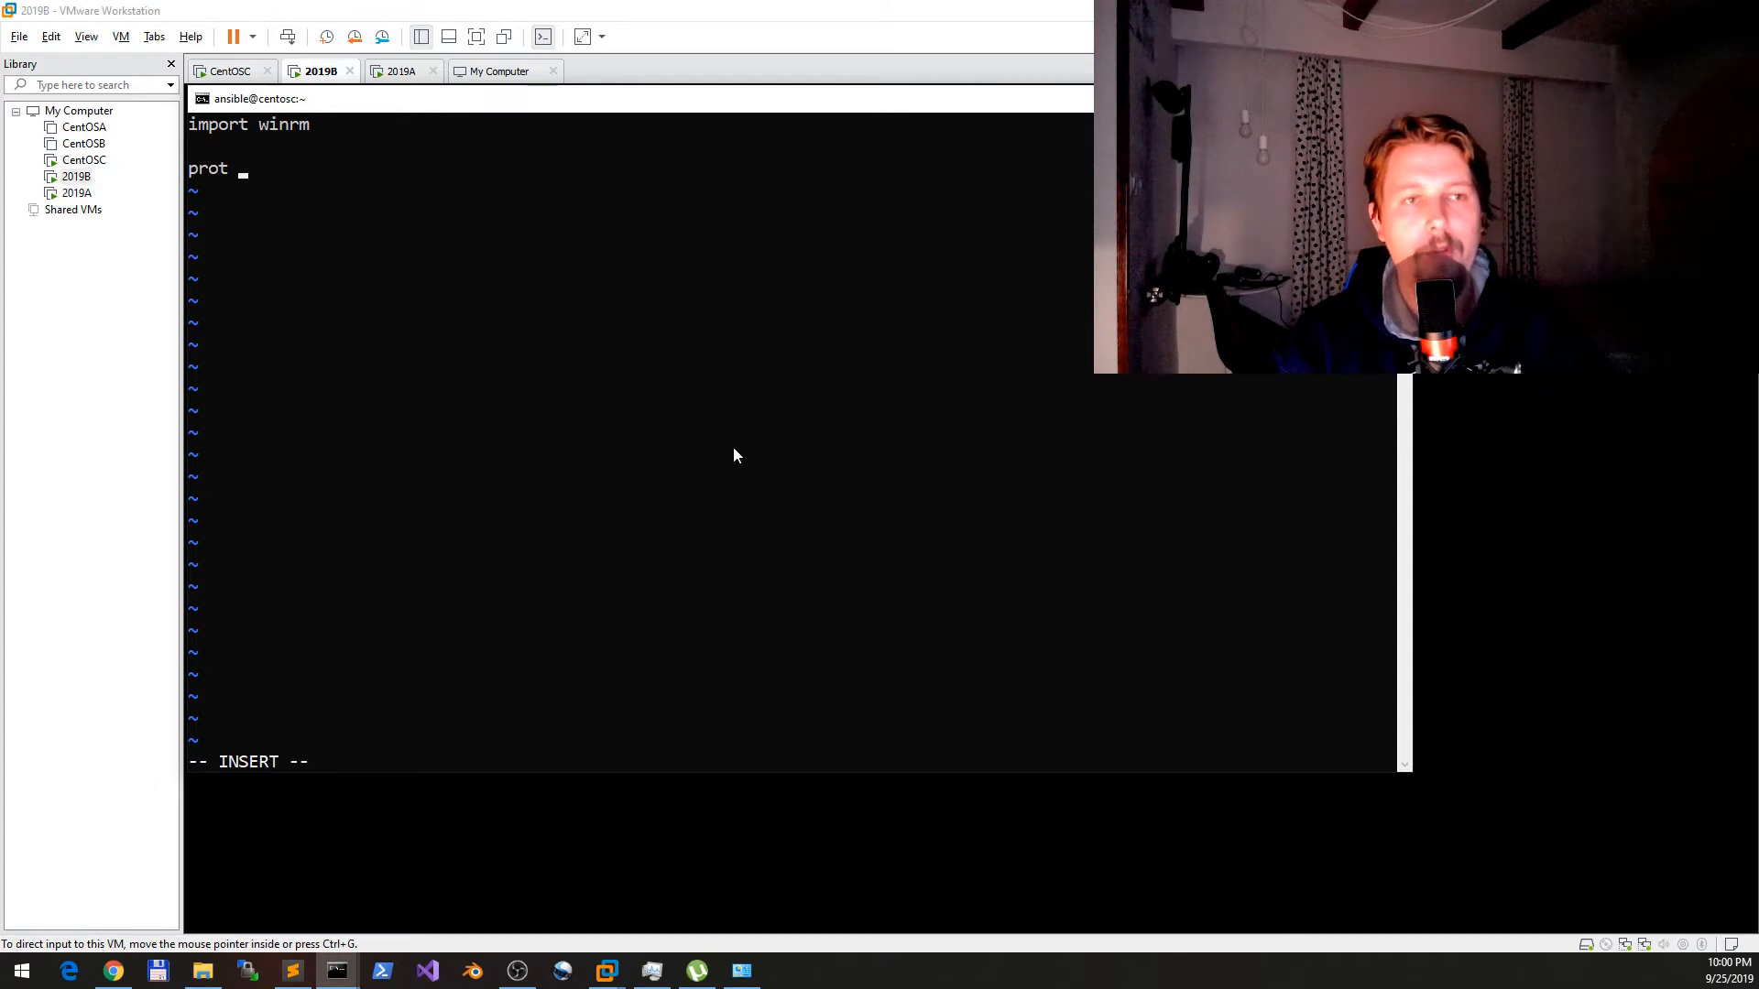
type("= win")
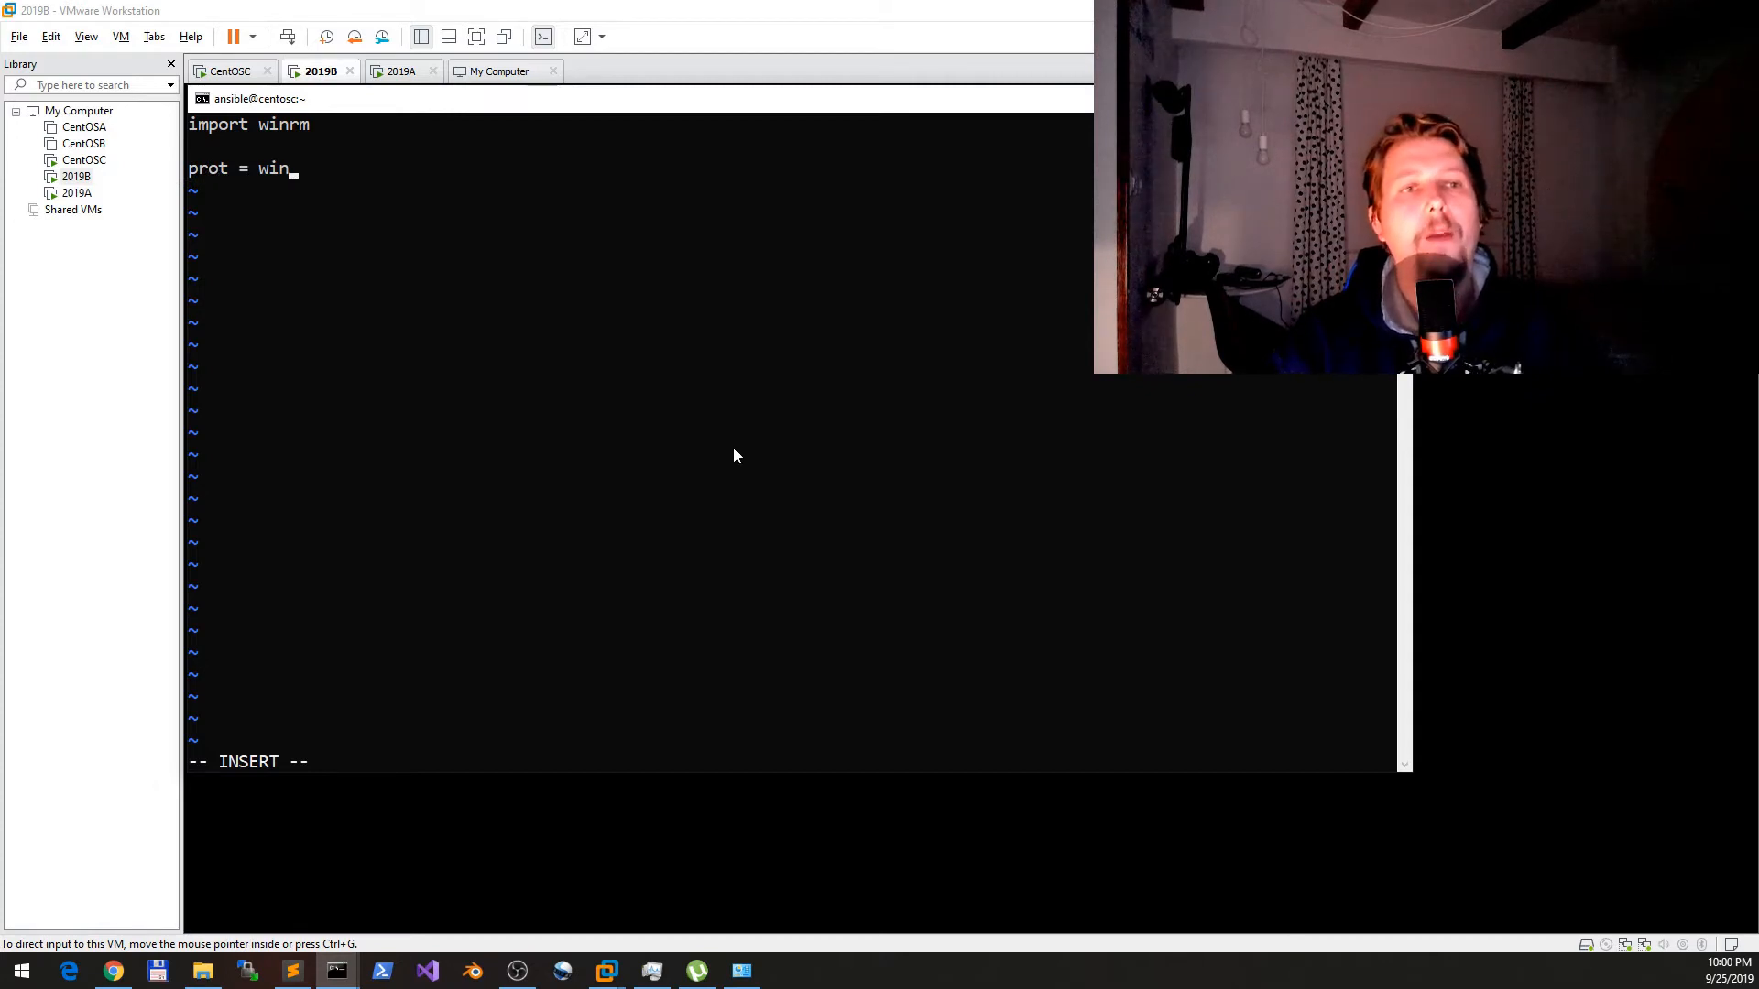
type("rm.wi")
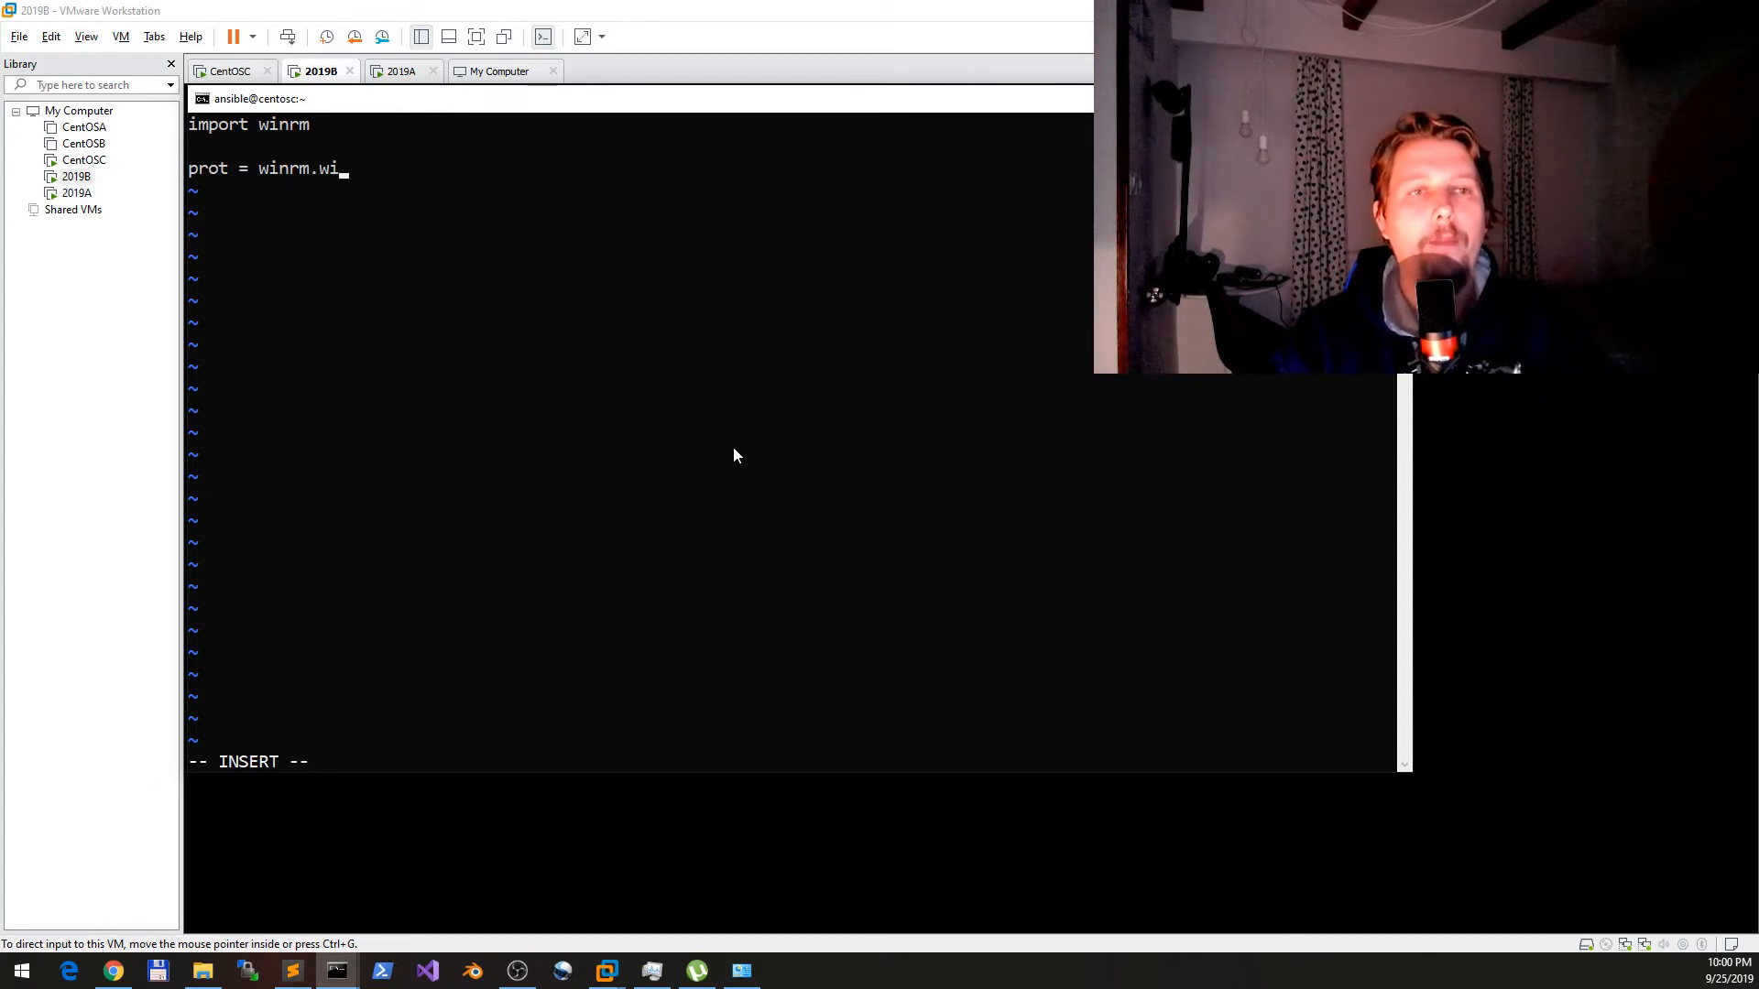
type("otoi")
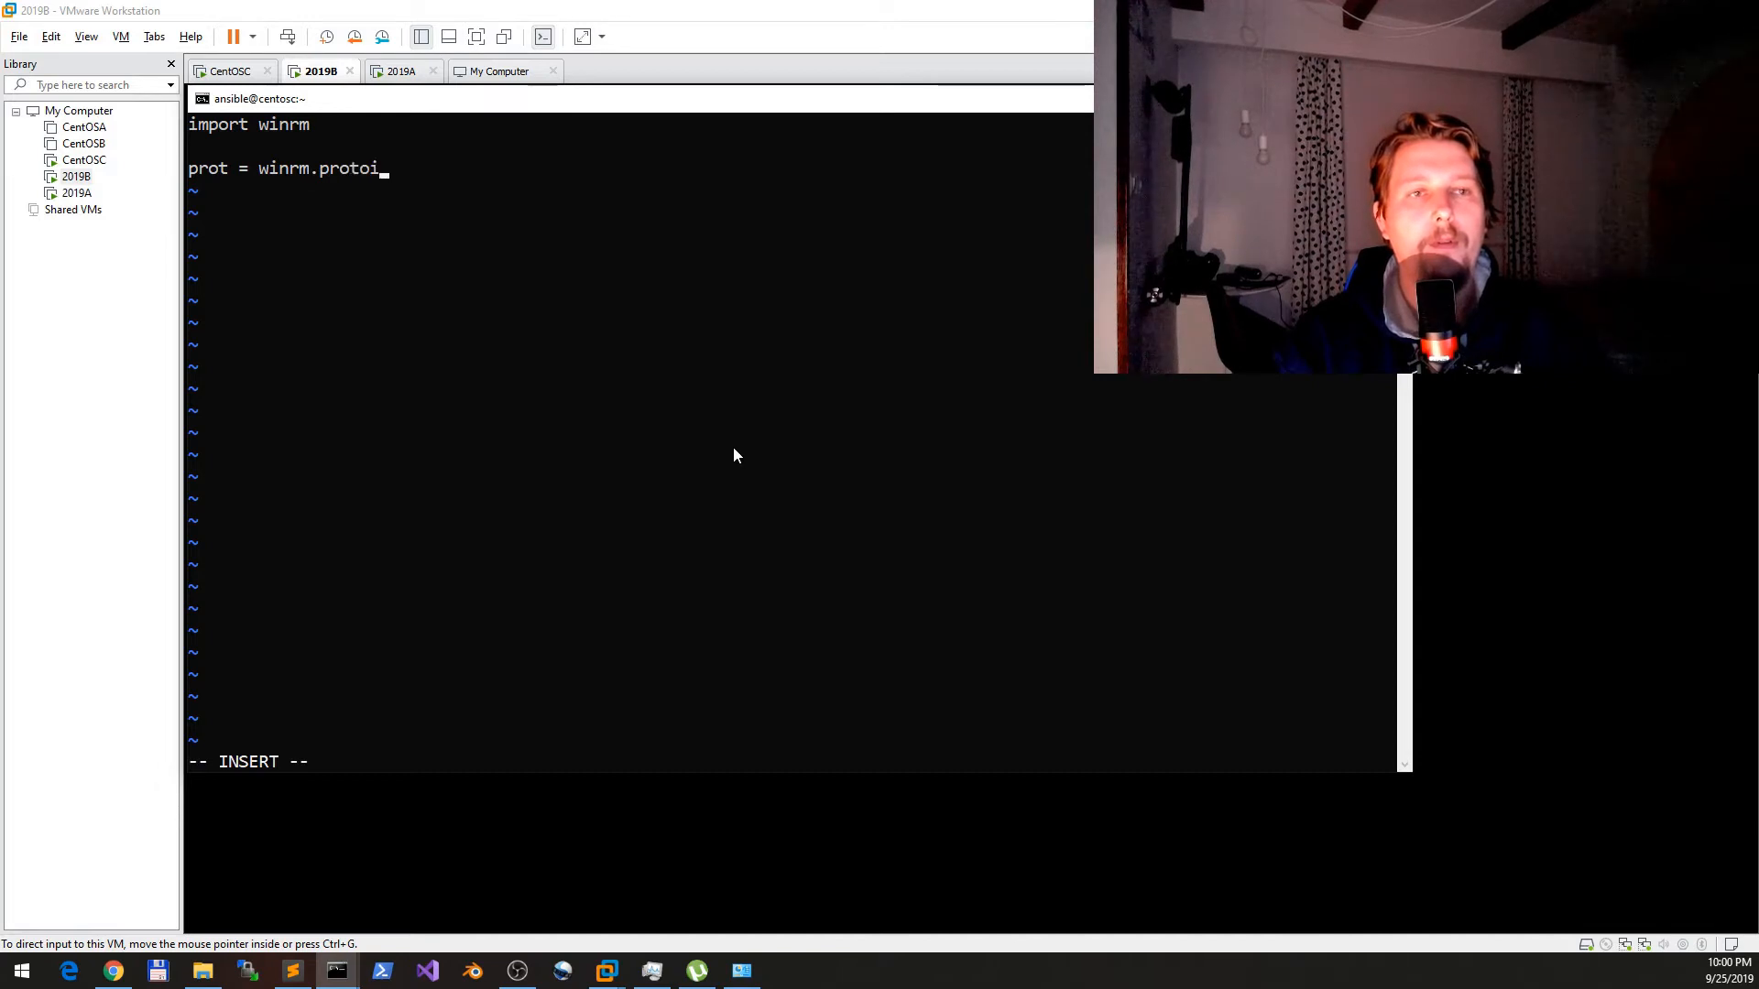
type("col.Pr")
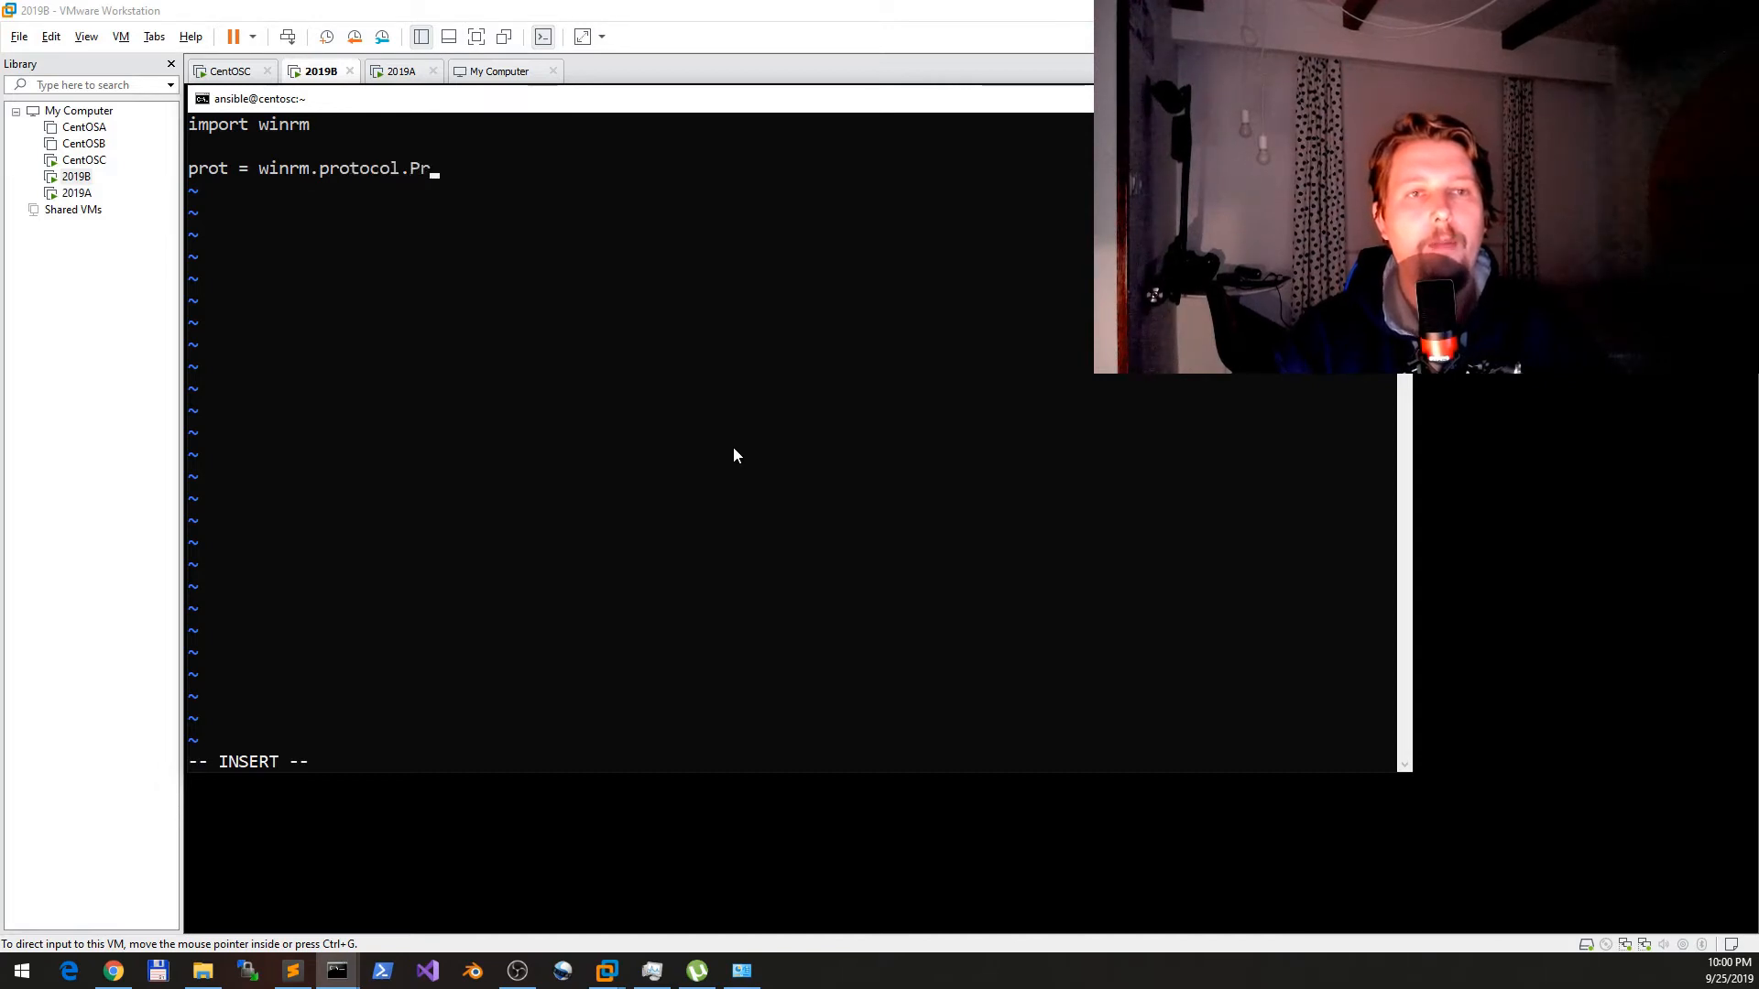
type("otocol")
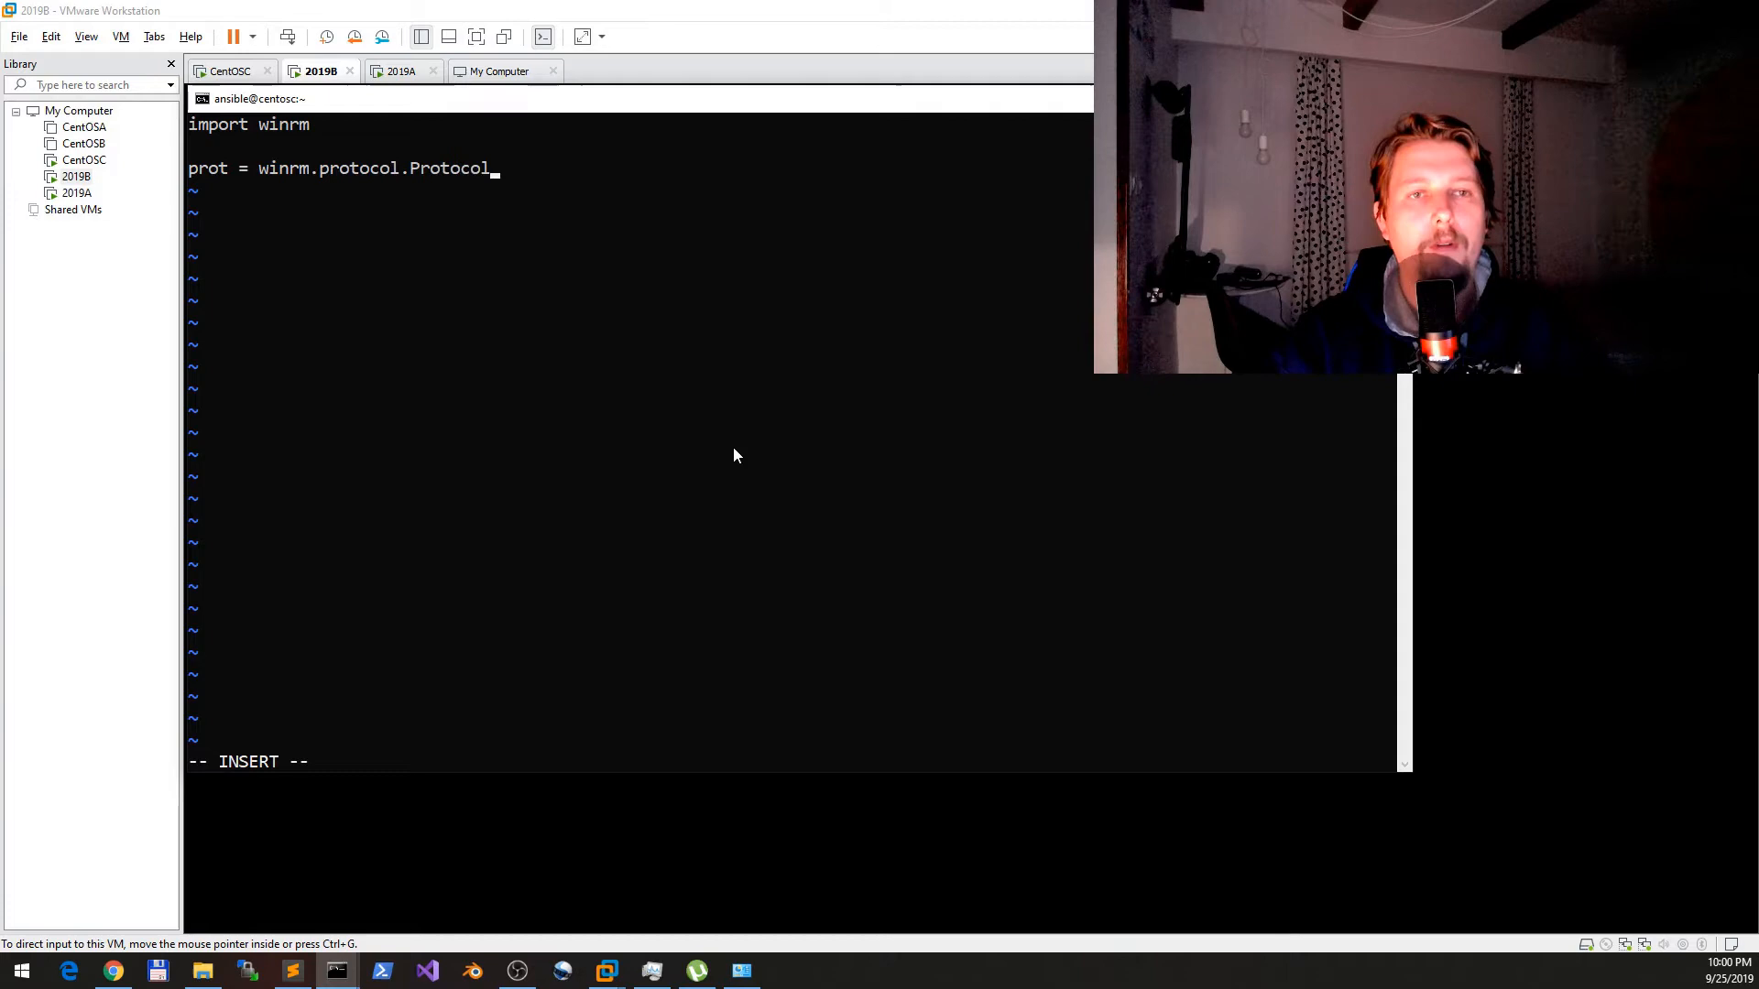
type("()")
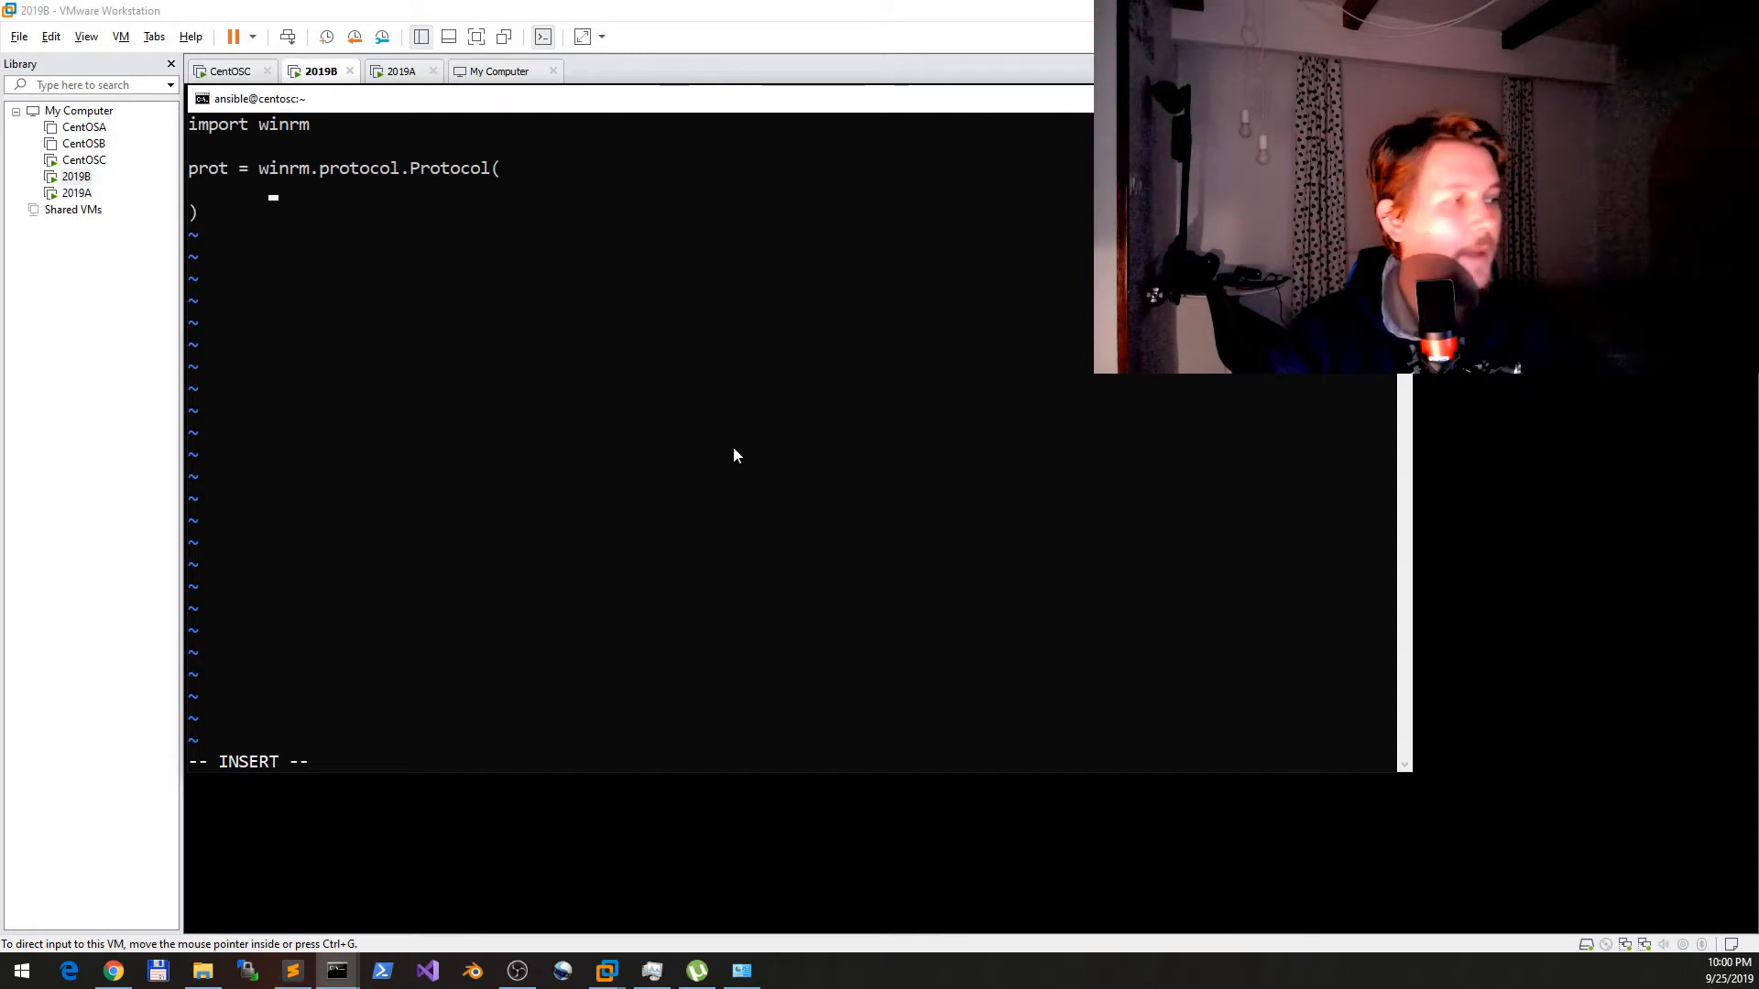
type("endpoint")
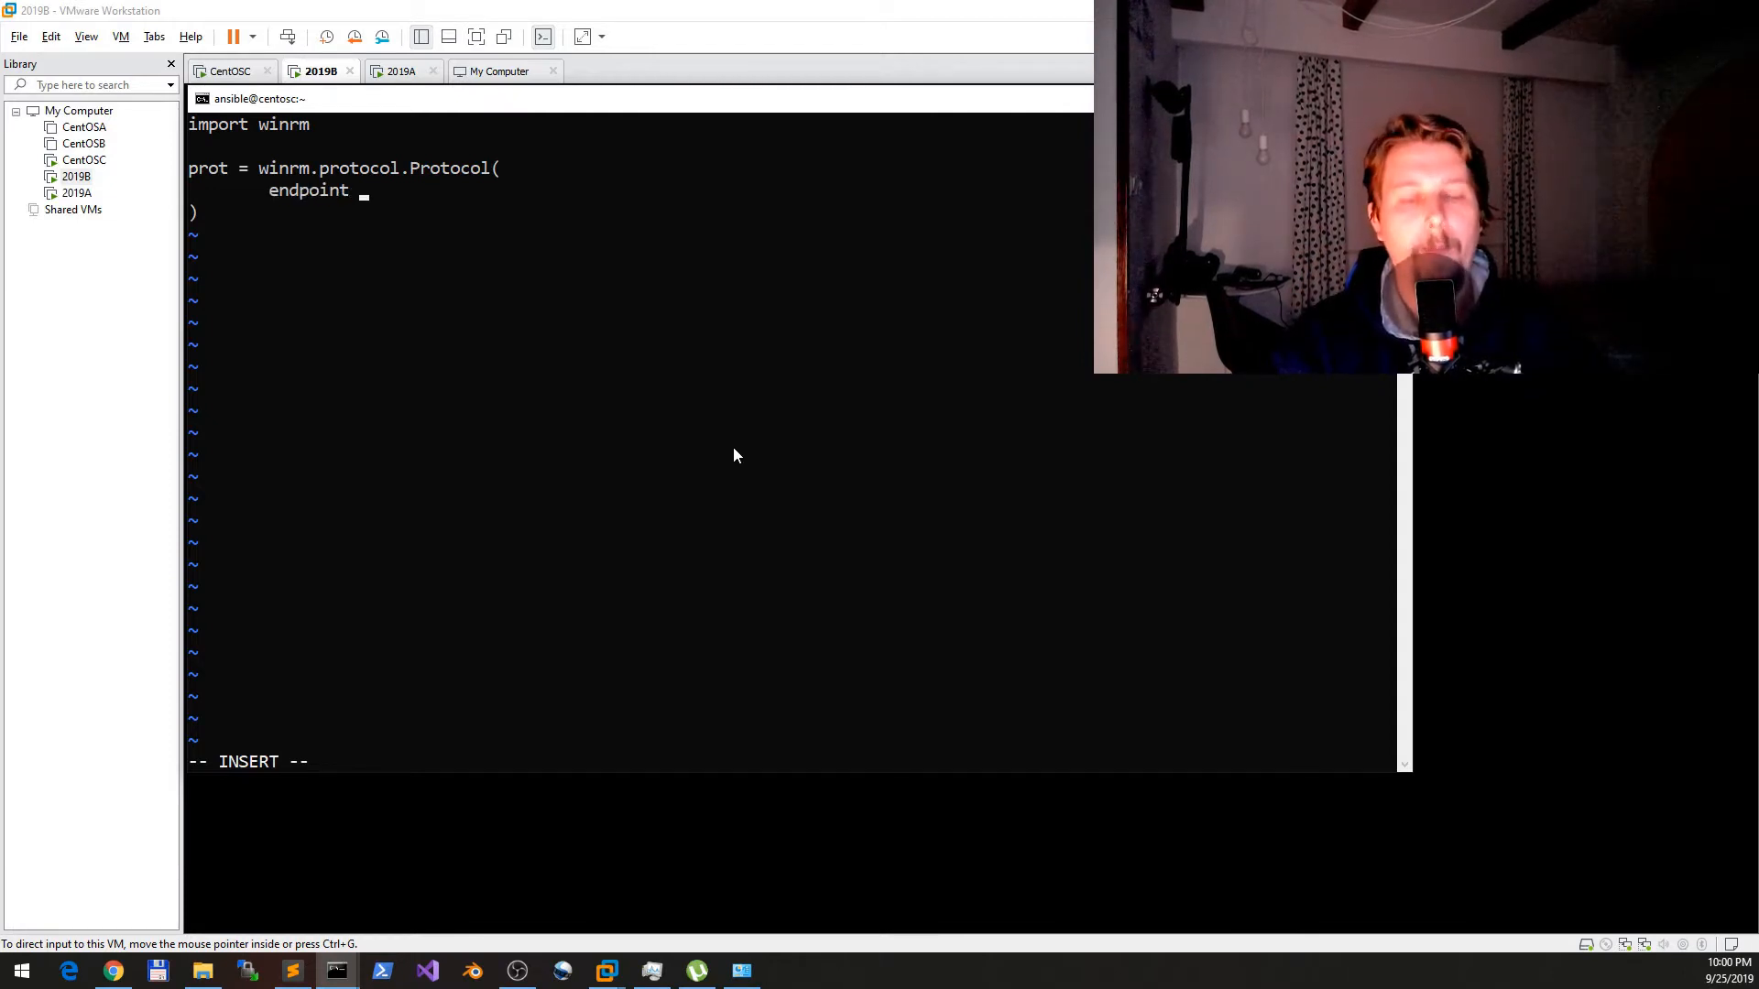
type("= \"\"")
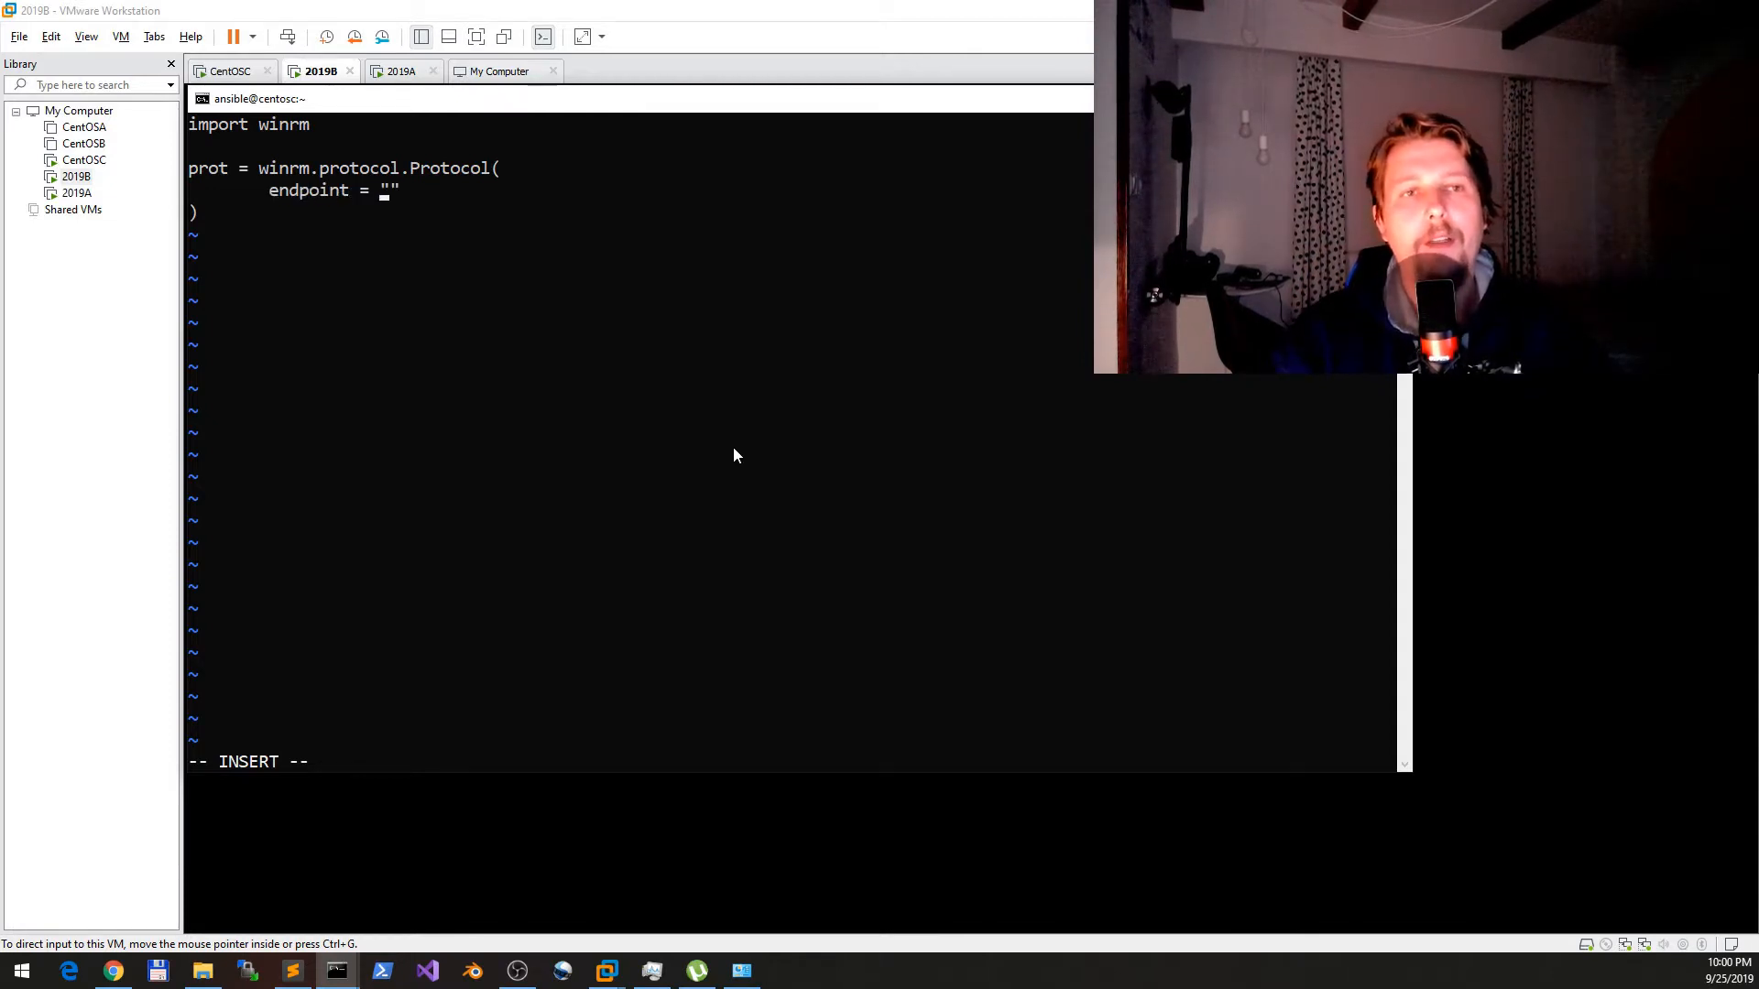
type("http:")
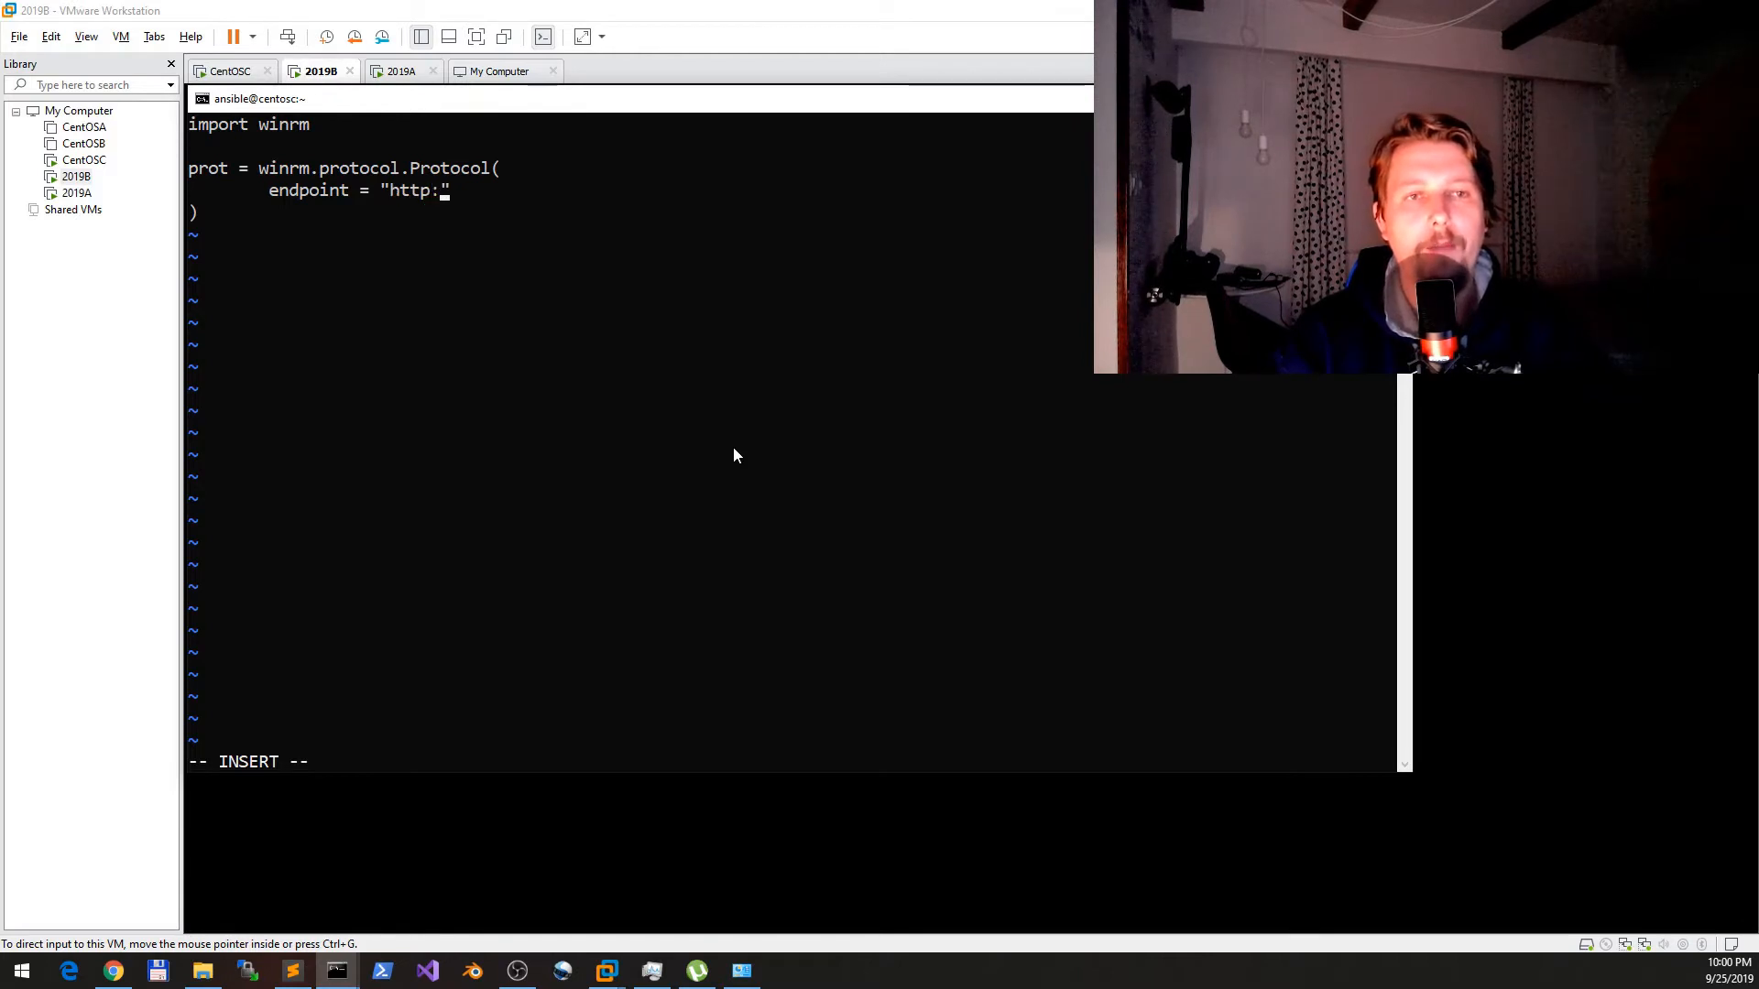
type("//")
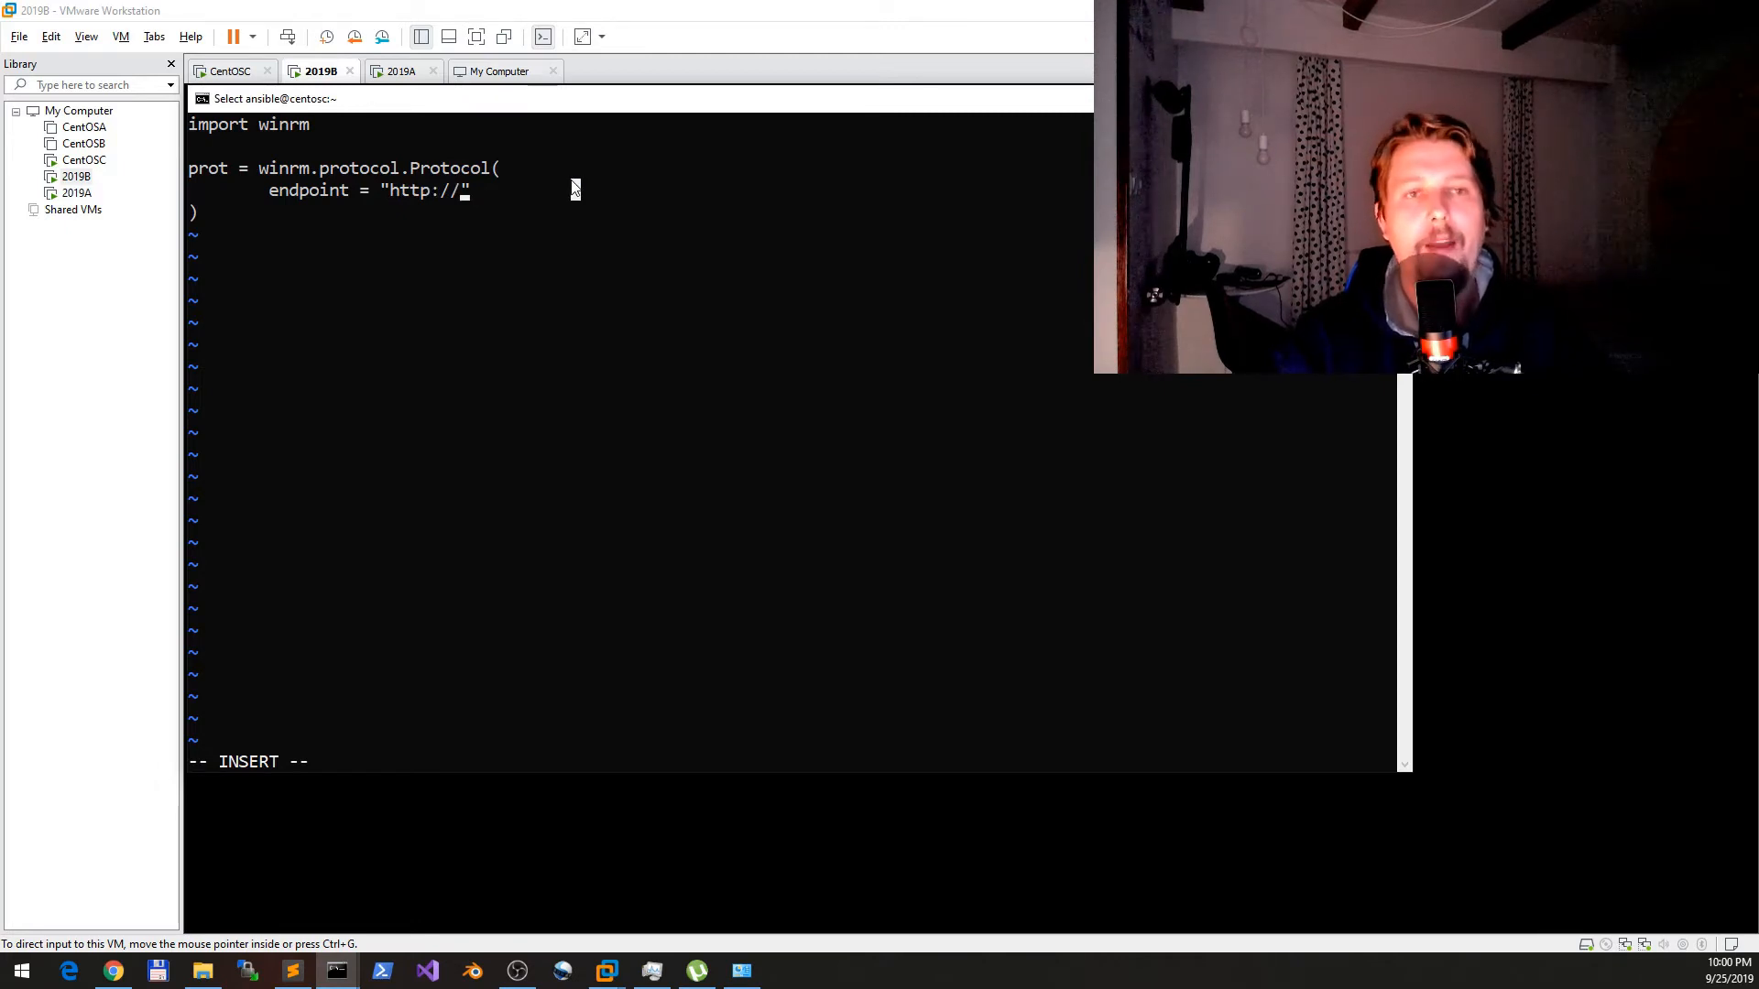
type("2019A")
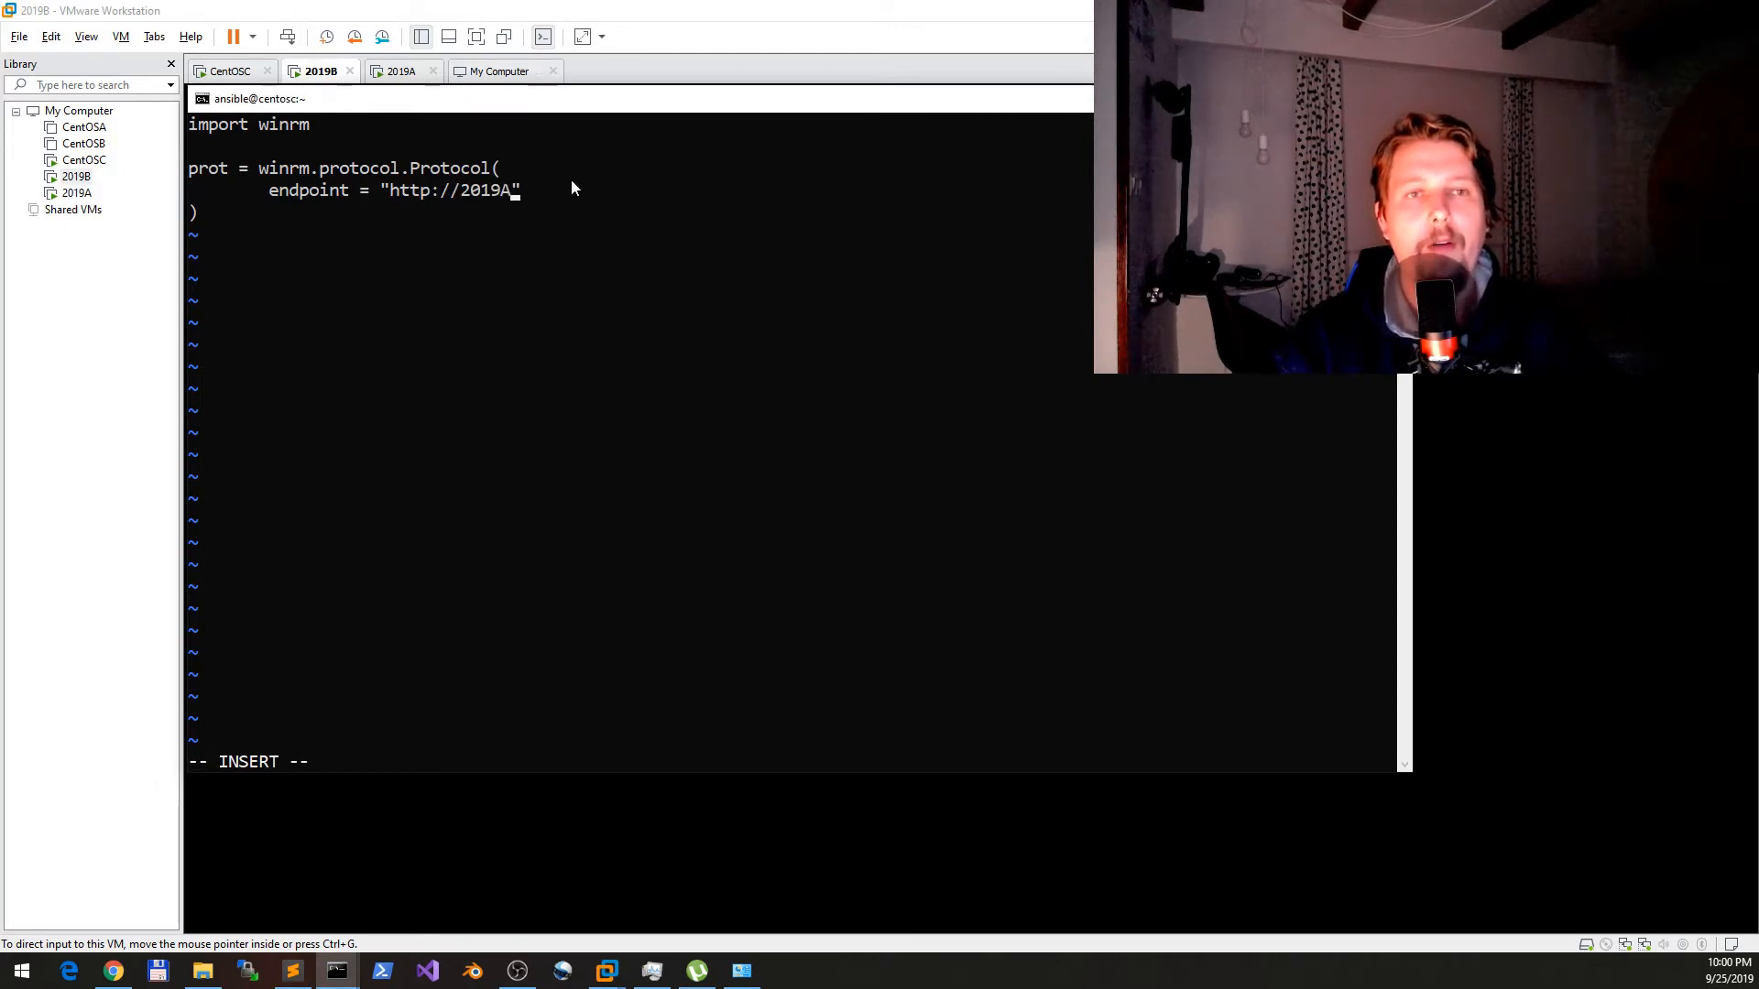
type(":\"")
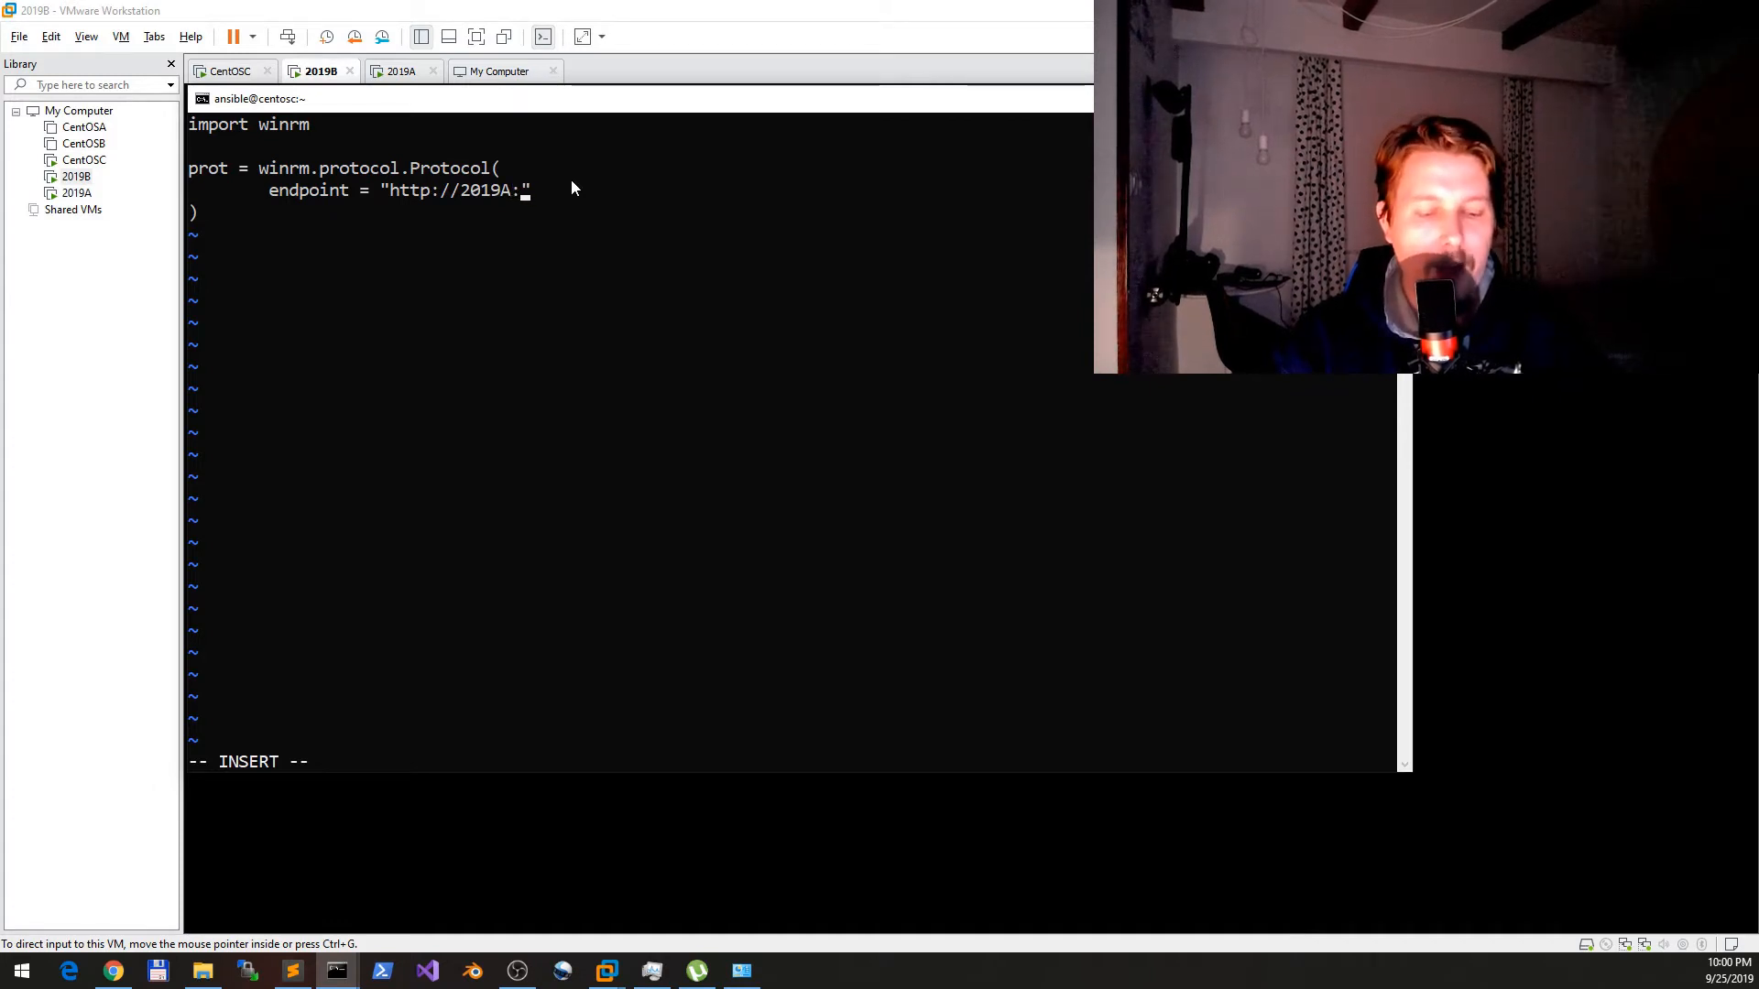
type("595")
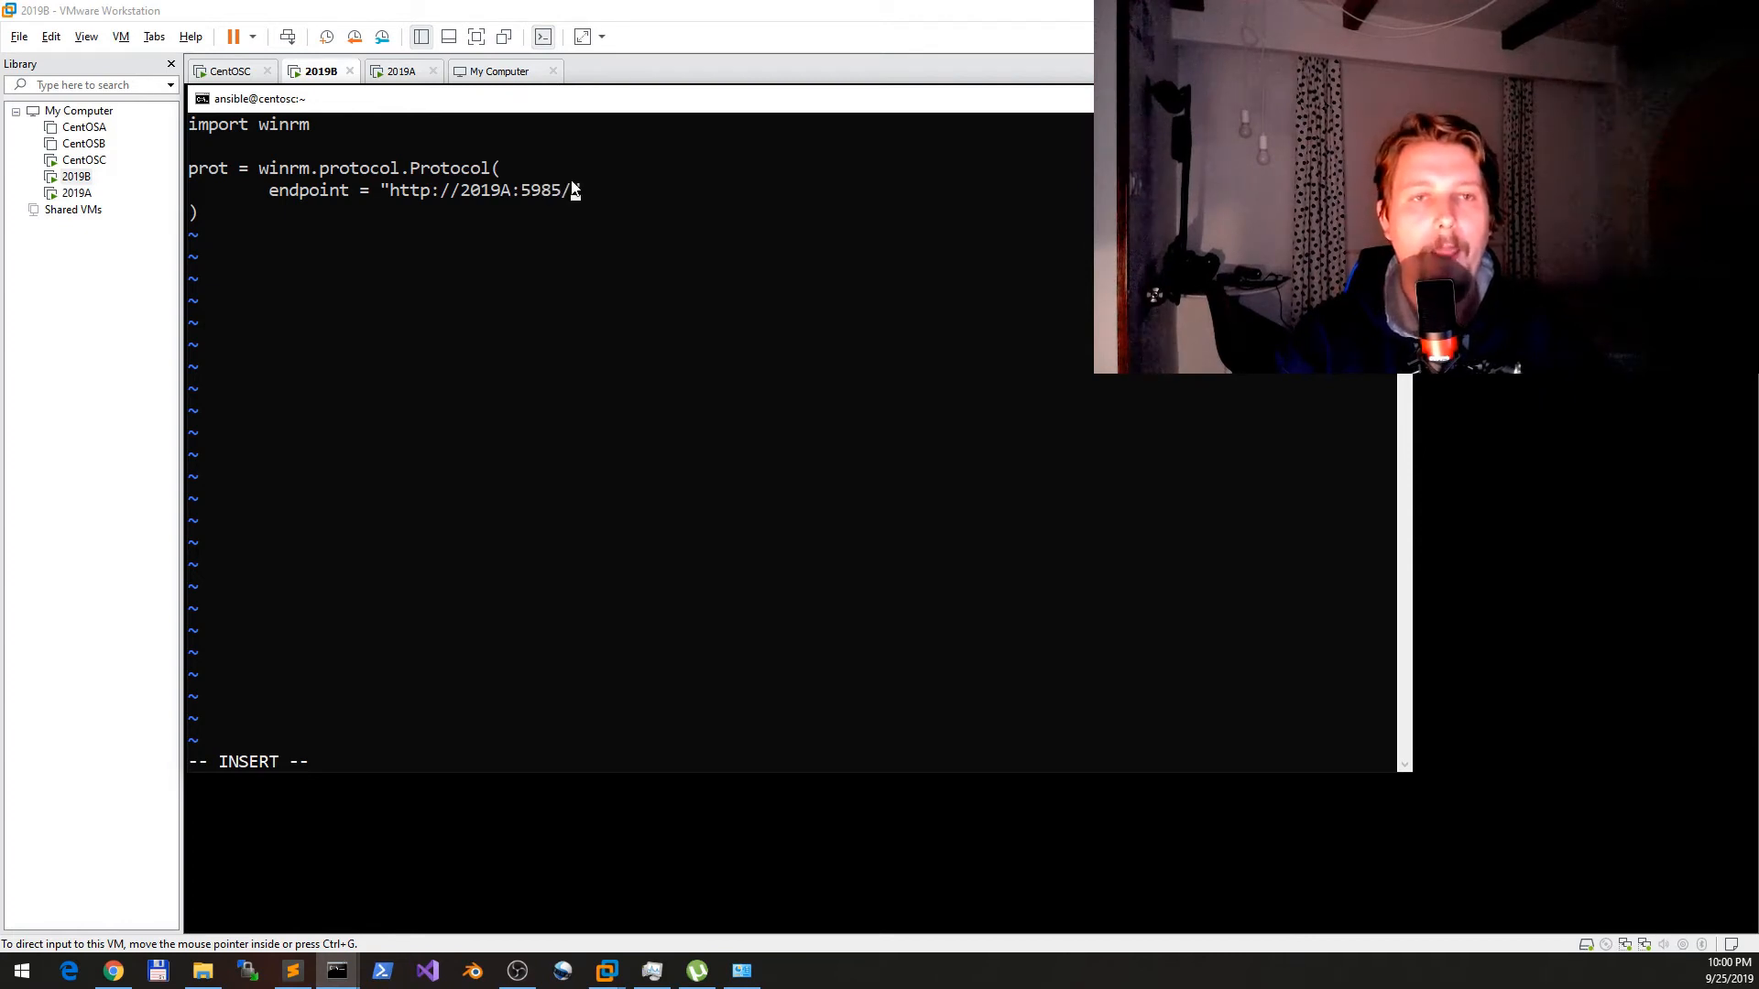
type("wsman")
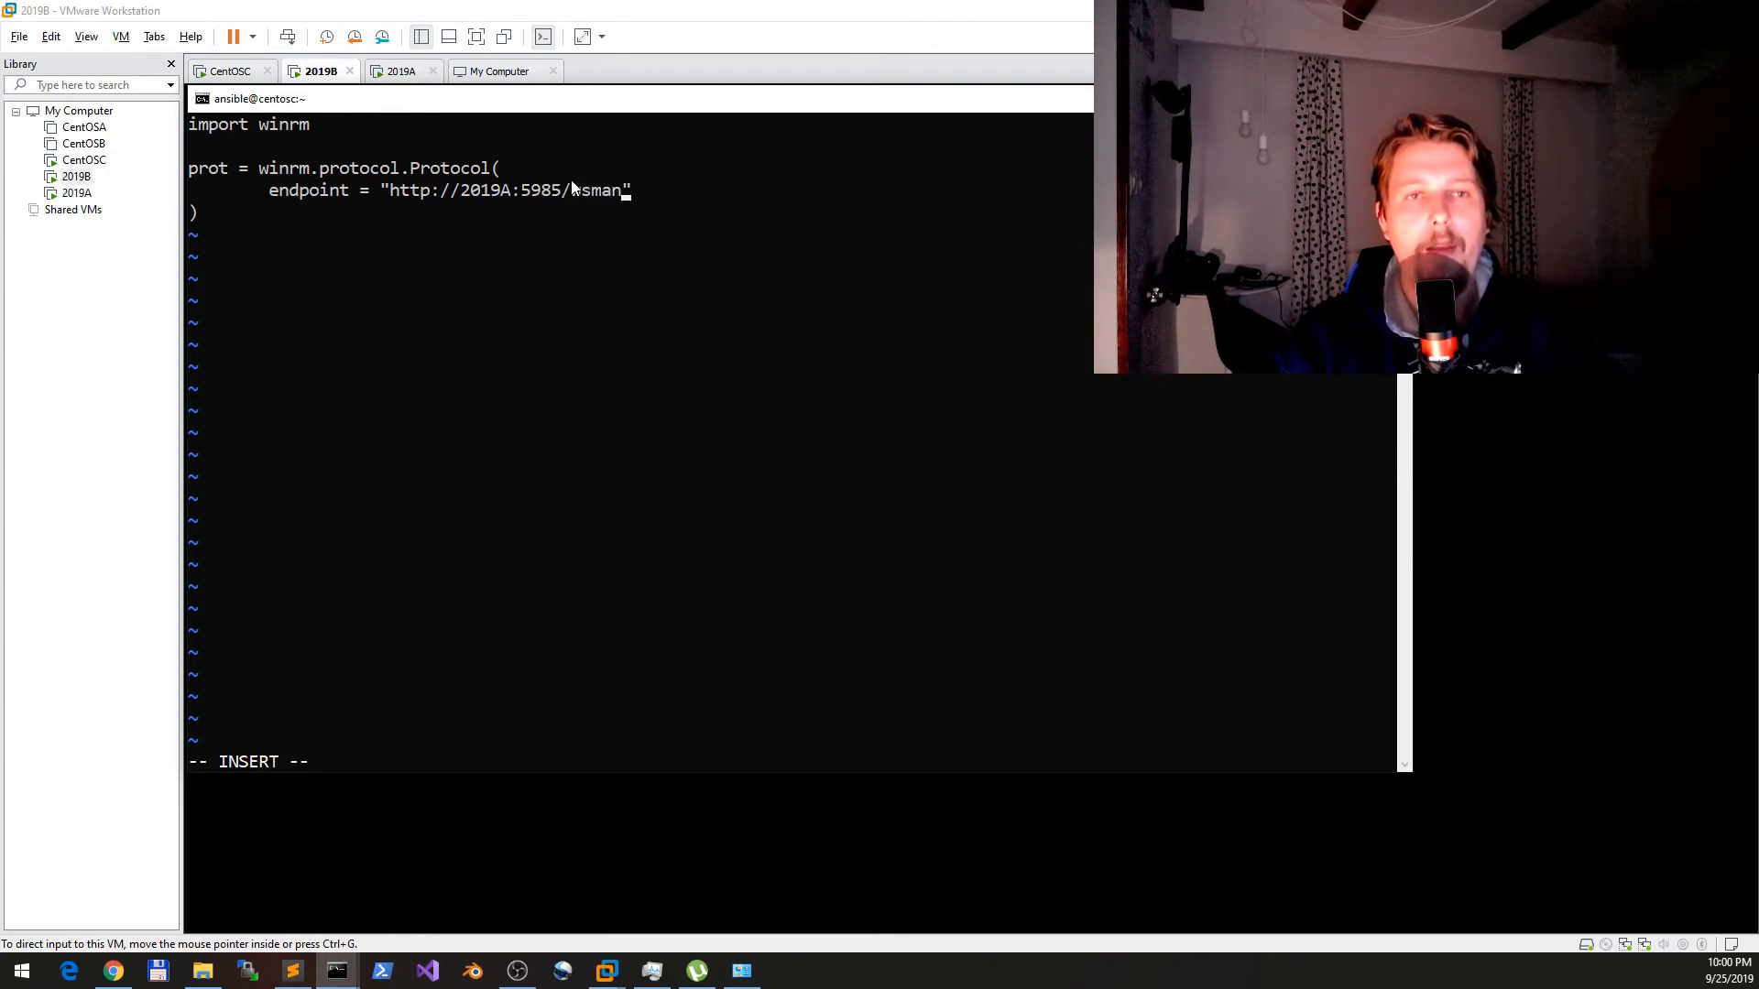
type(",")
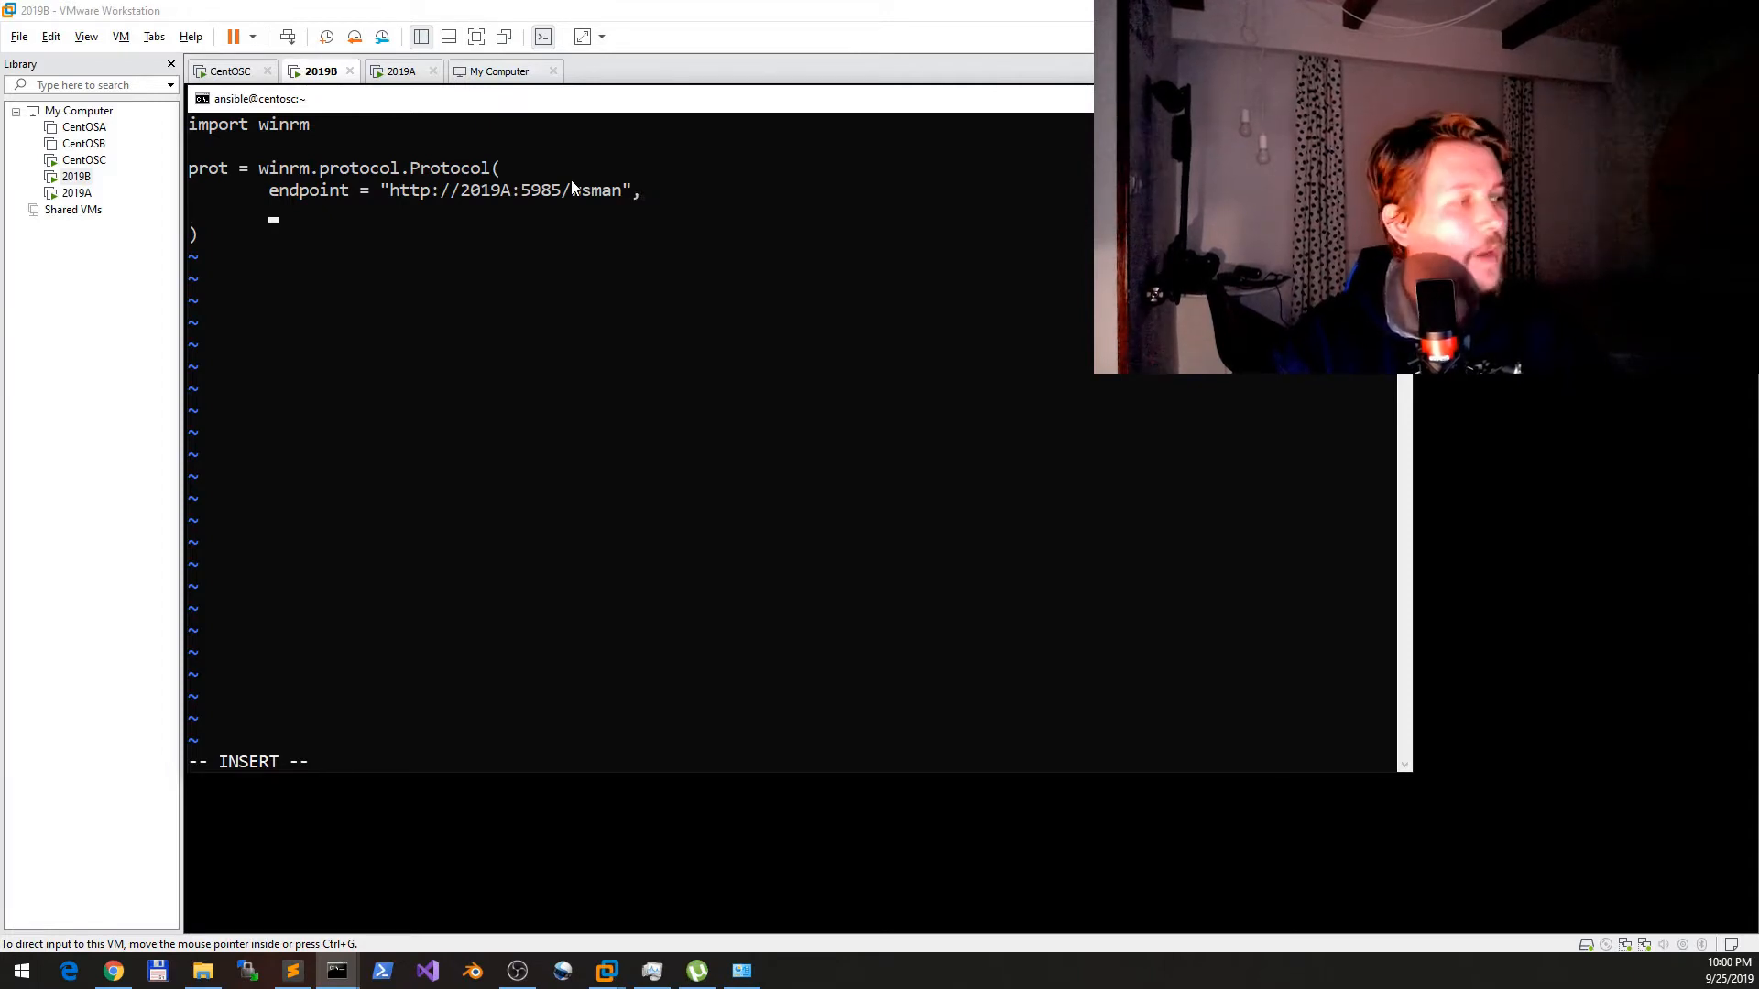
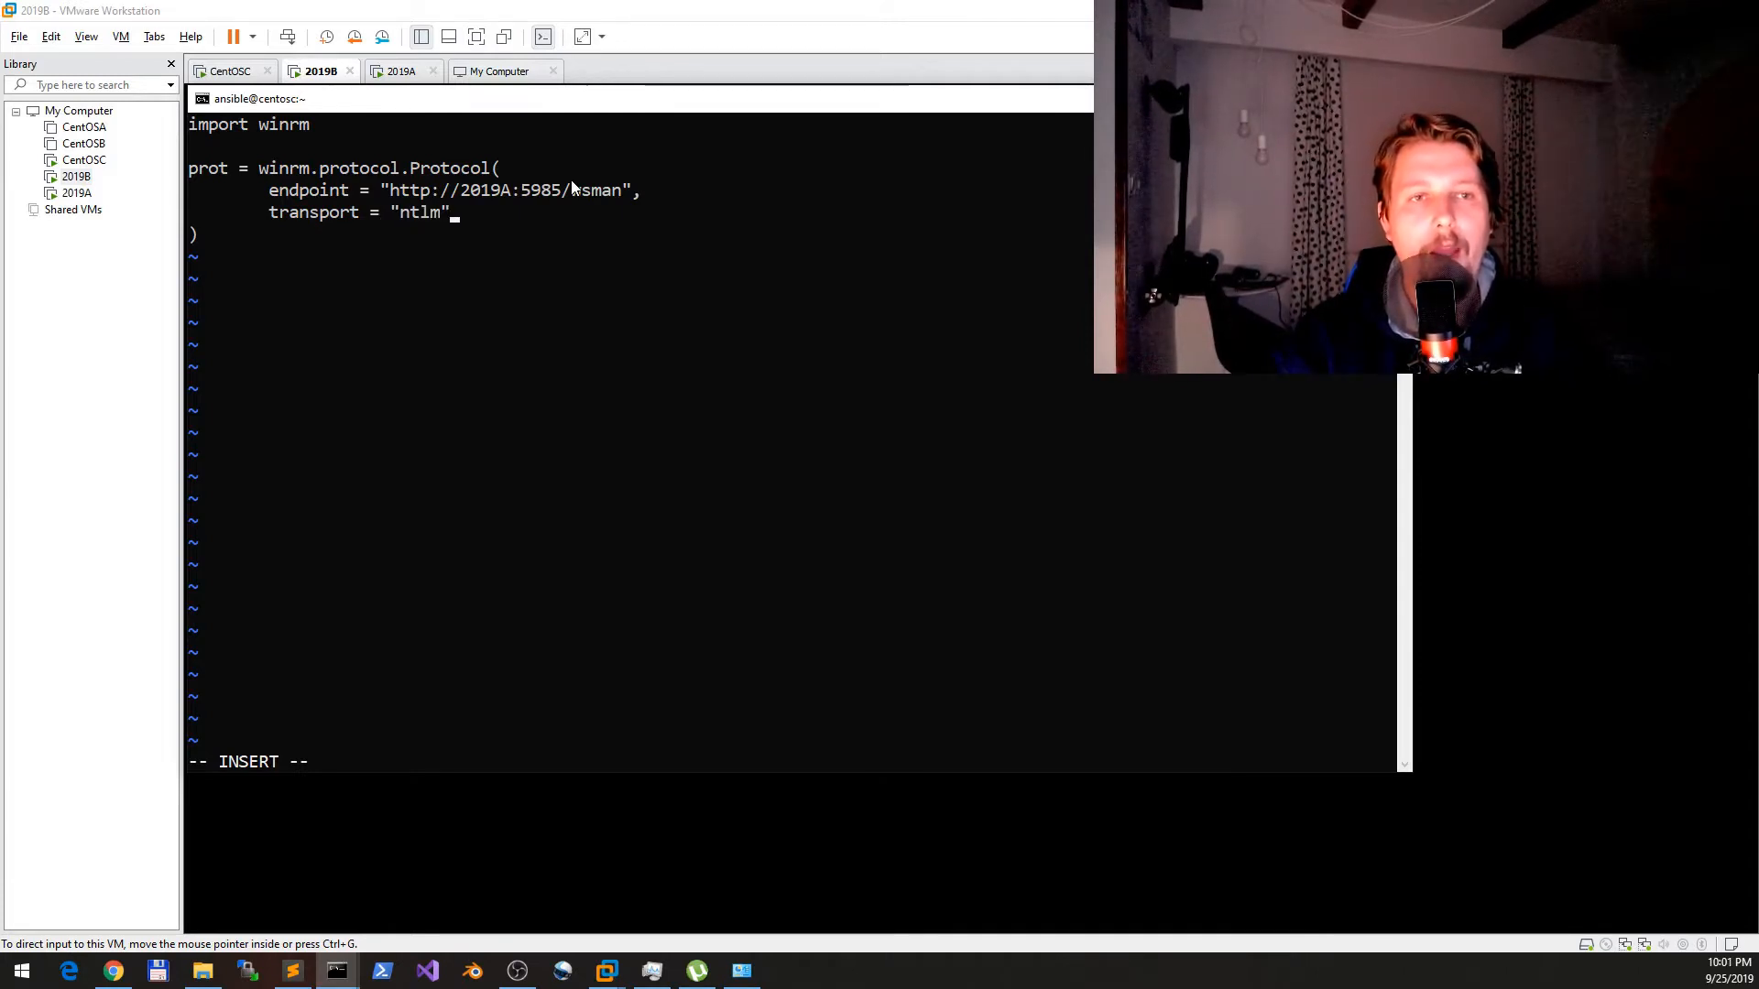
Add transport = "ntlm" and username = "ansible" to the Protocol call.
key("Enter")
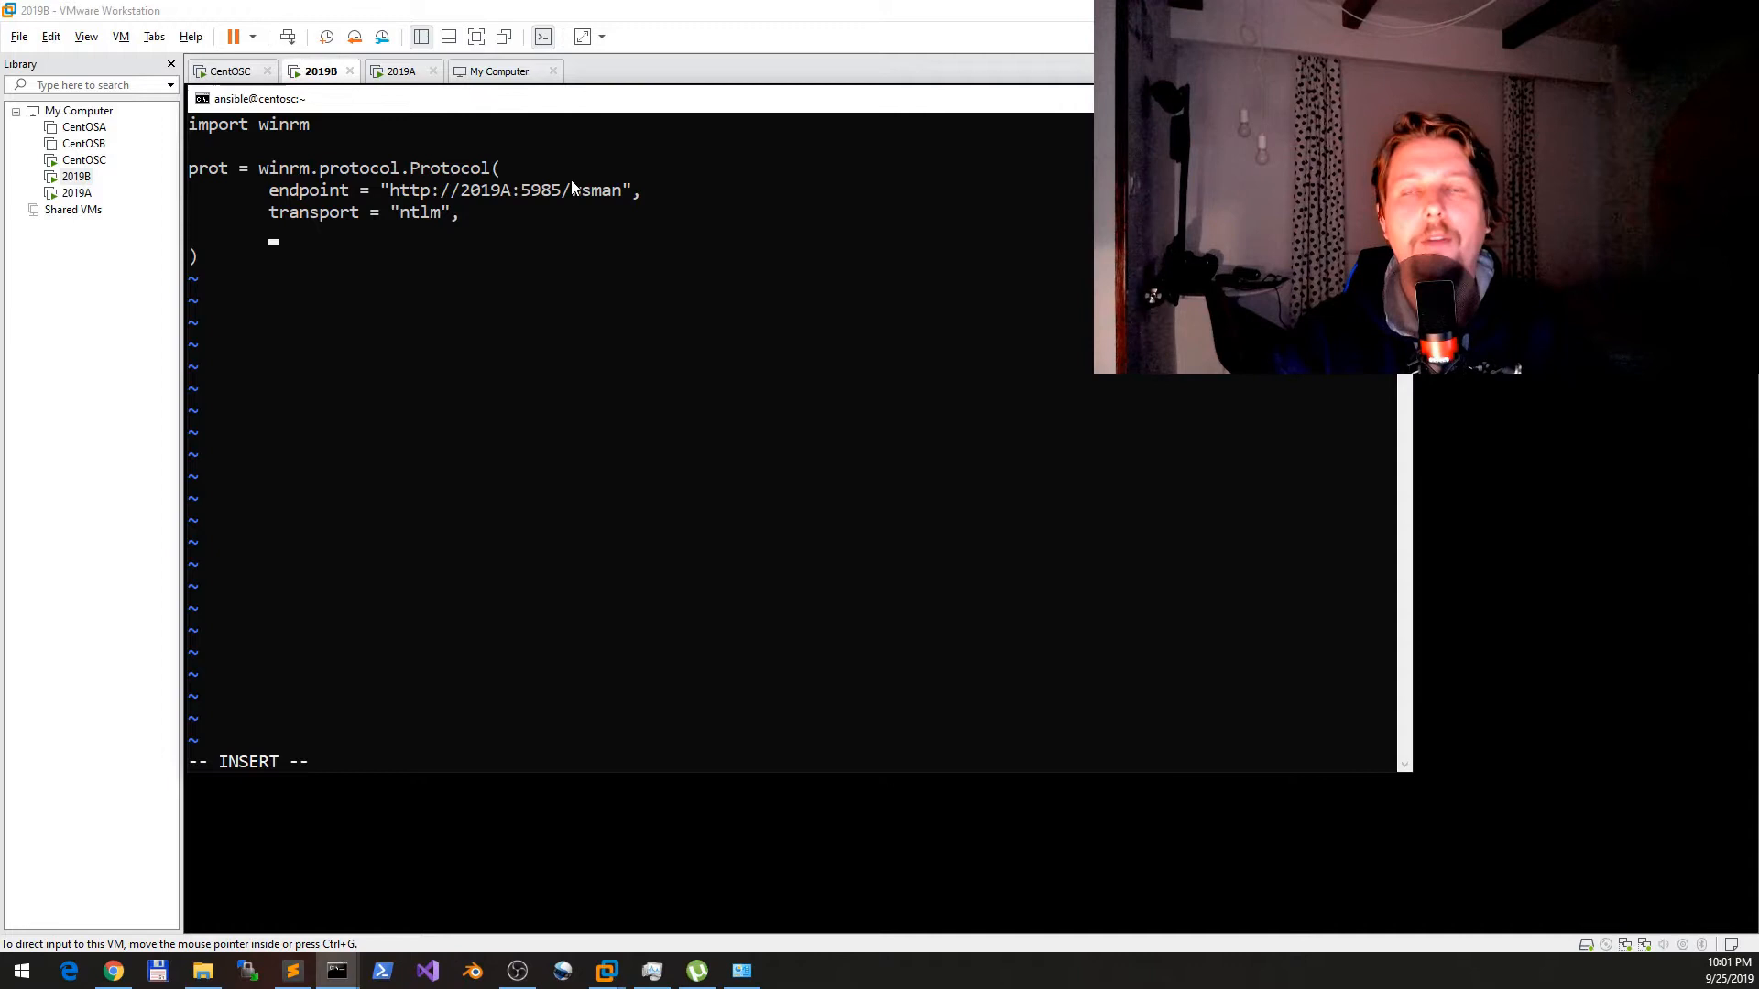
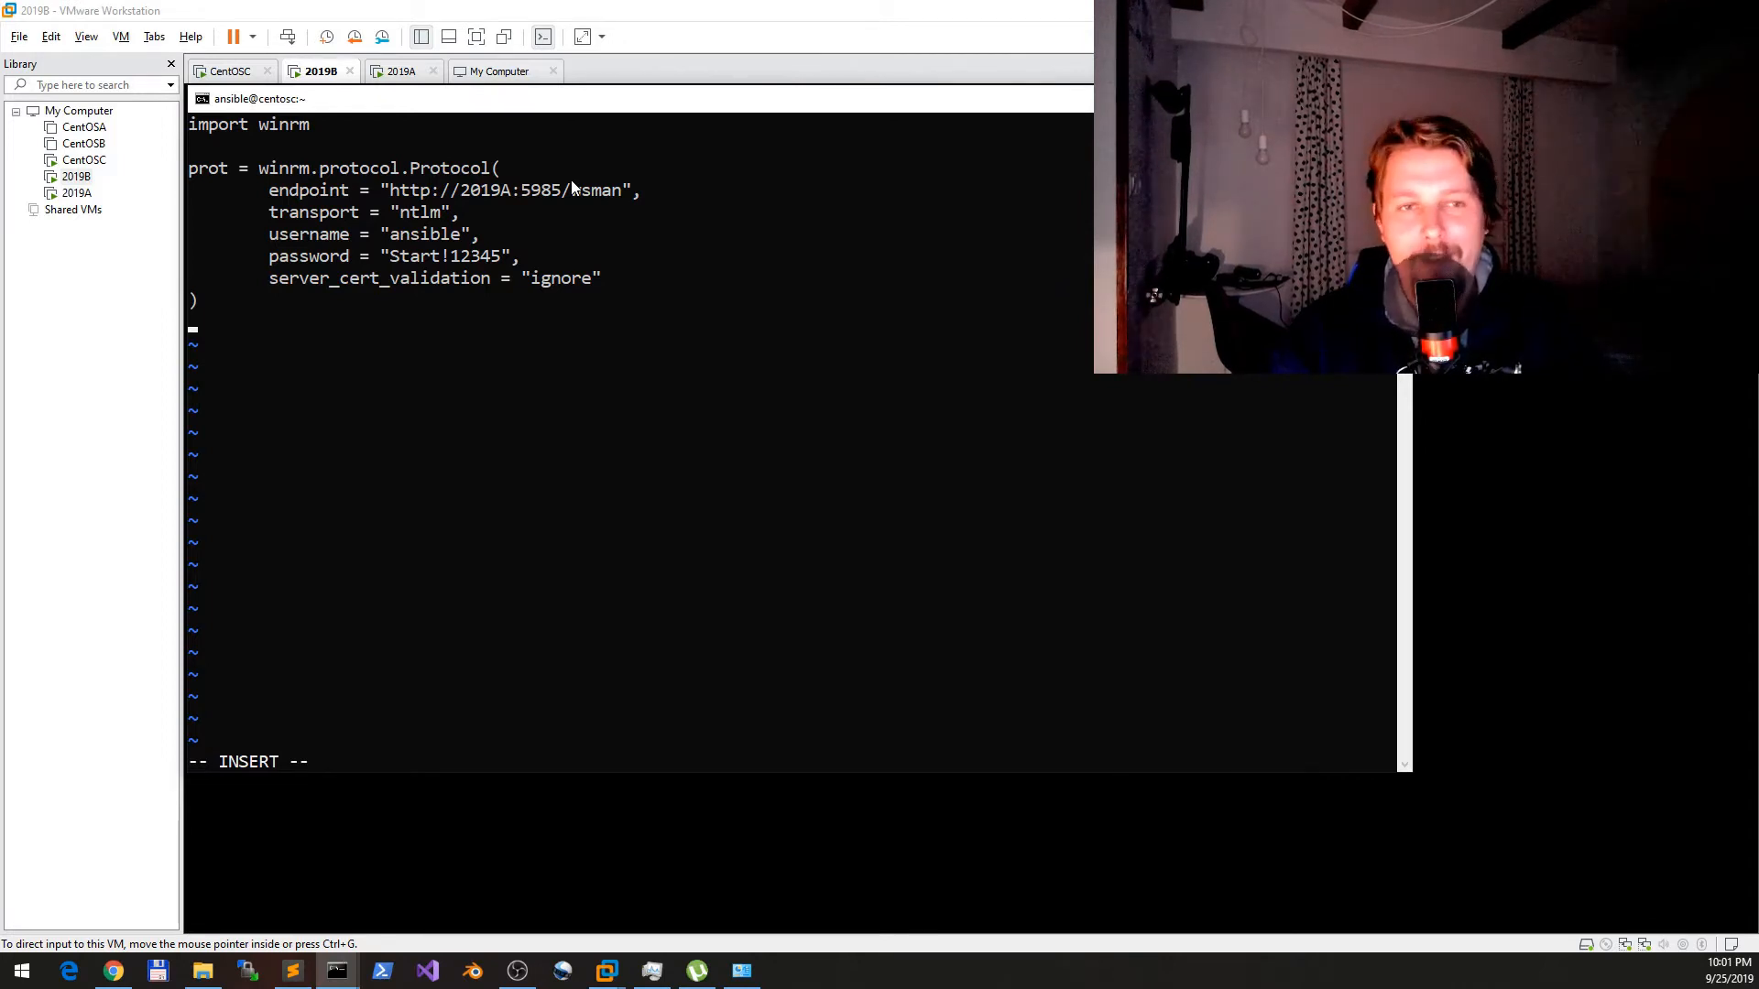
Add the line shell = prot.open_shell().
type("s")
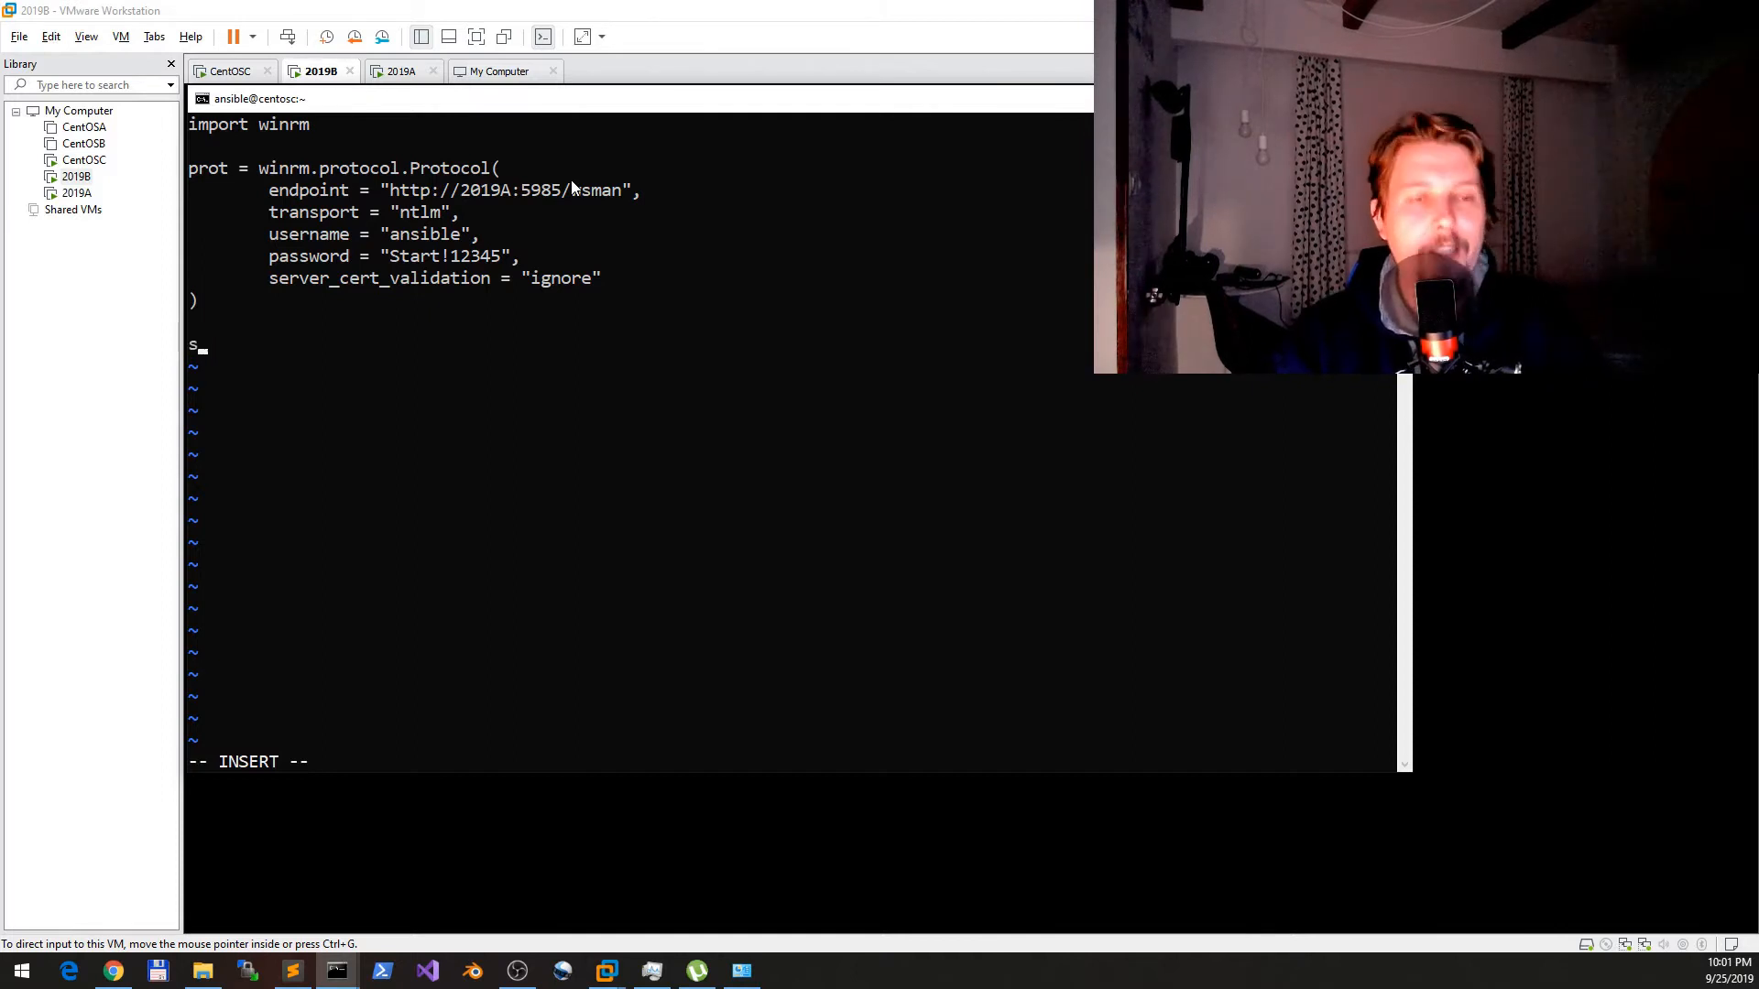
type("hell =")
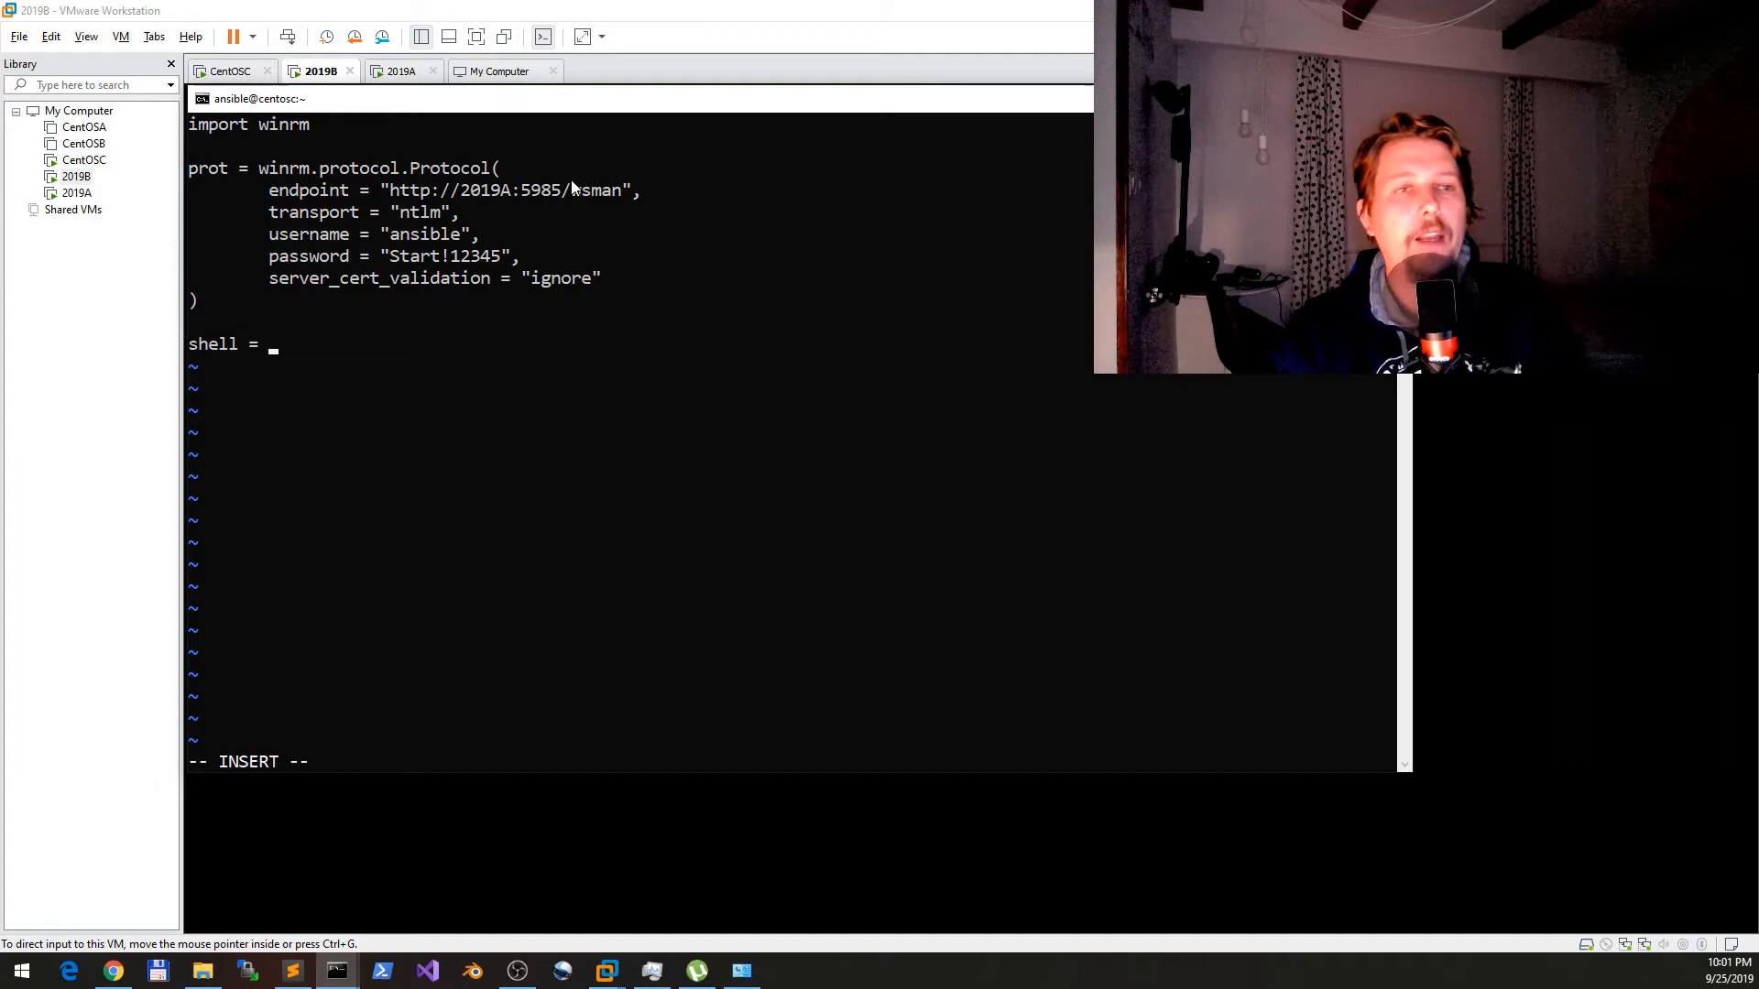
type("prot.o")
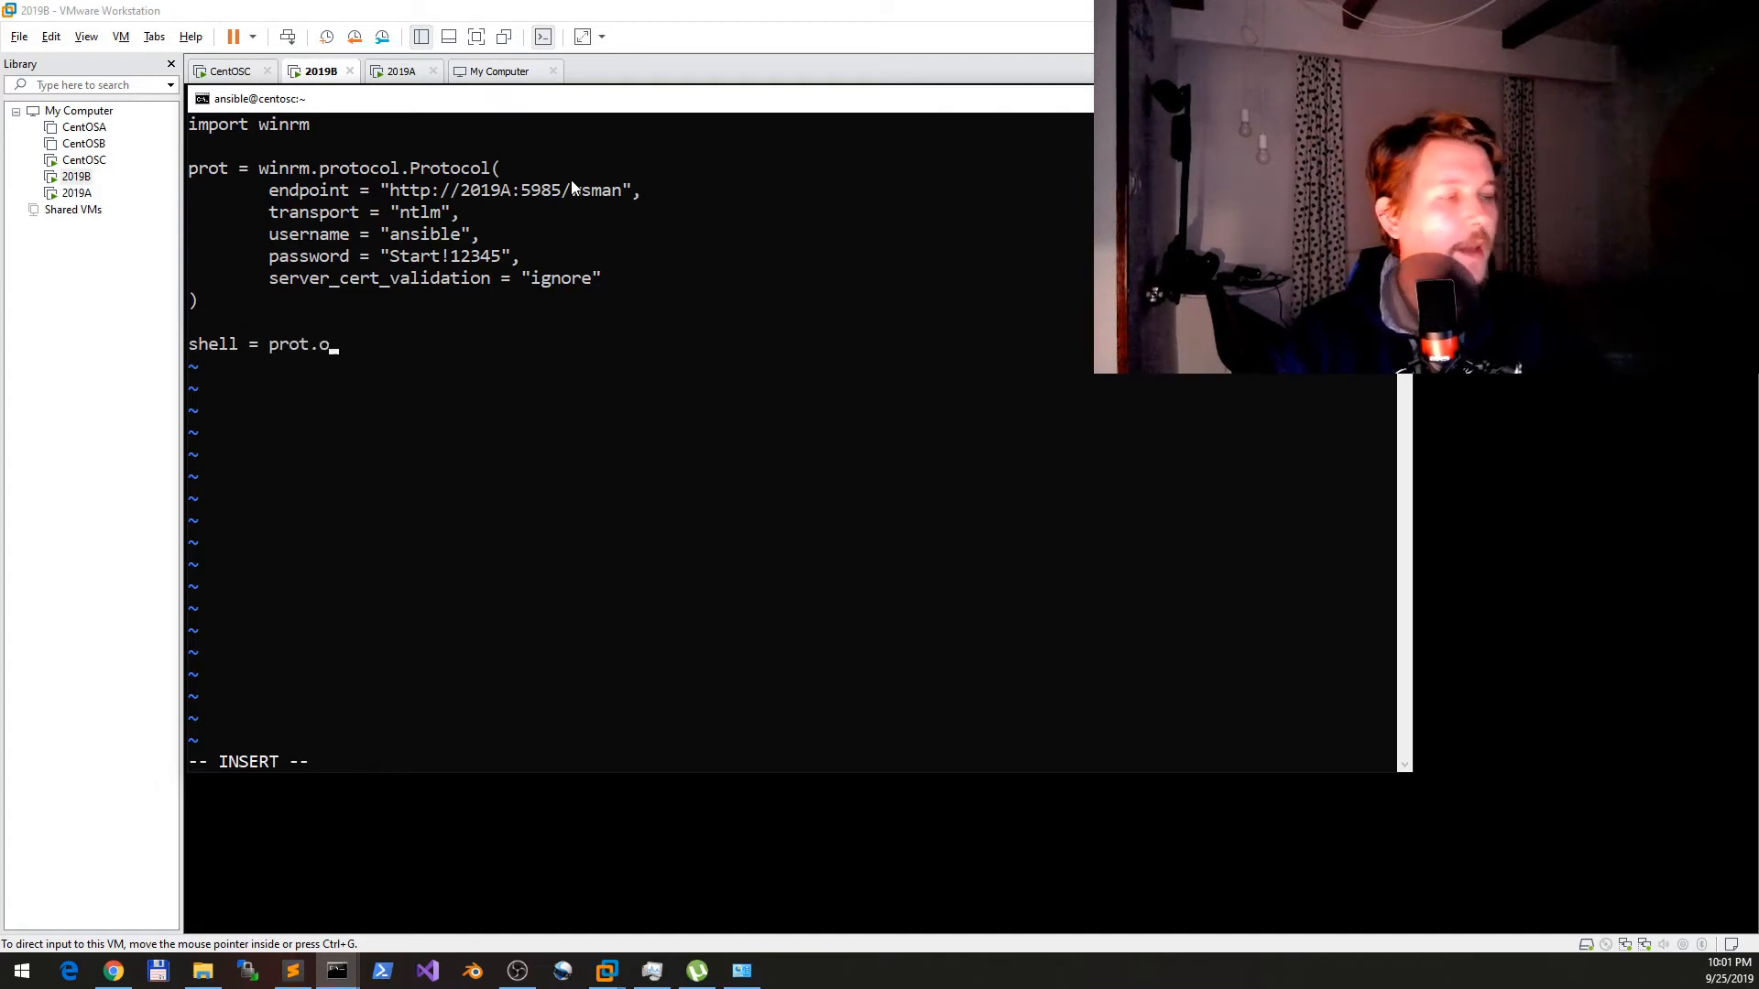
type("pen_she")
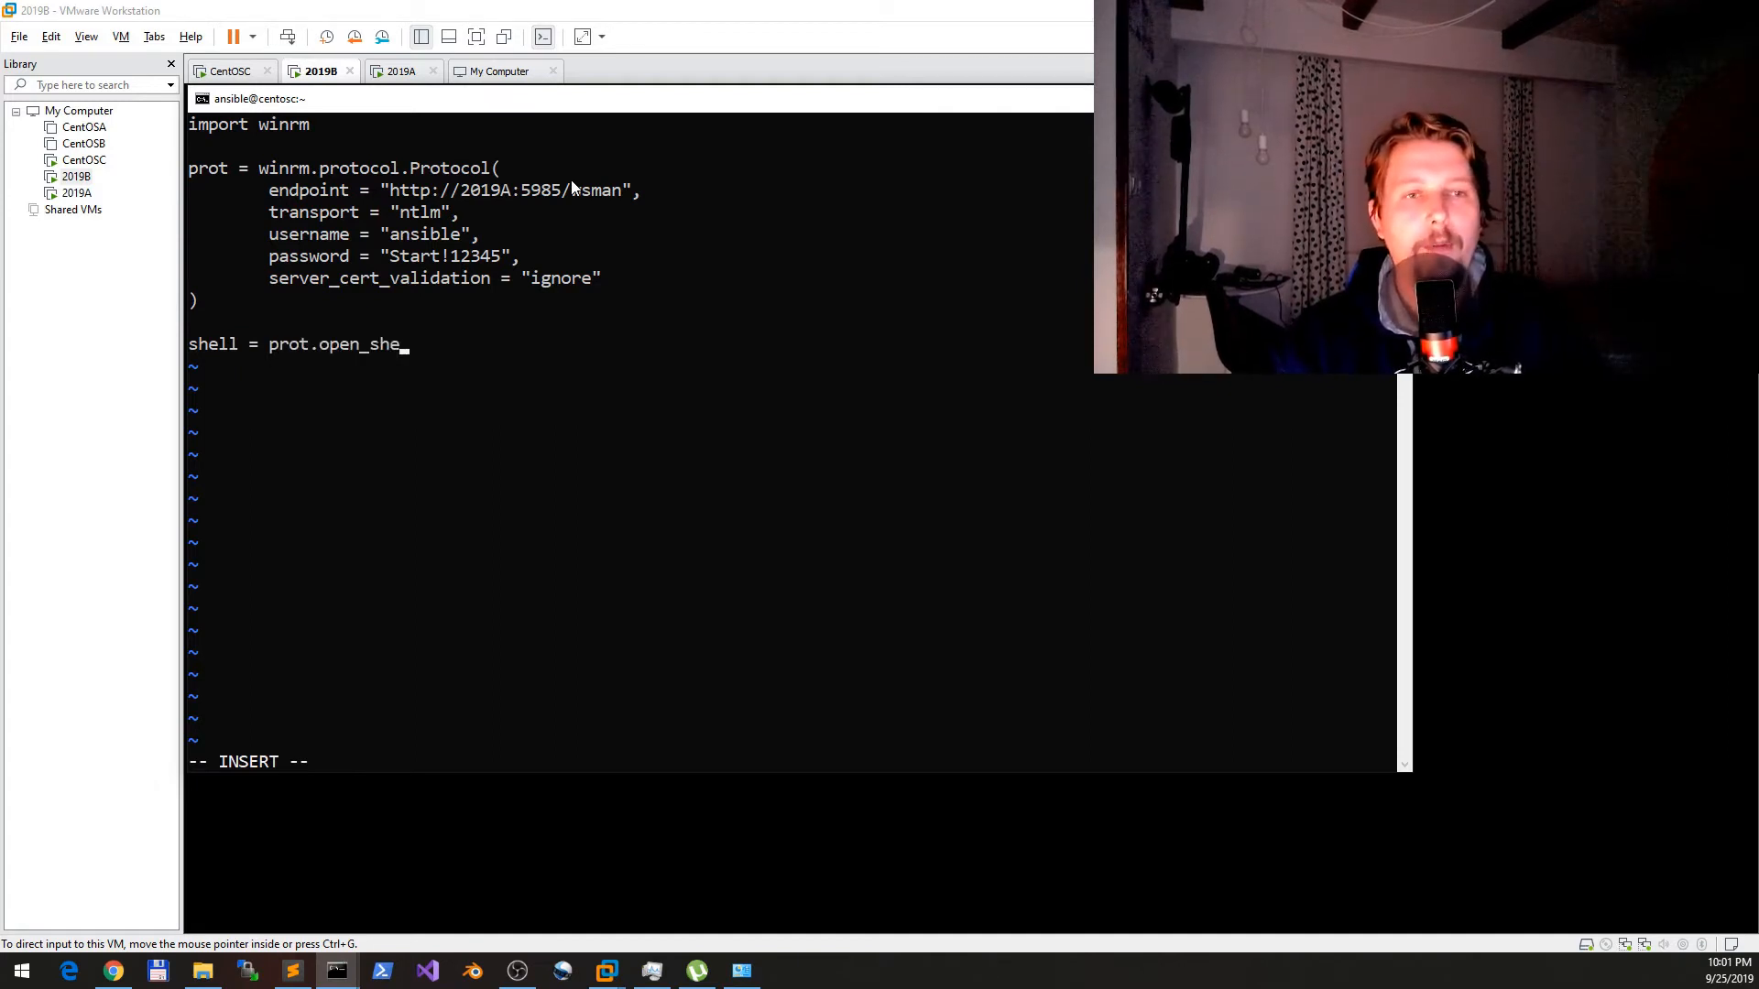
type("ll()")
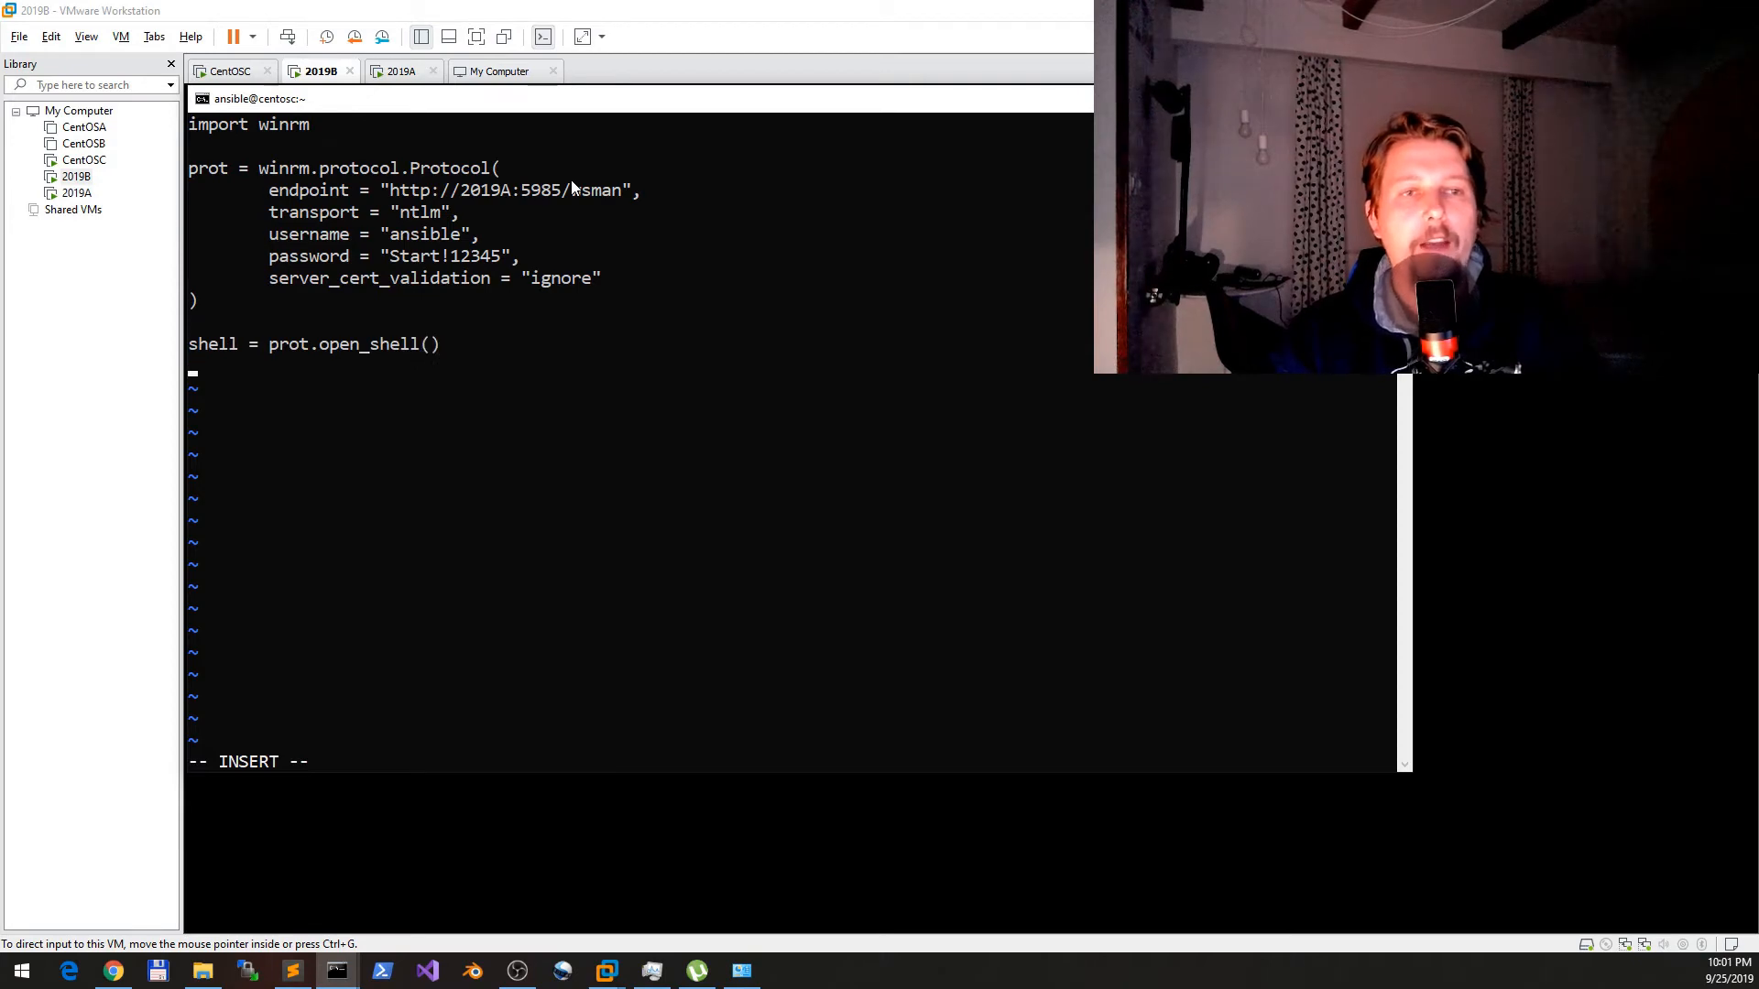
Add command = prot.run_shell_command(shell, "ipconfig").
type("command =")
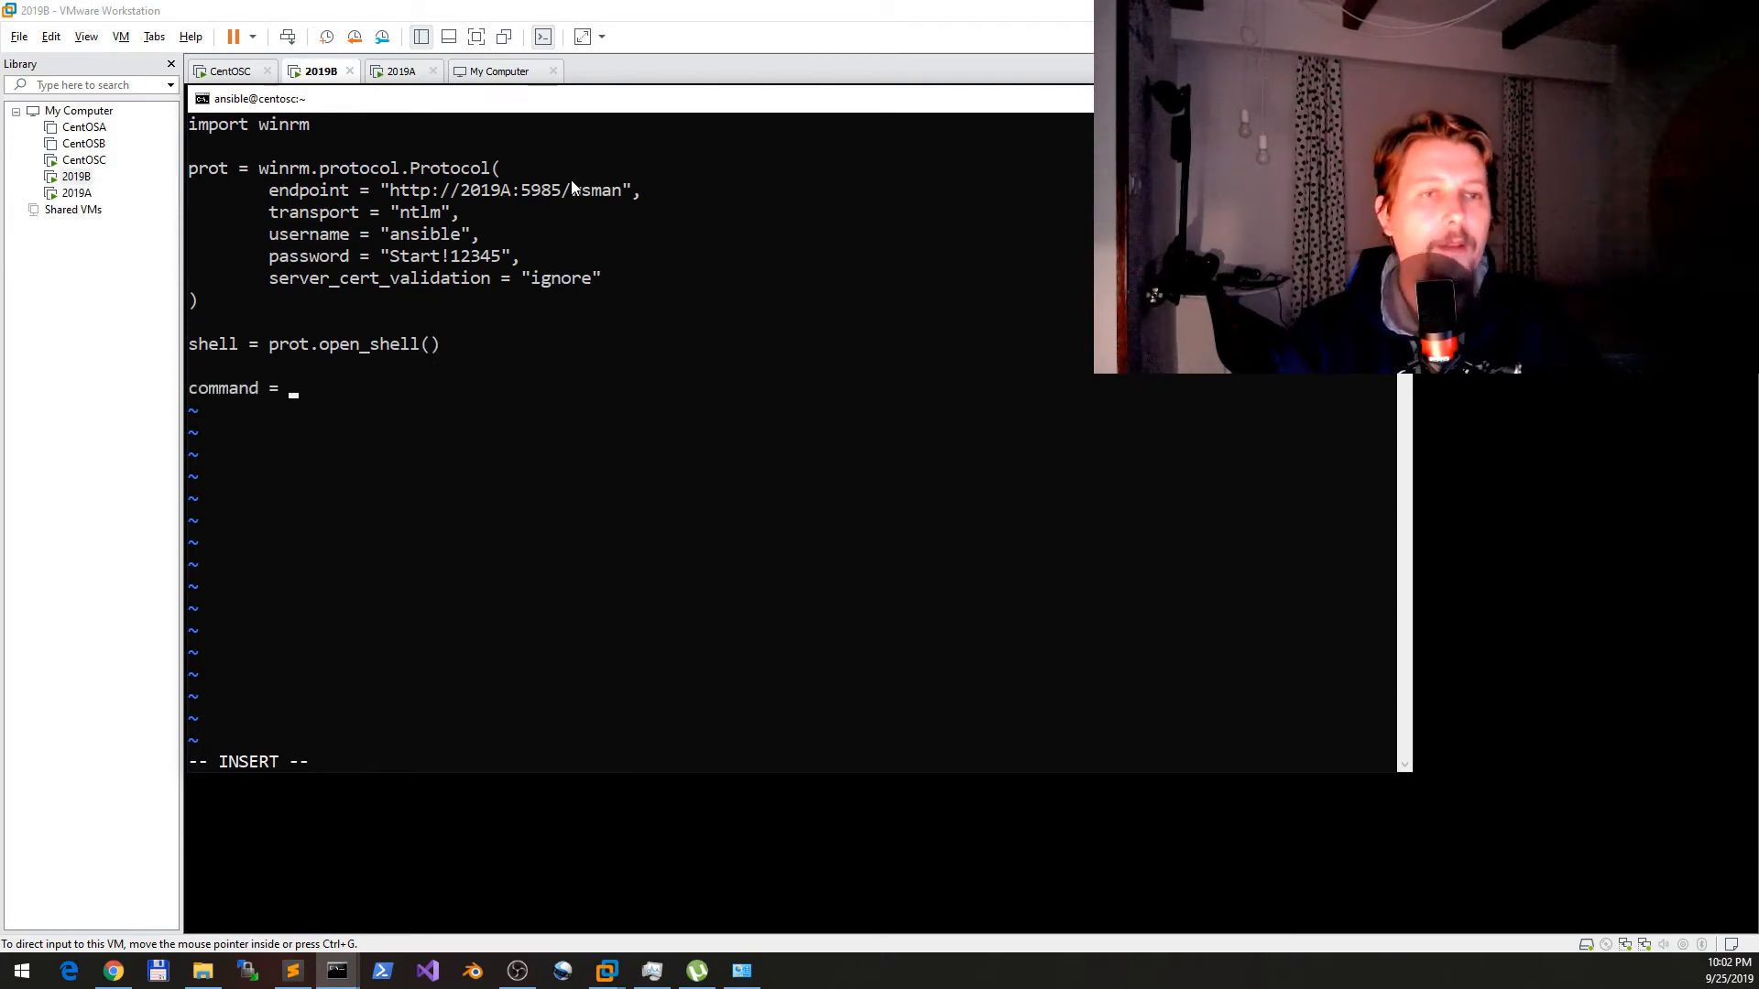
type("prot")
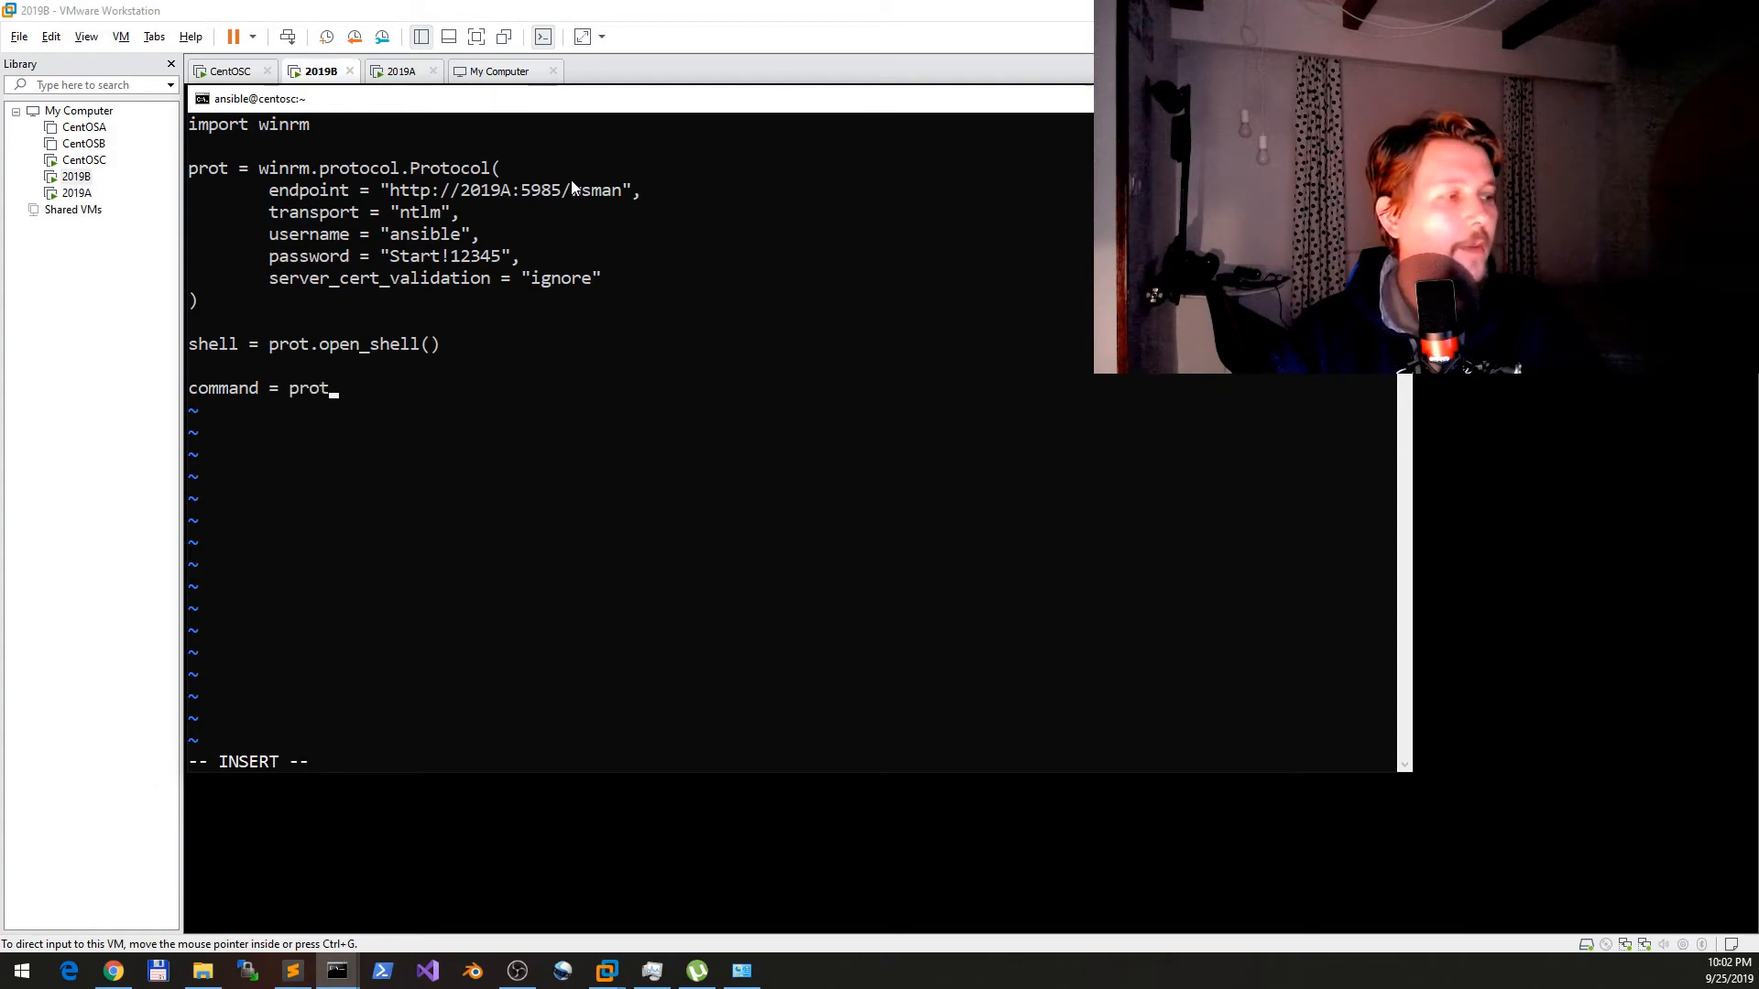
type(".run_she")
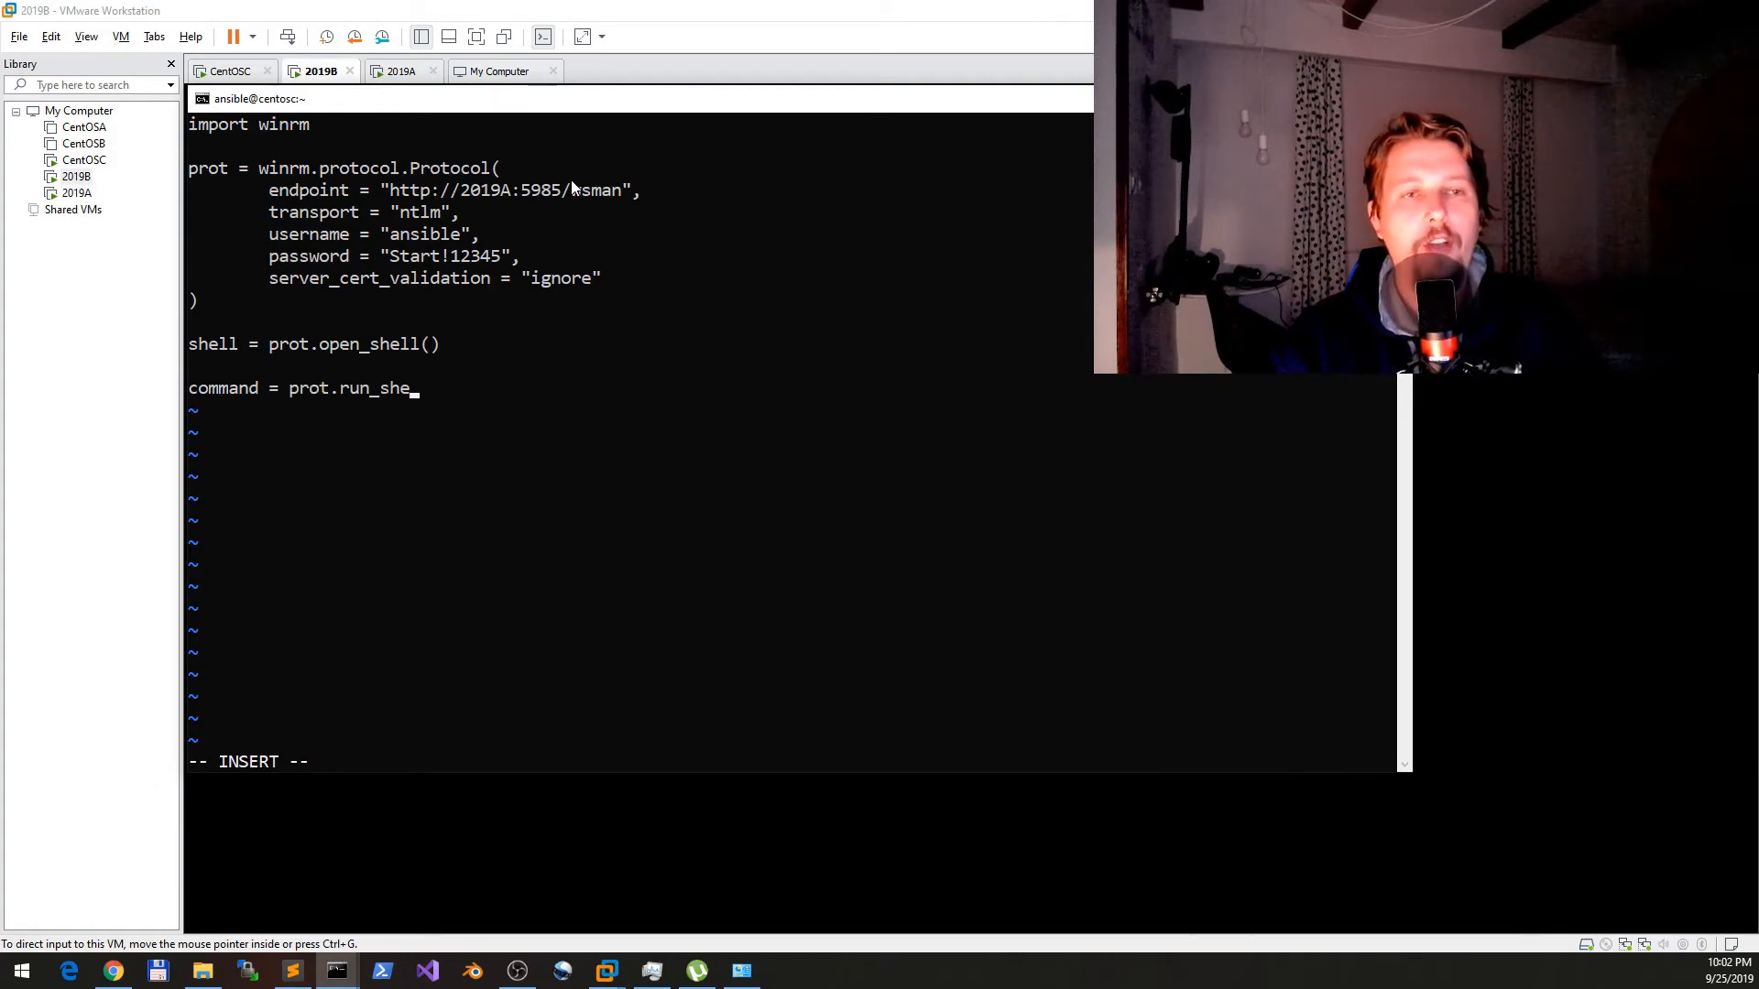
type("ll_command()")
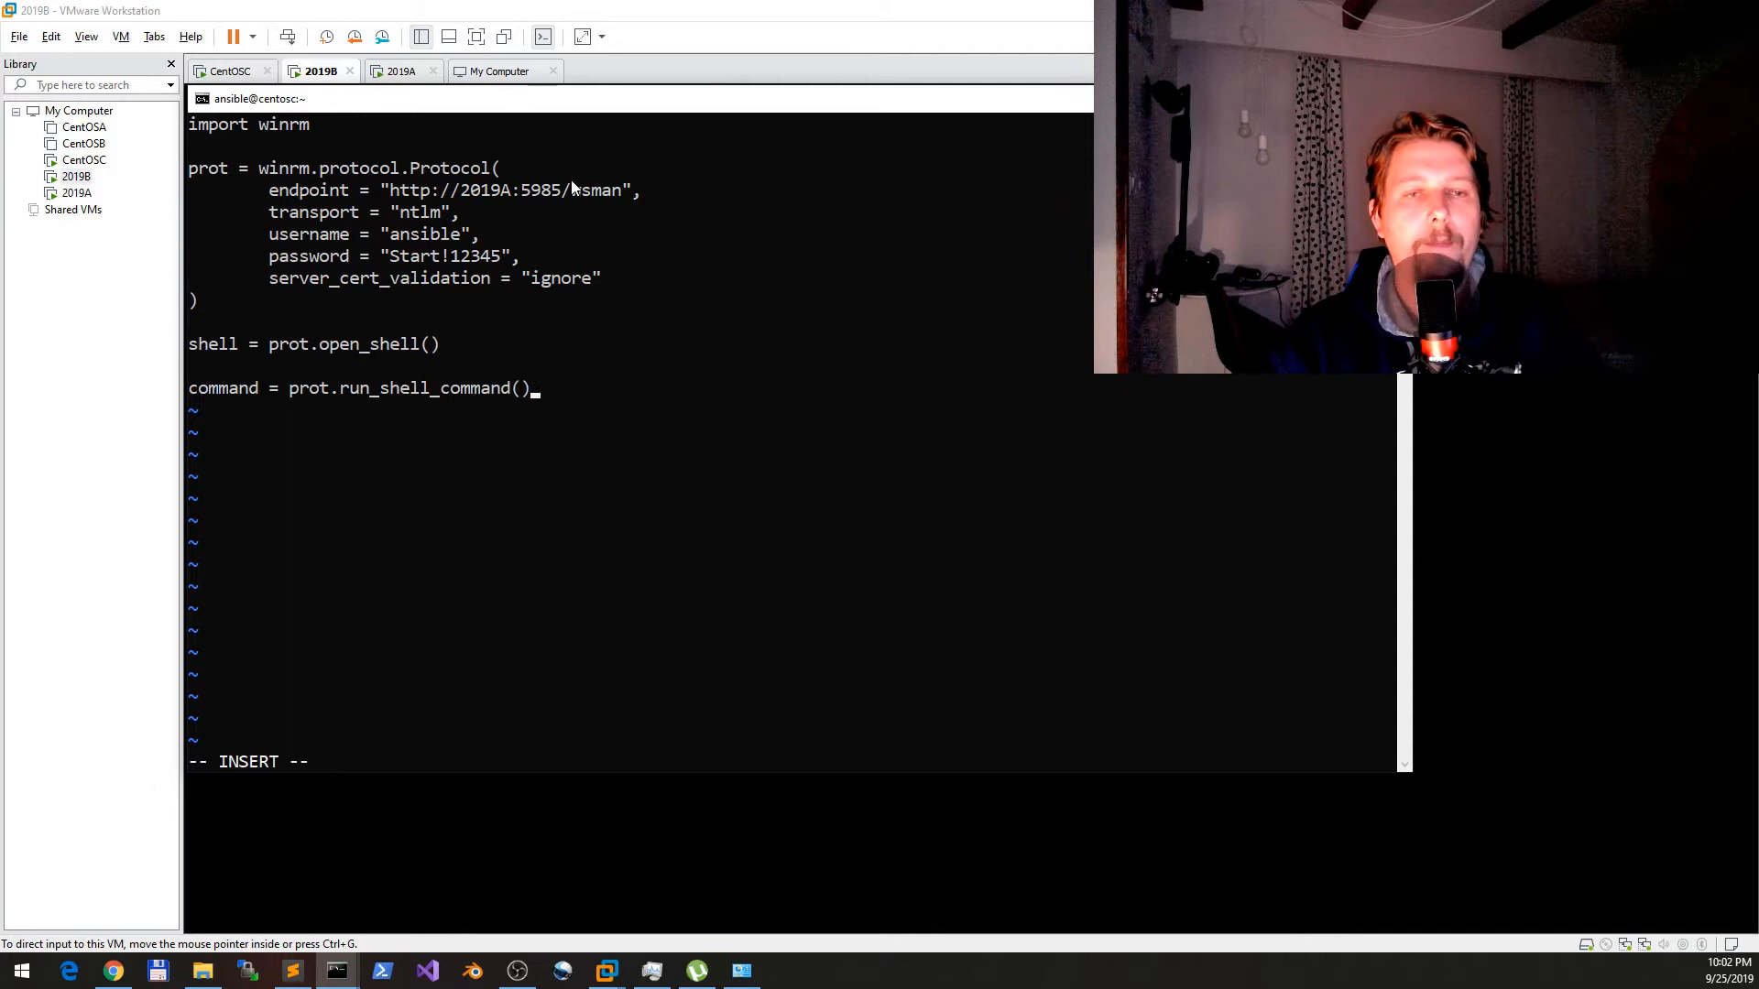
type("shell")
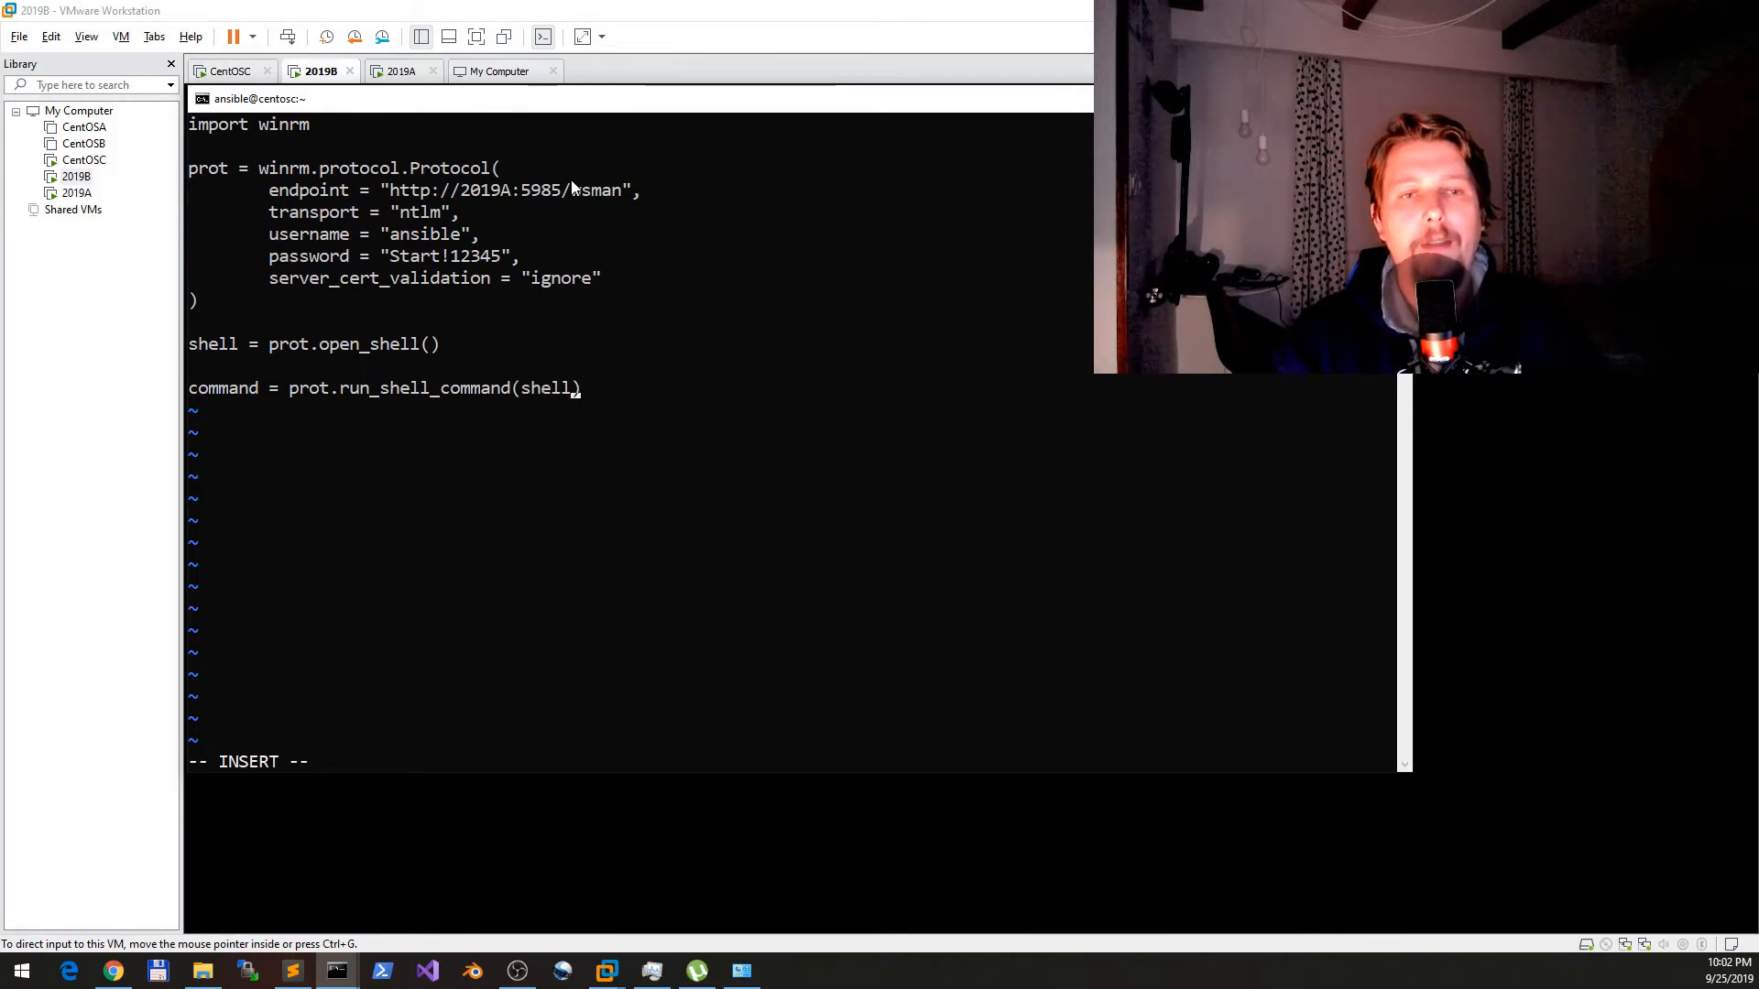
type(",")
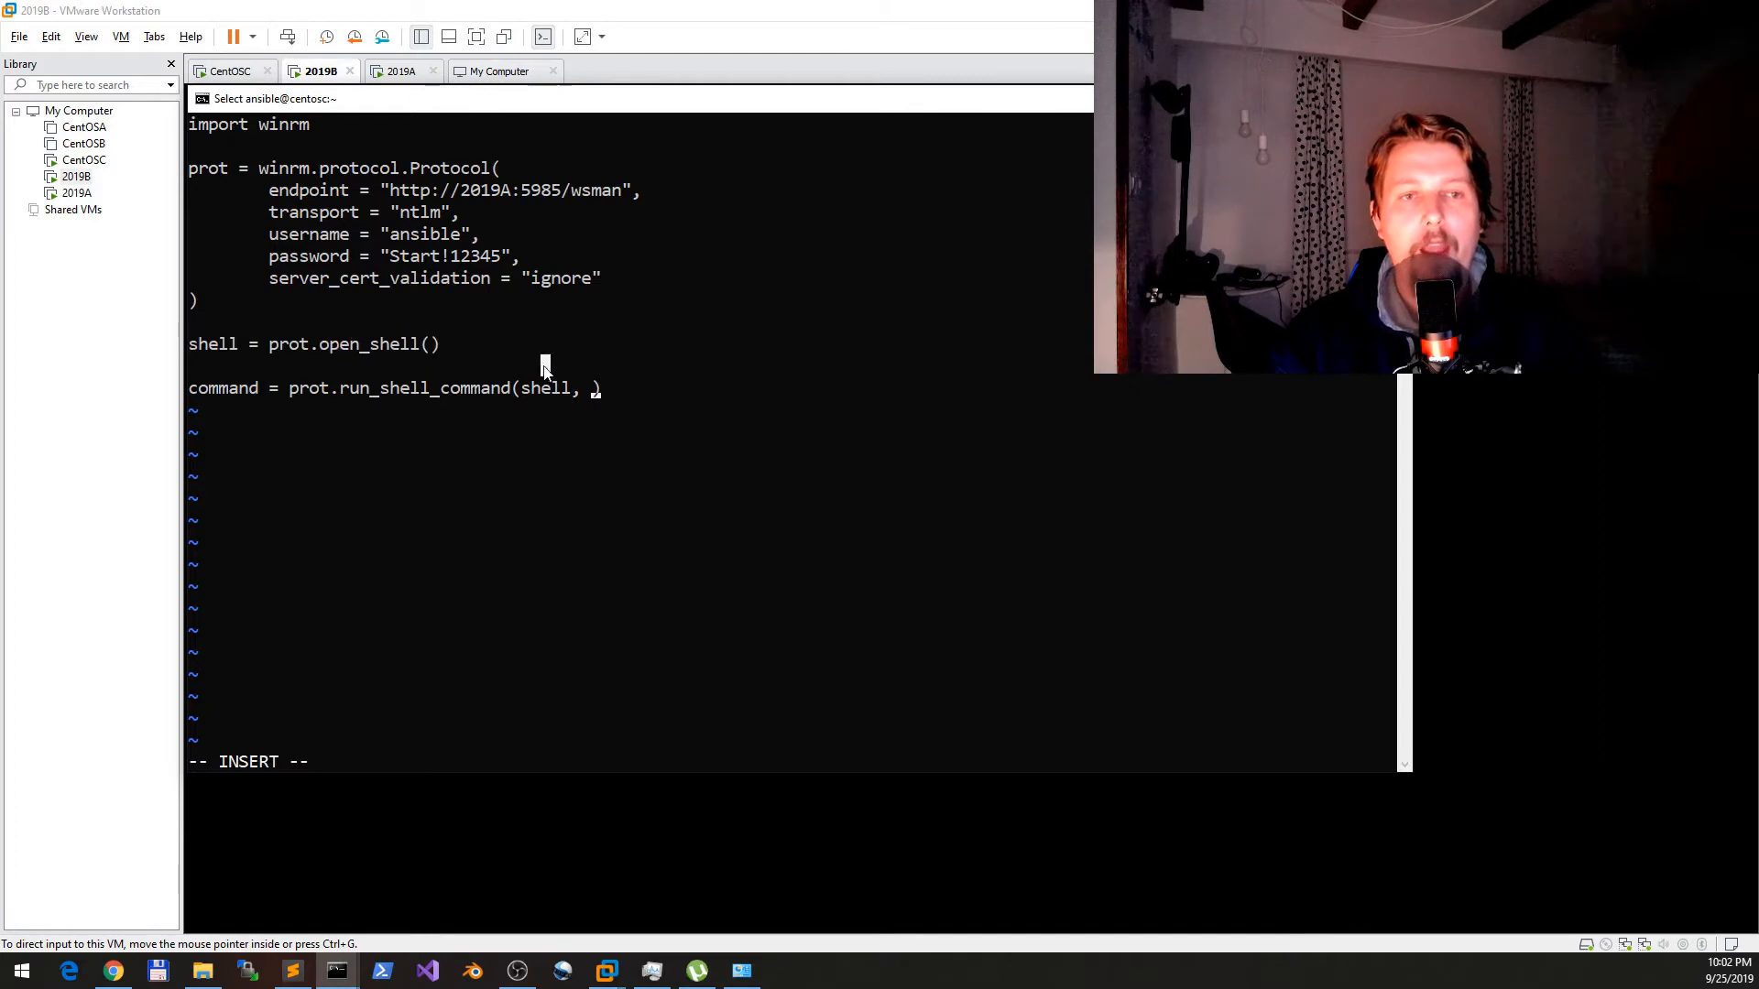
type("\"\"")
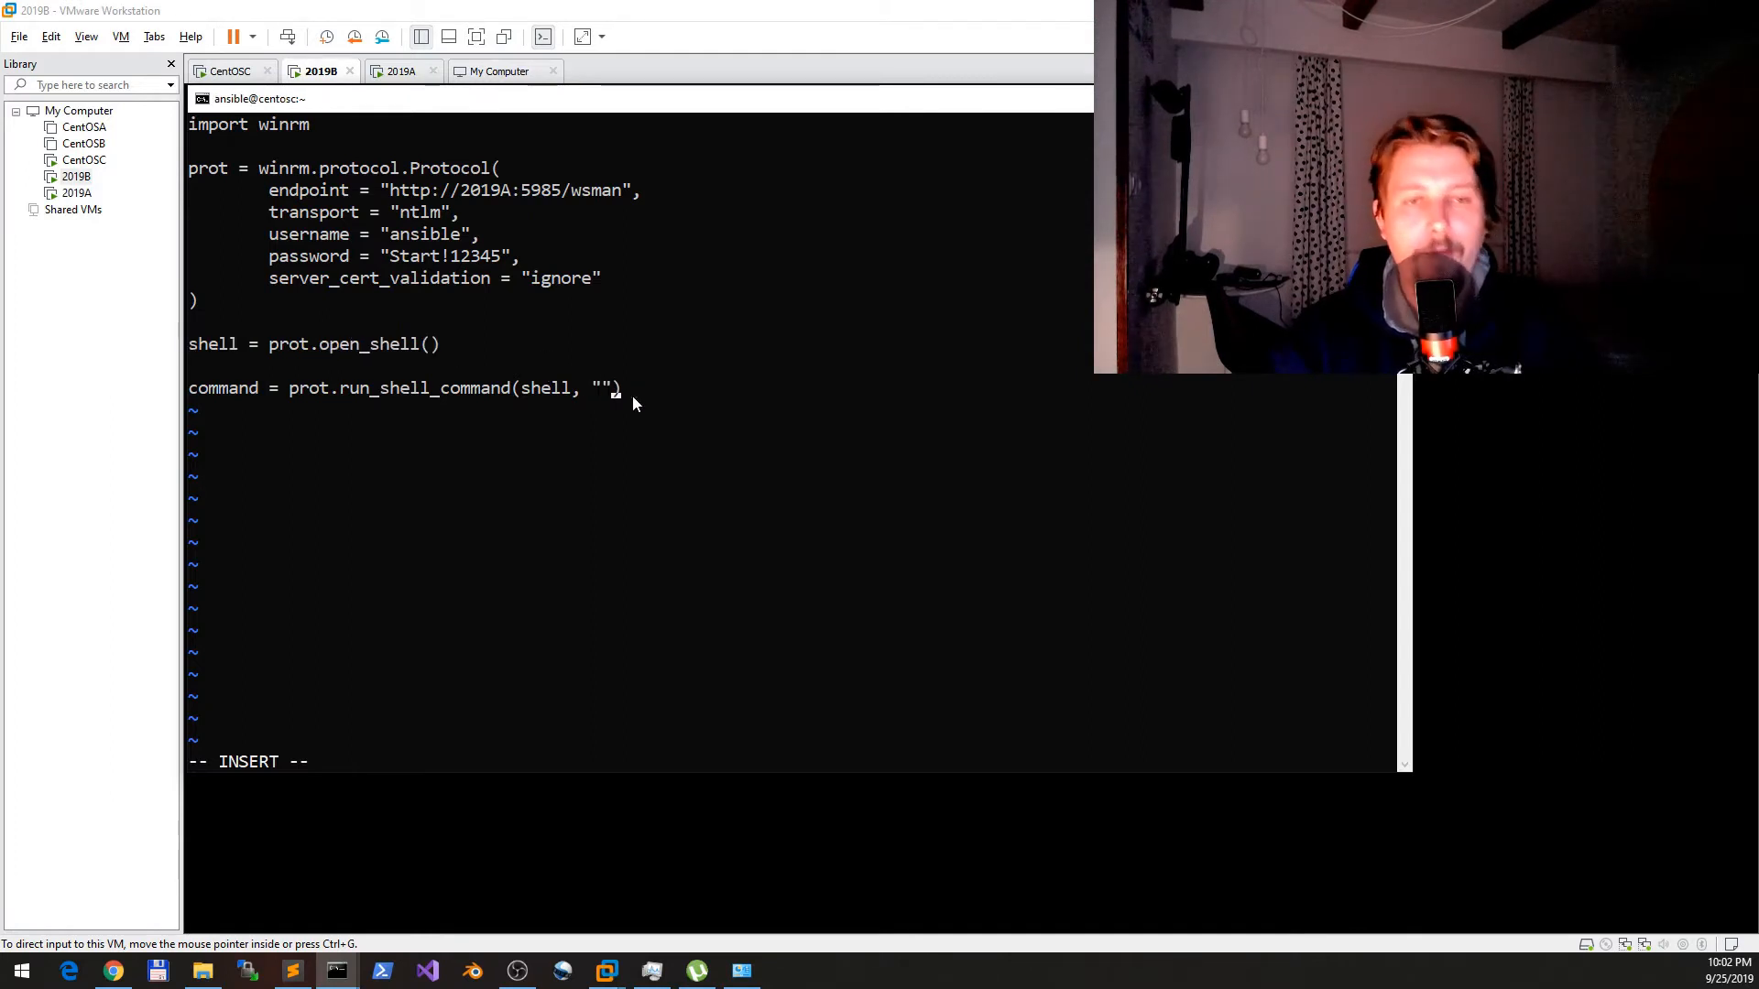
type("i")
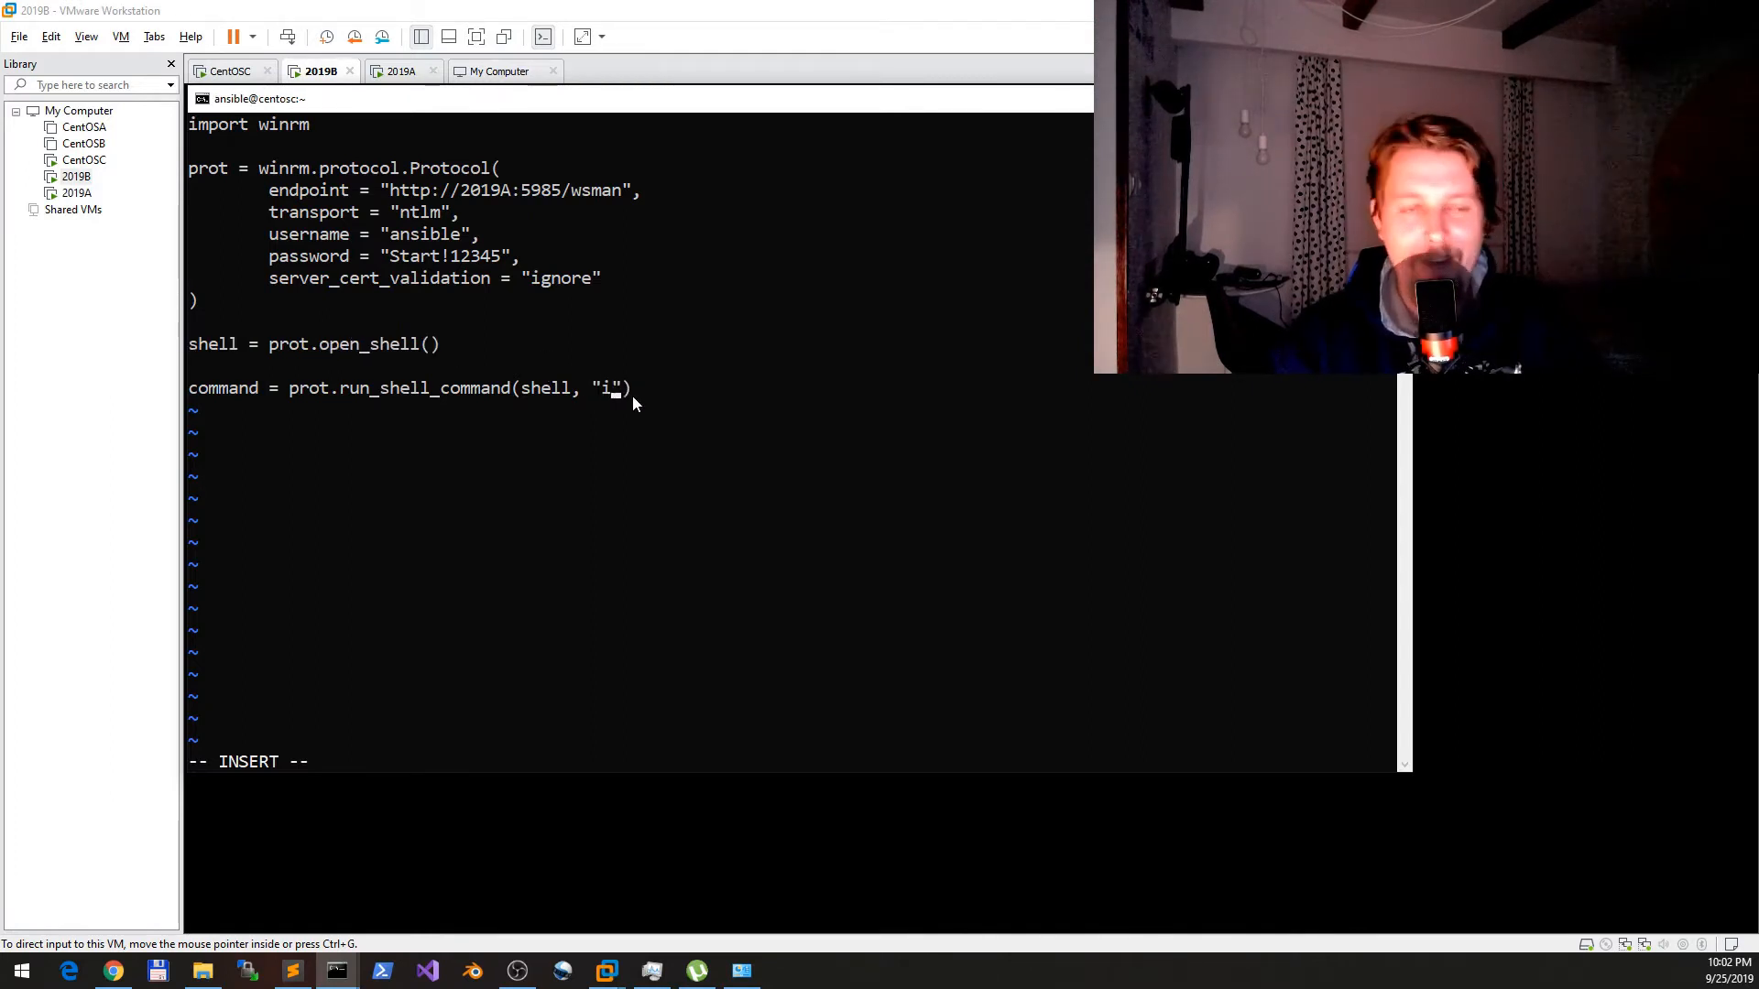
type("pconfig")
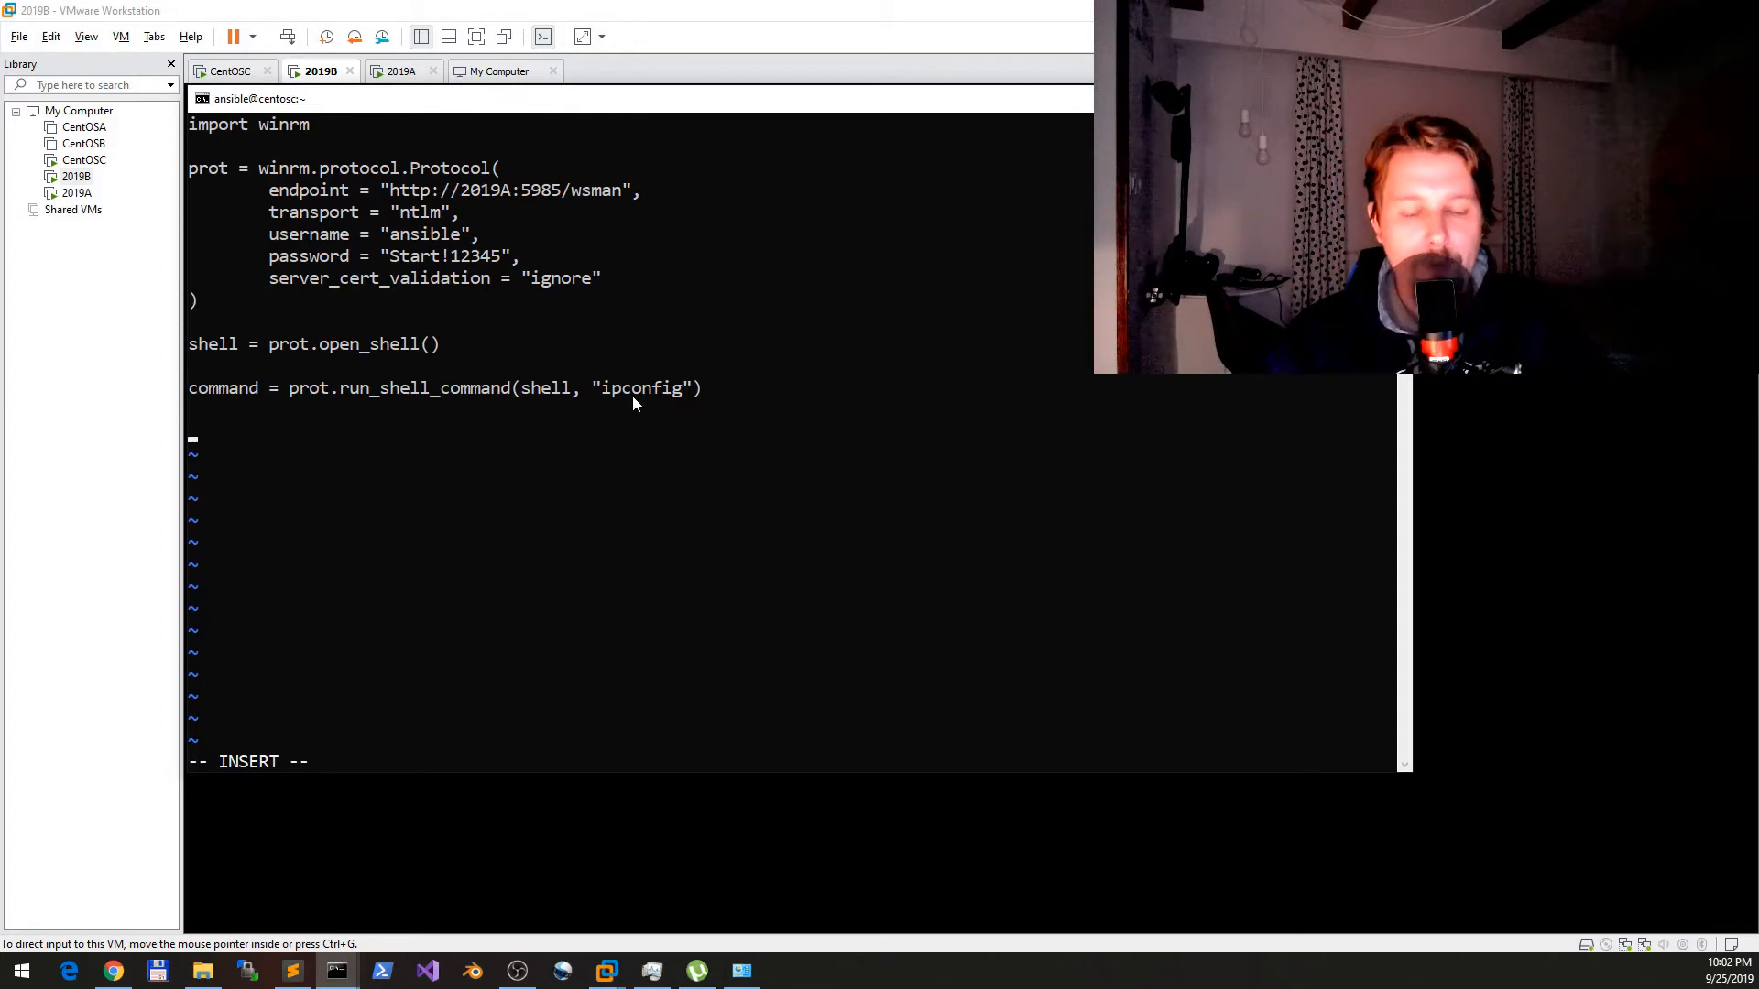
Write out, err, status = prot.get_command_output(shell, command) and begin a print(" line.
type("out,")
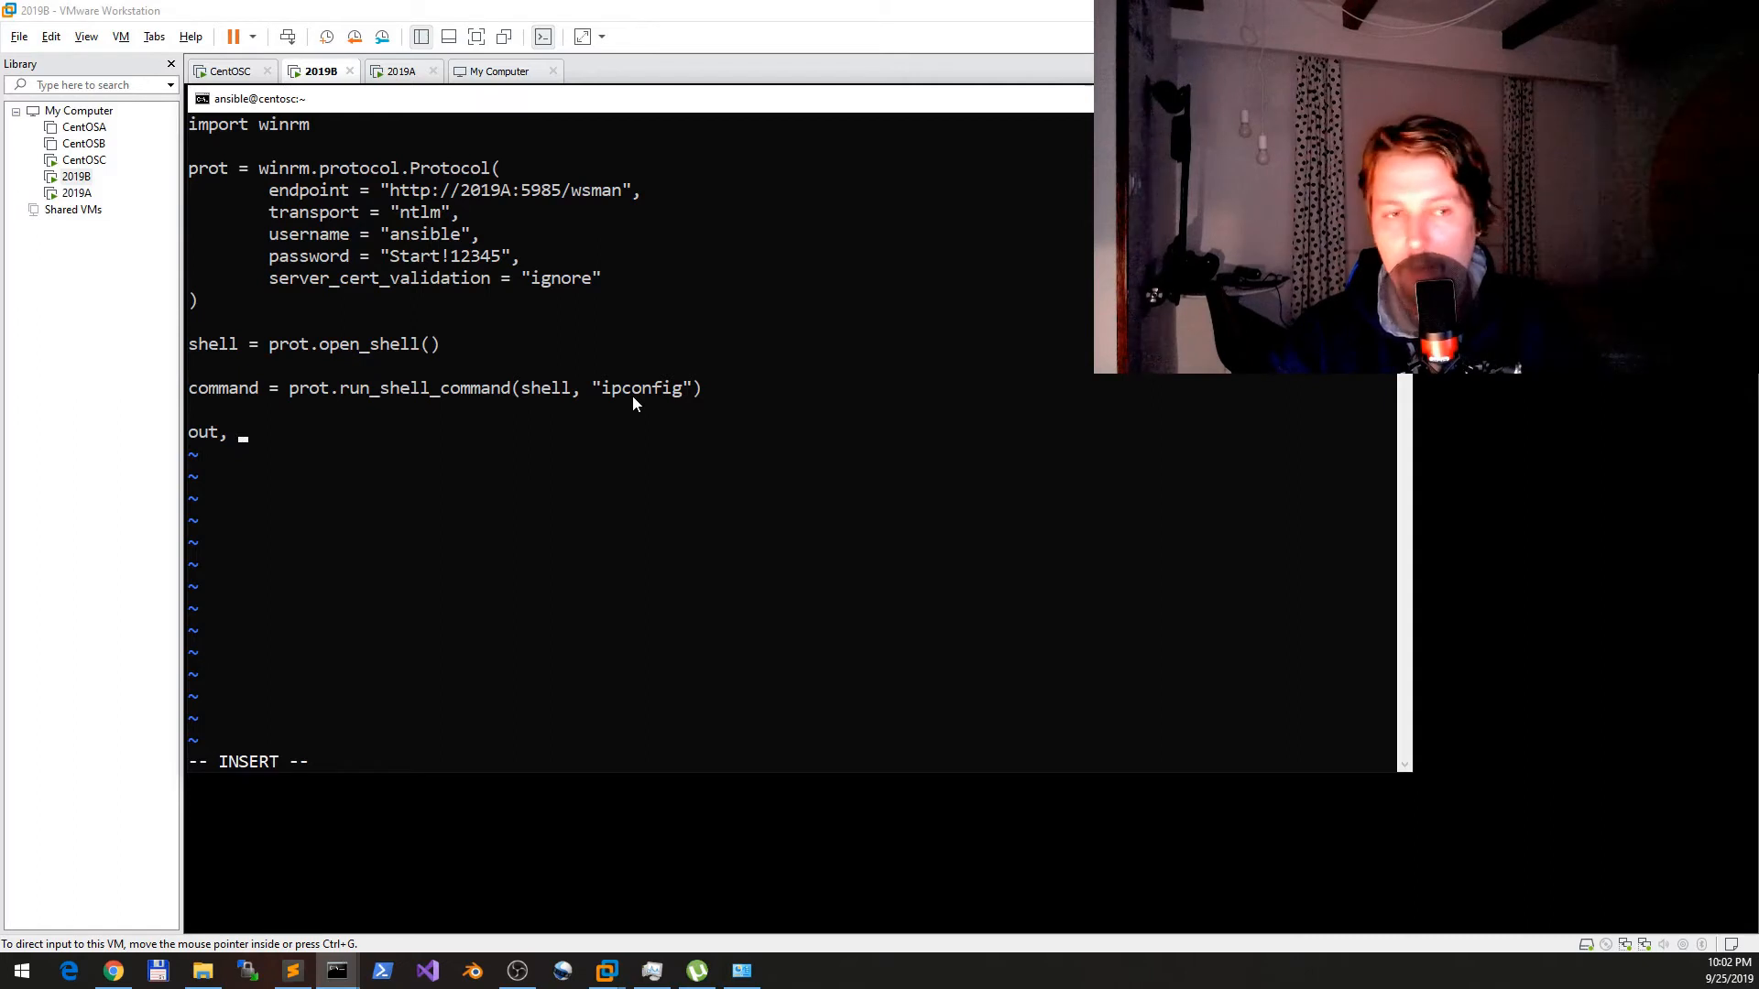
type("err,")
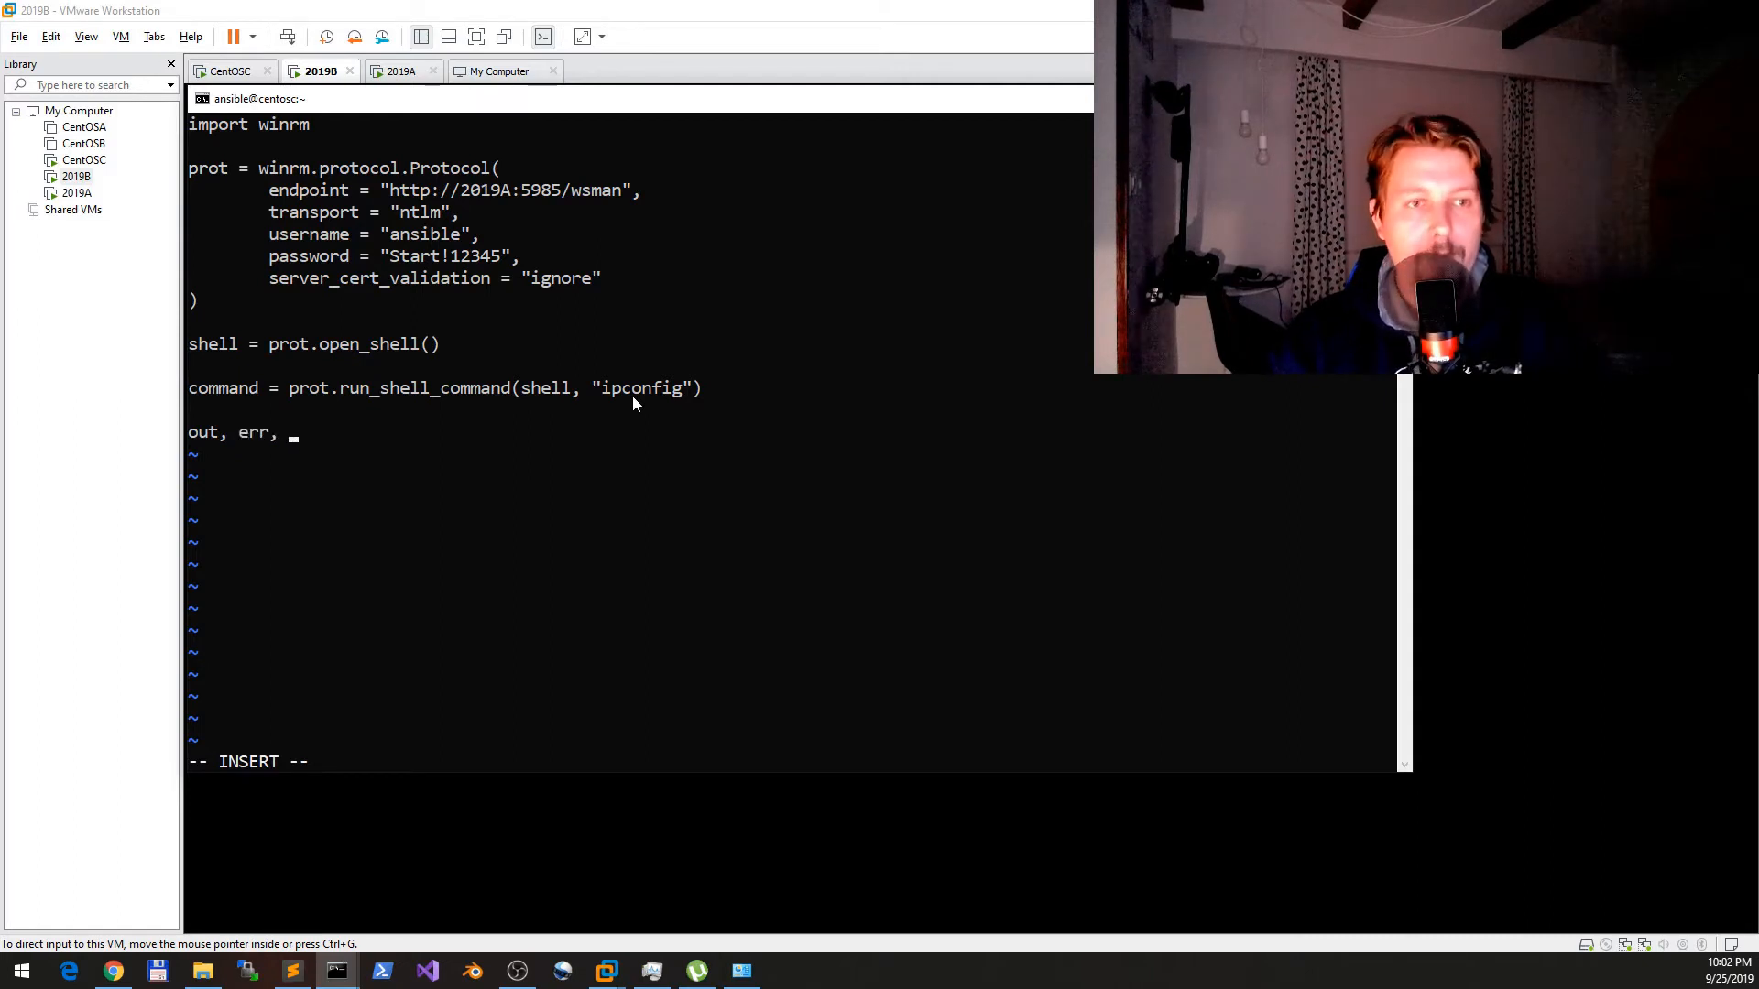
type("sta")
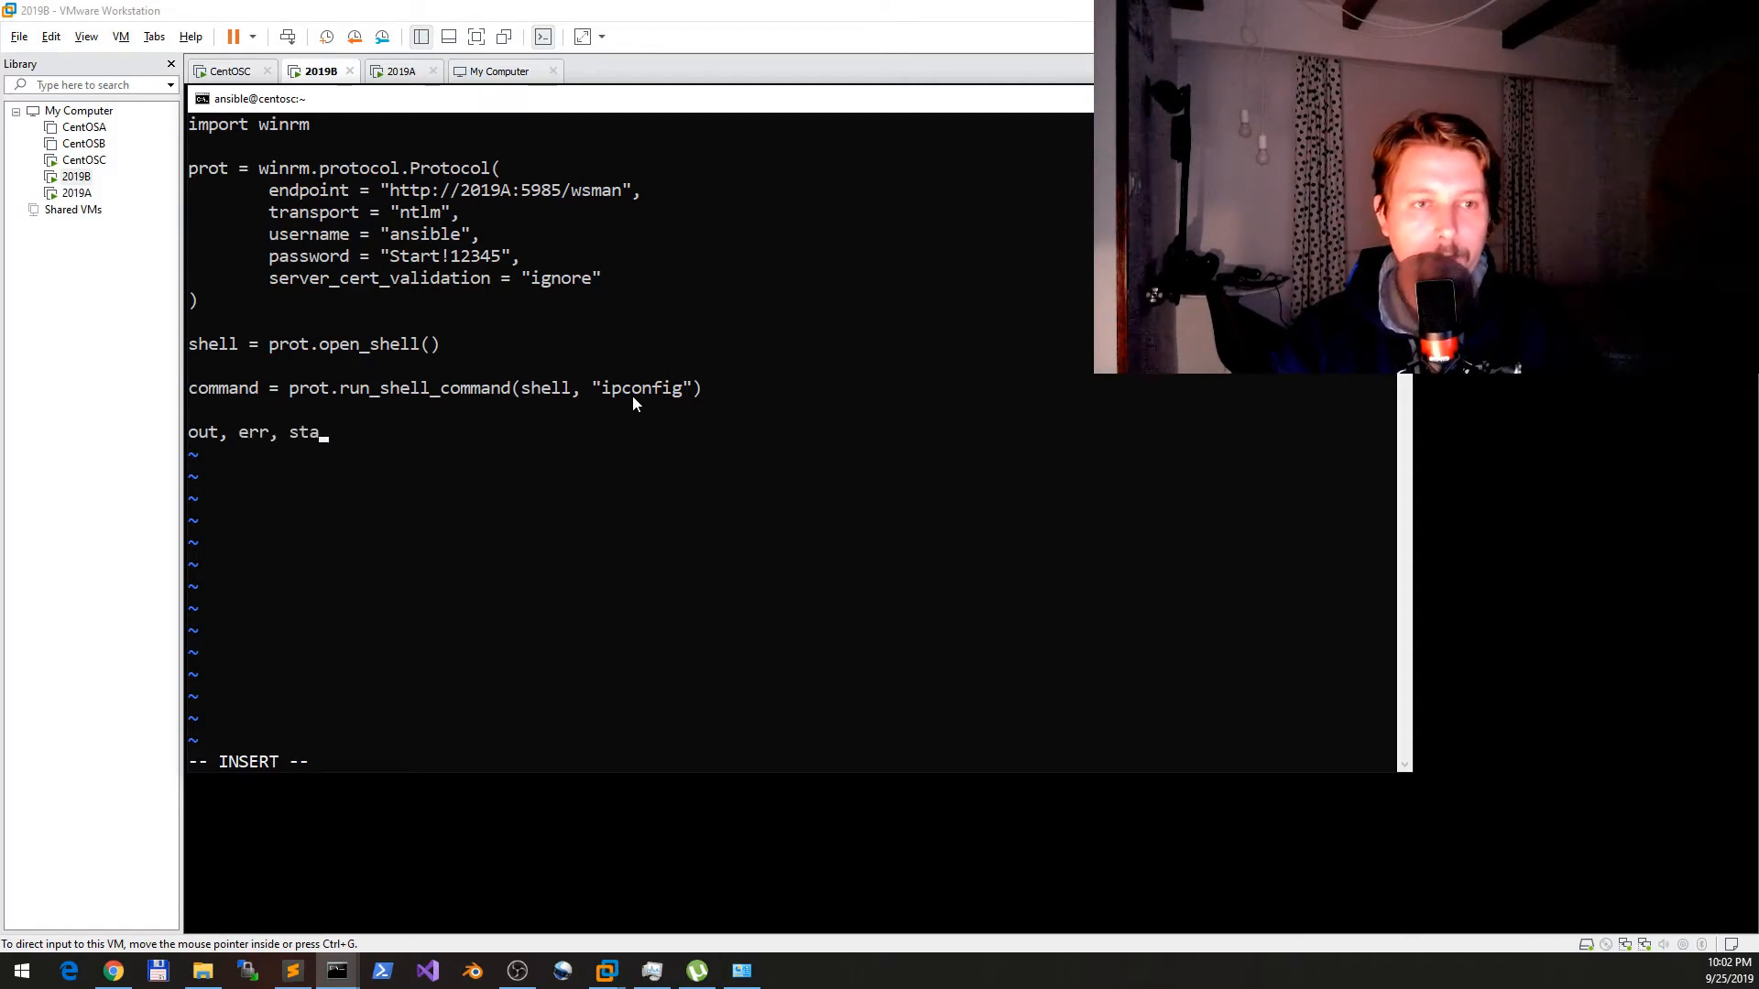
type("tus =")
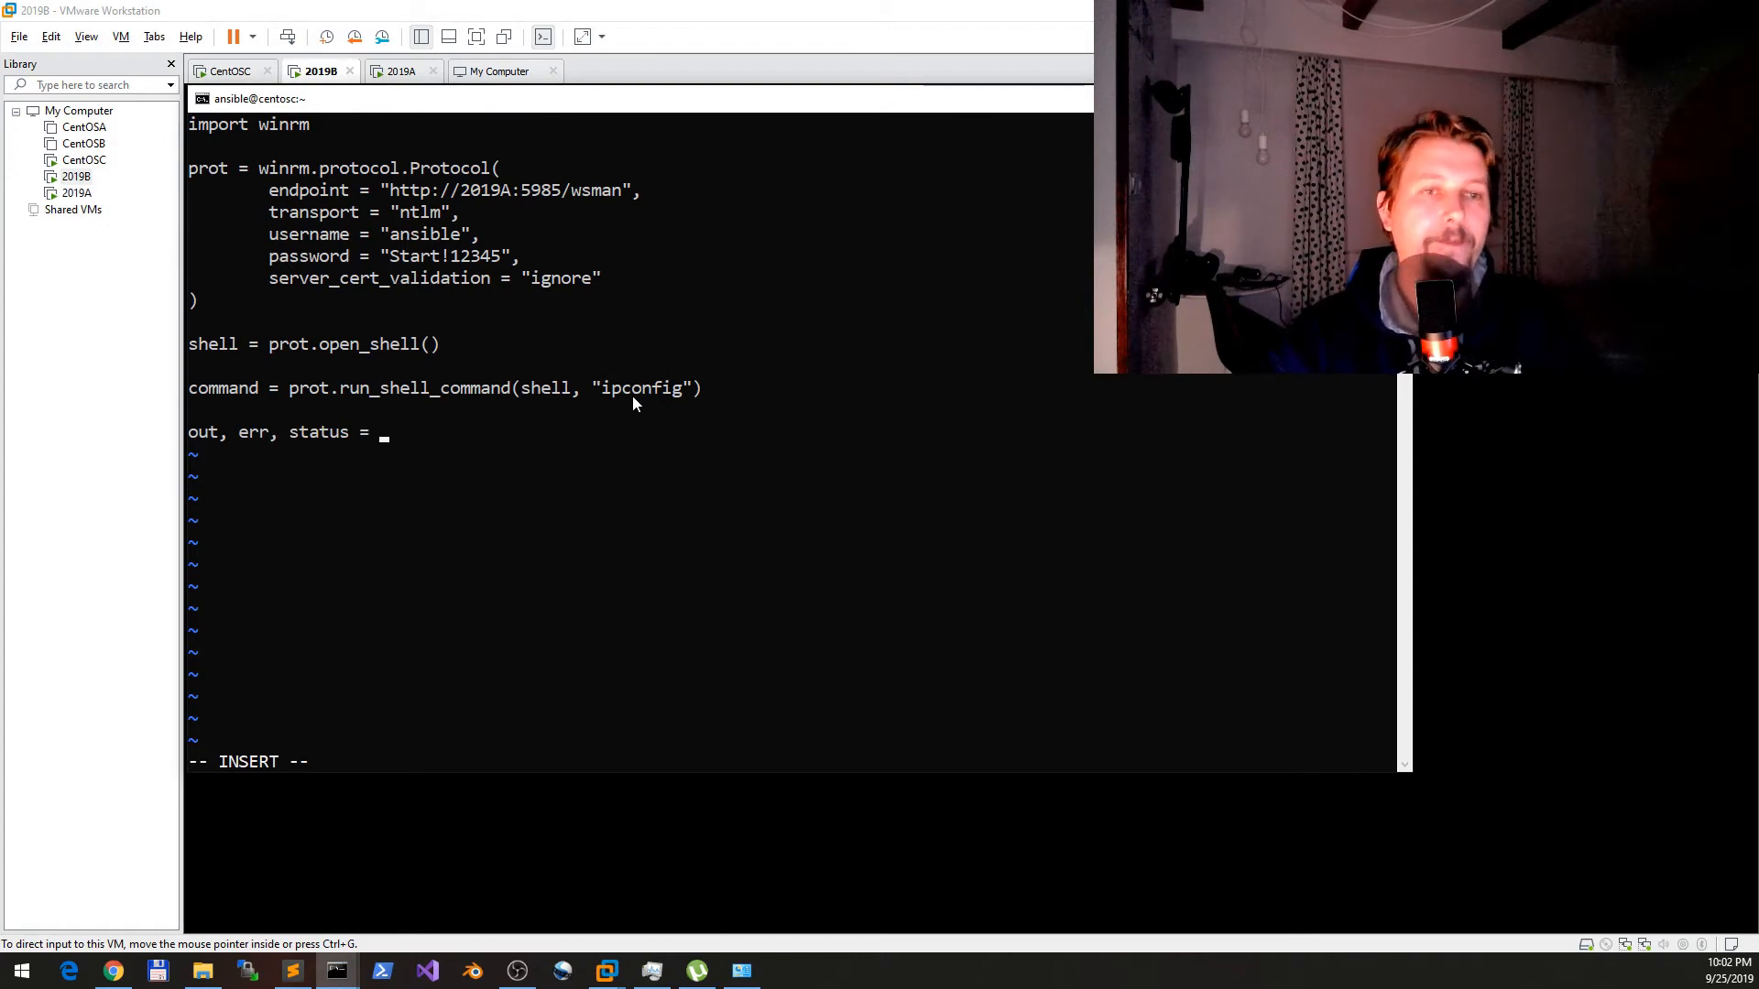
type("prot")
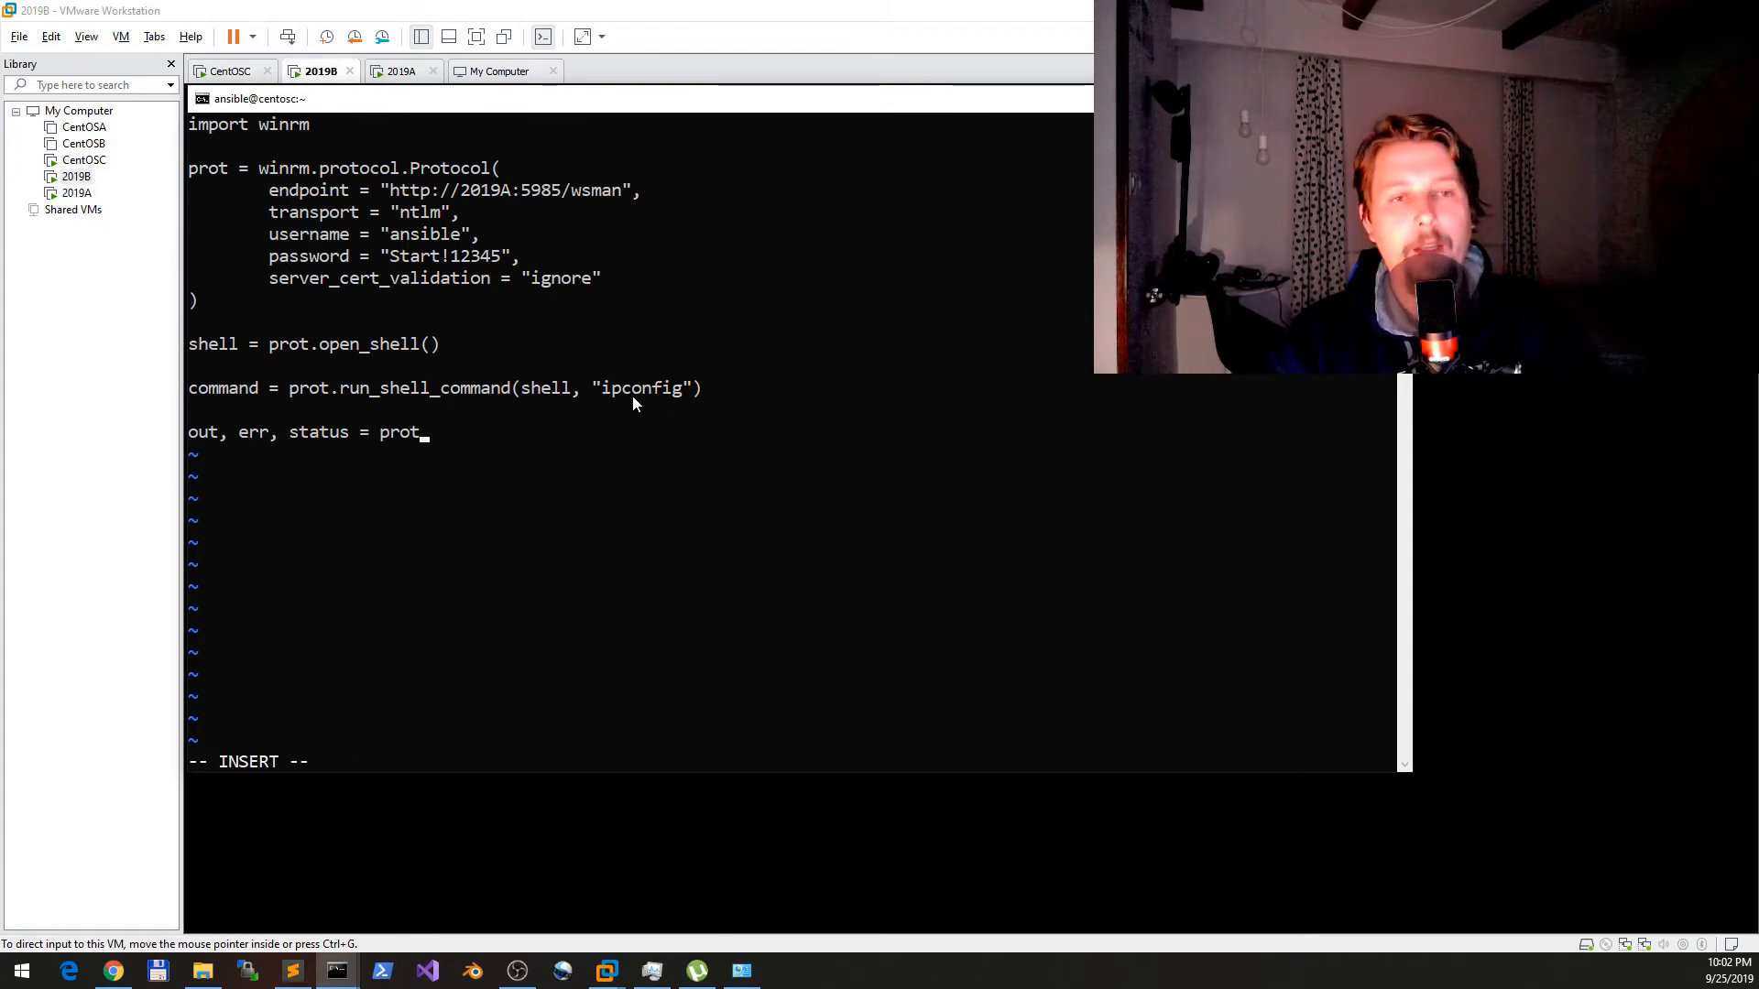
type("get_")
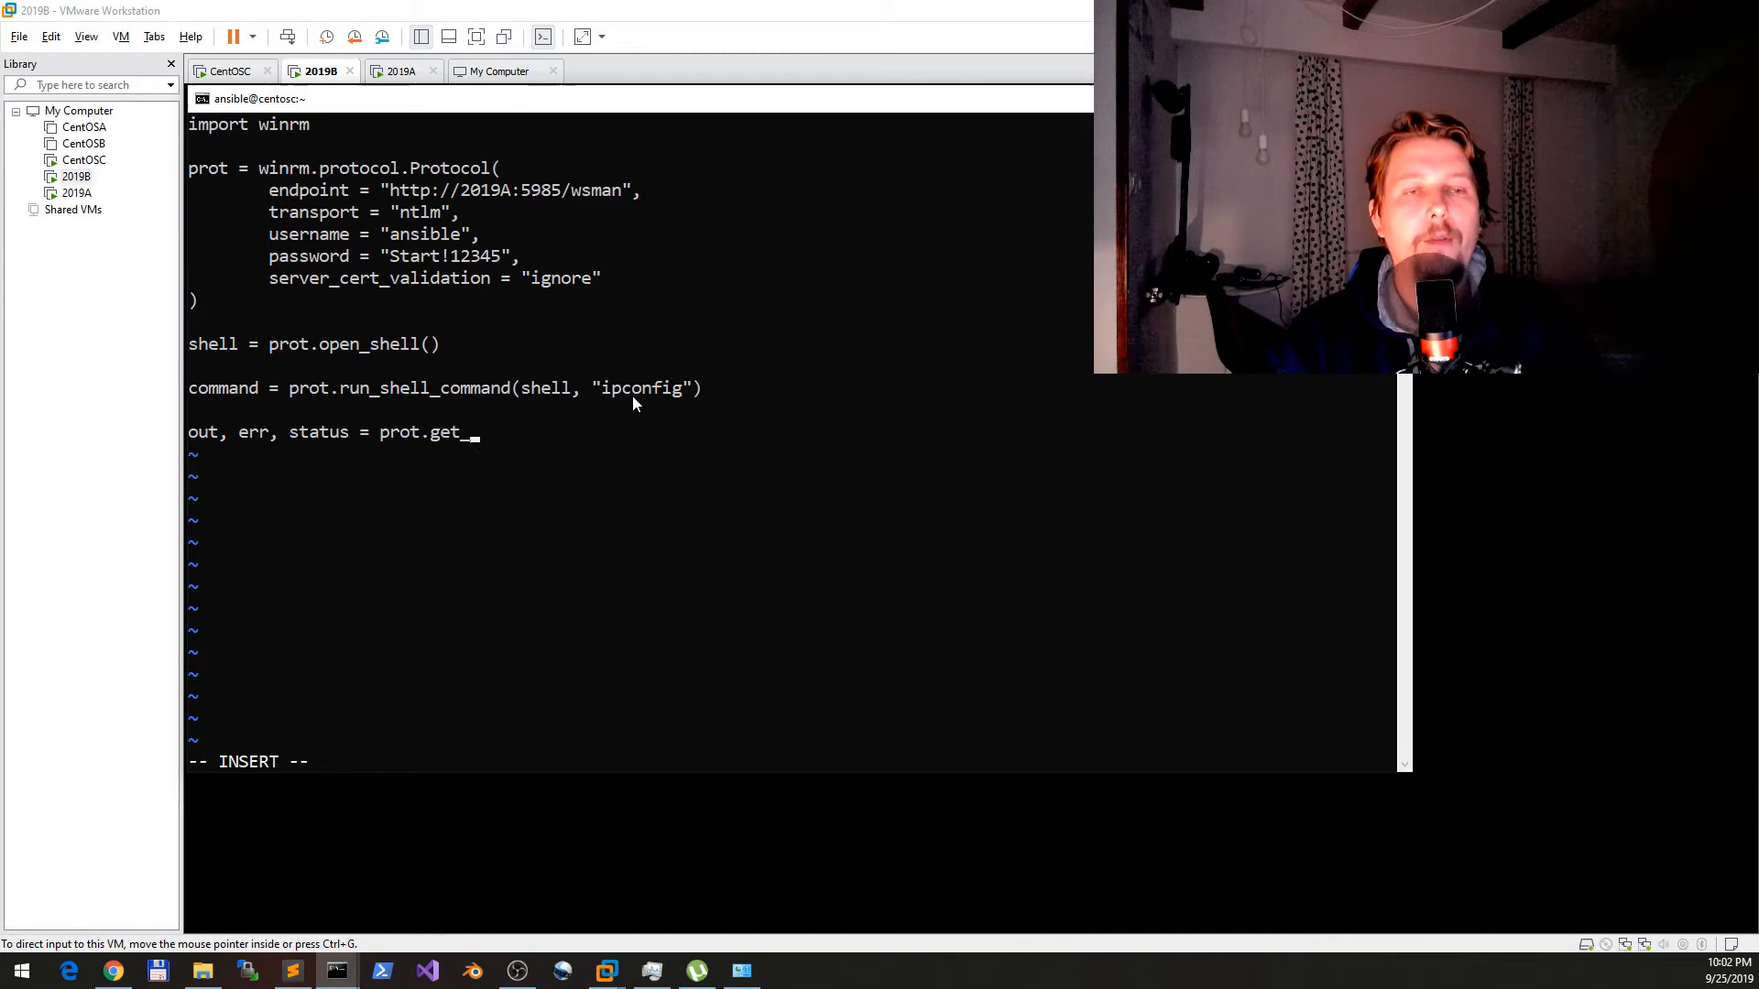
type("co")
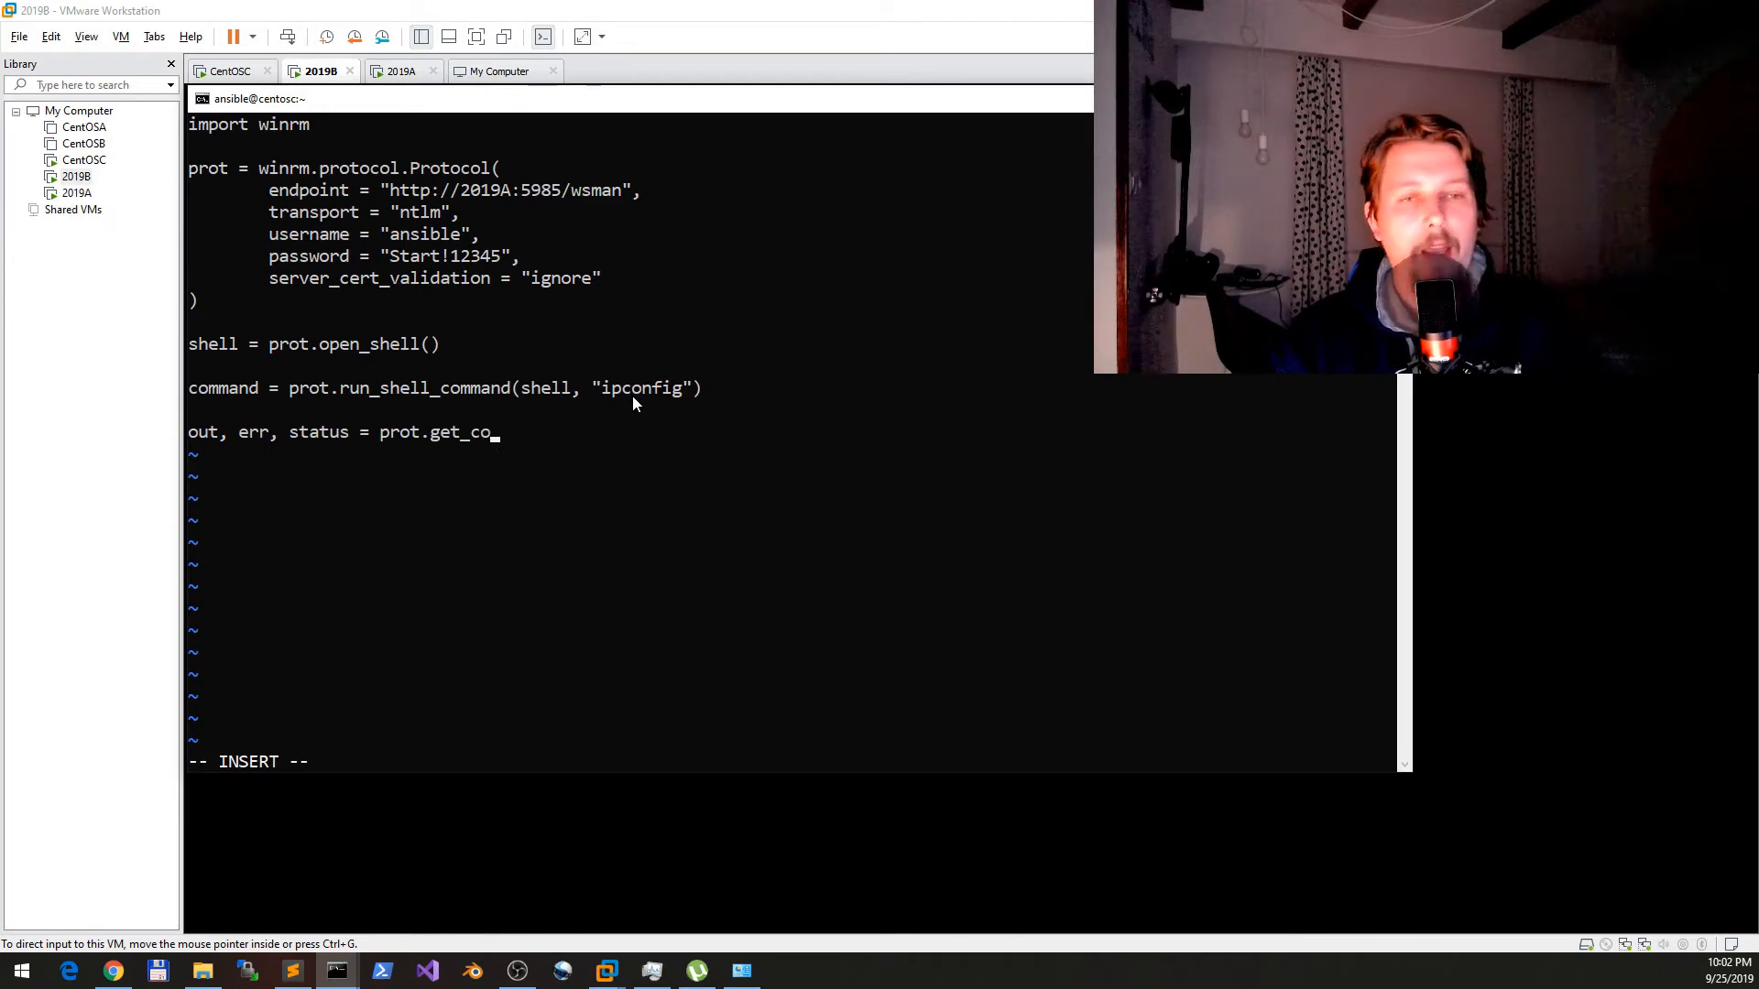
type("mmand_output(")
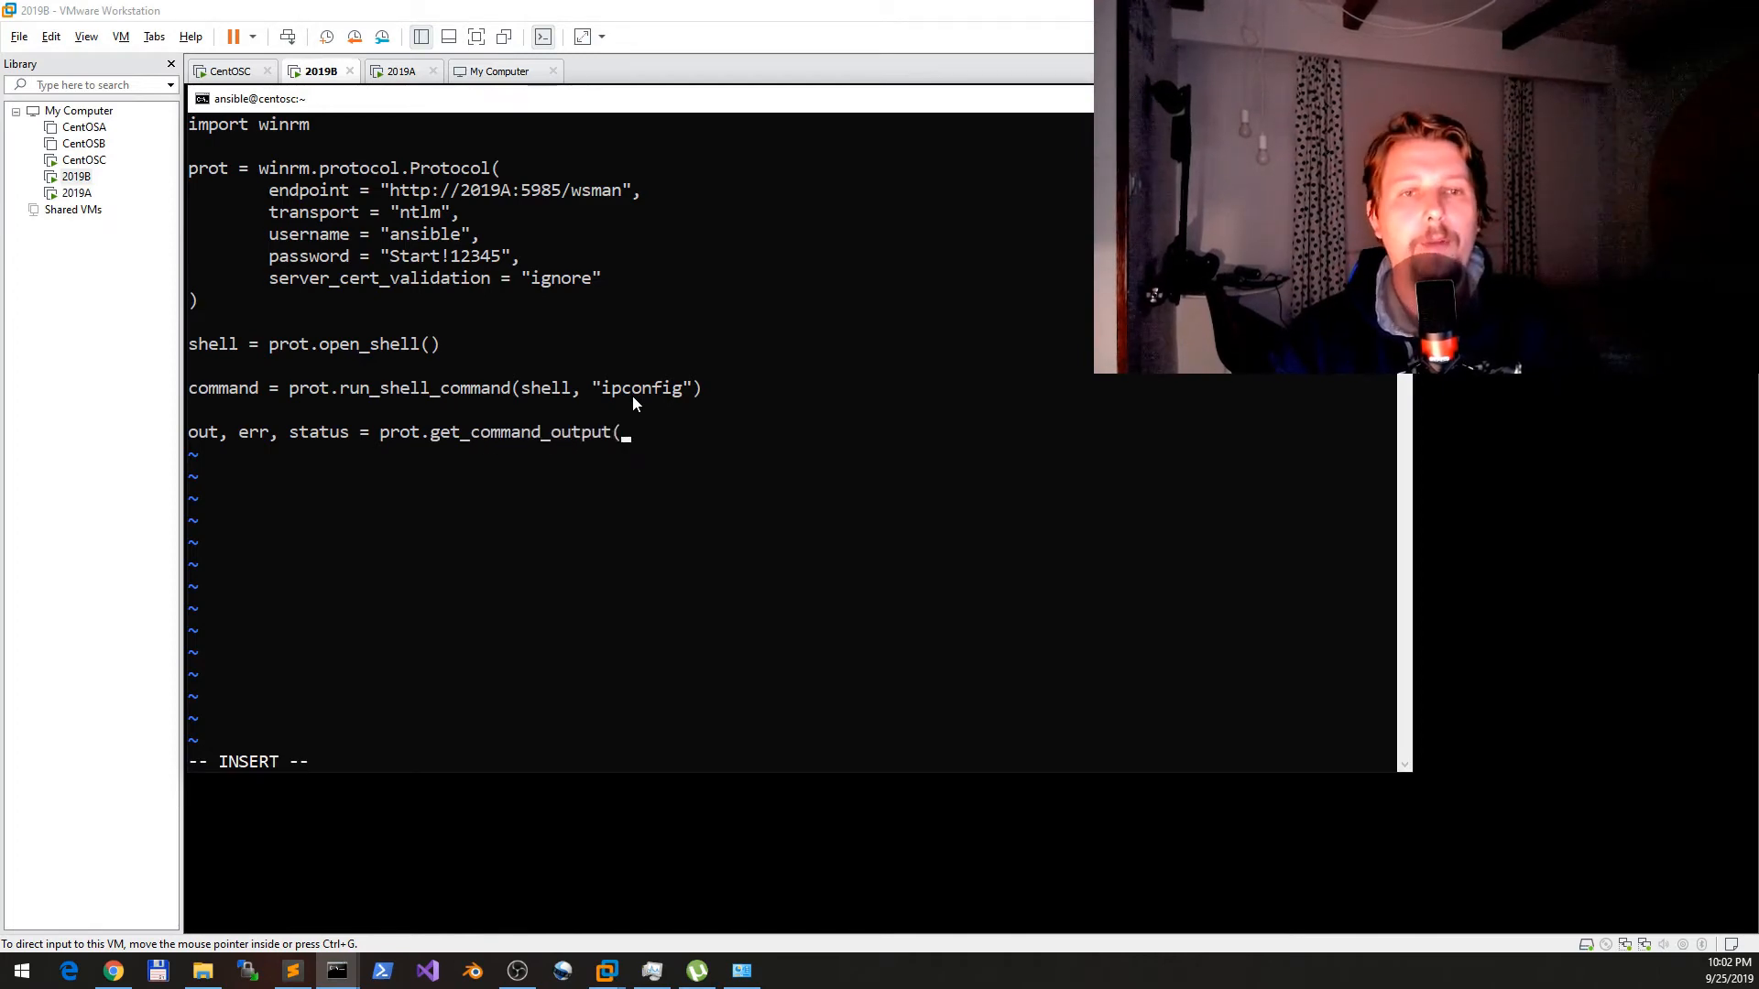
type("shell,")
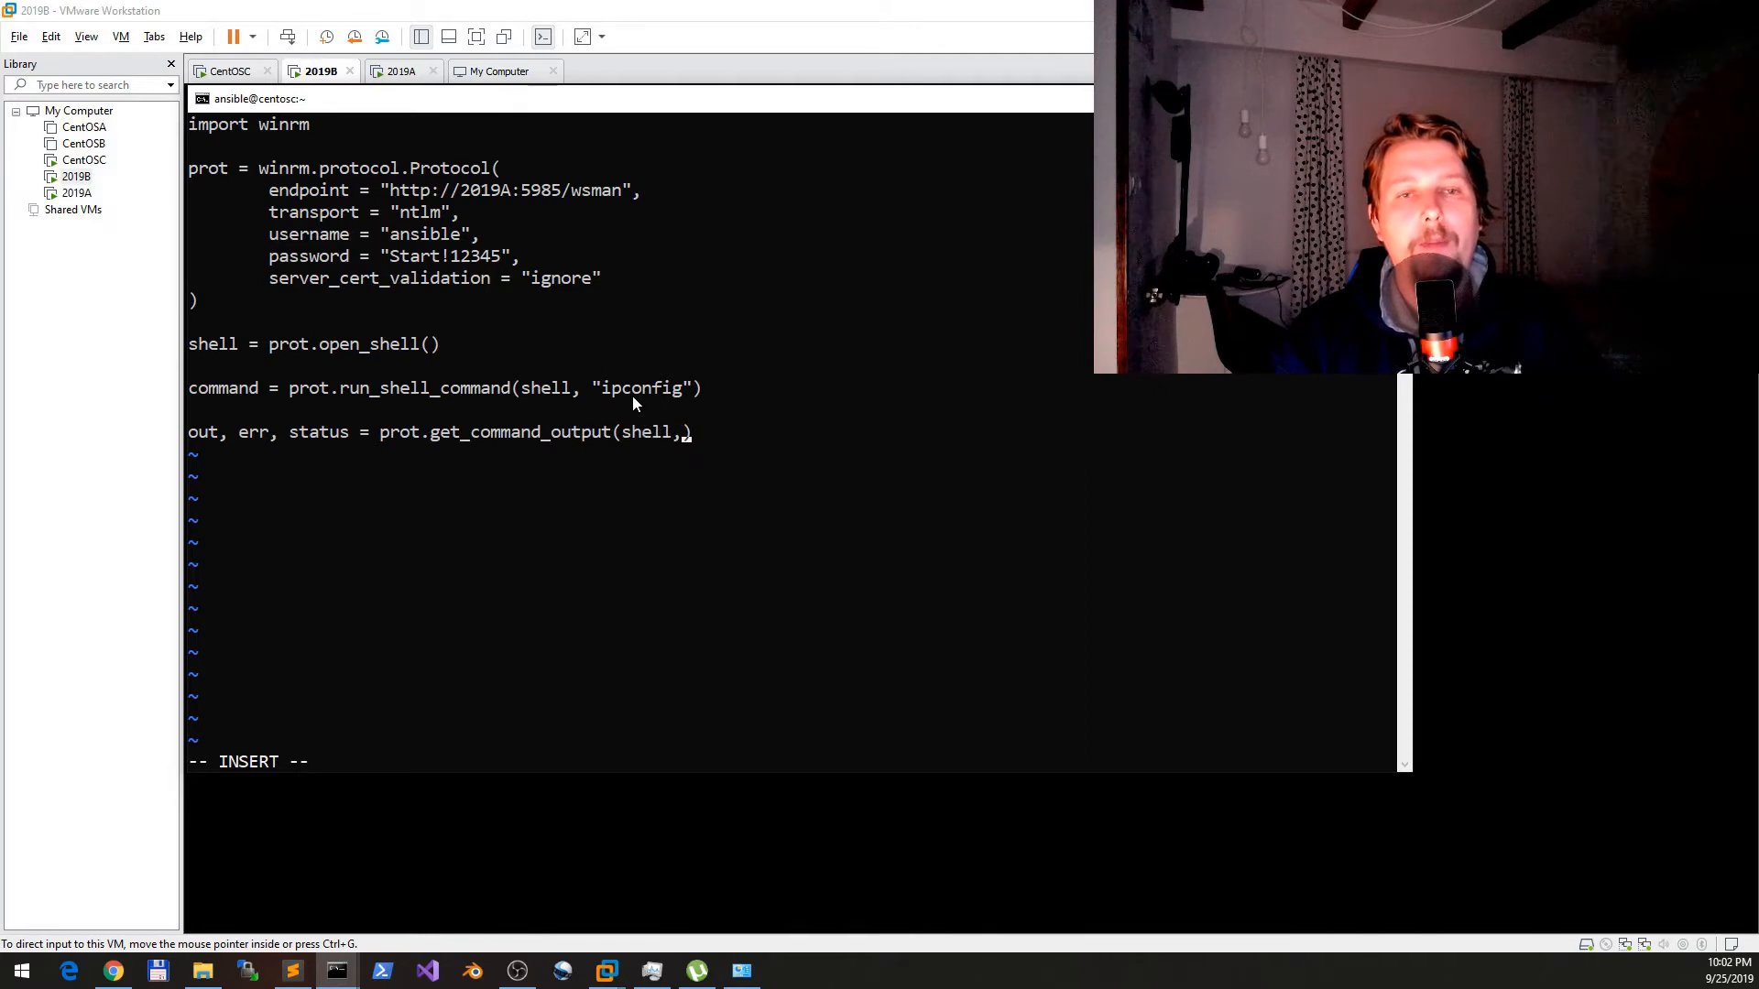
type("command")
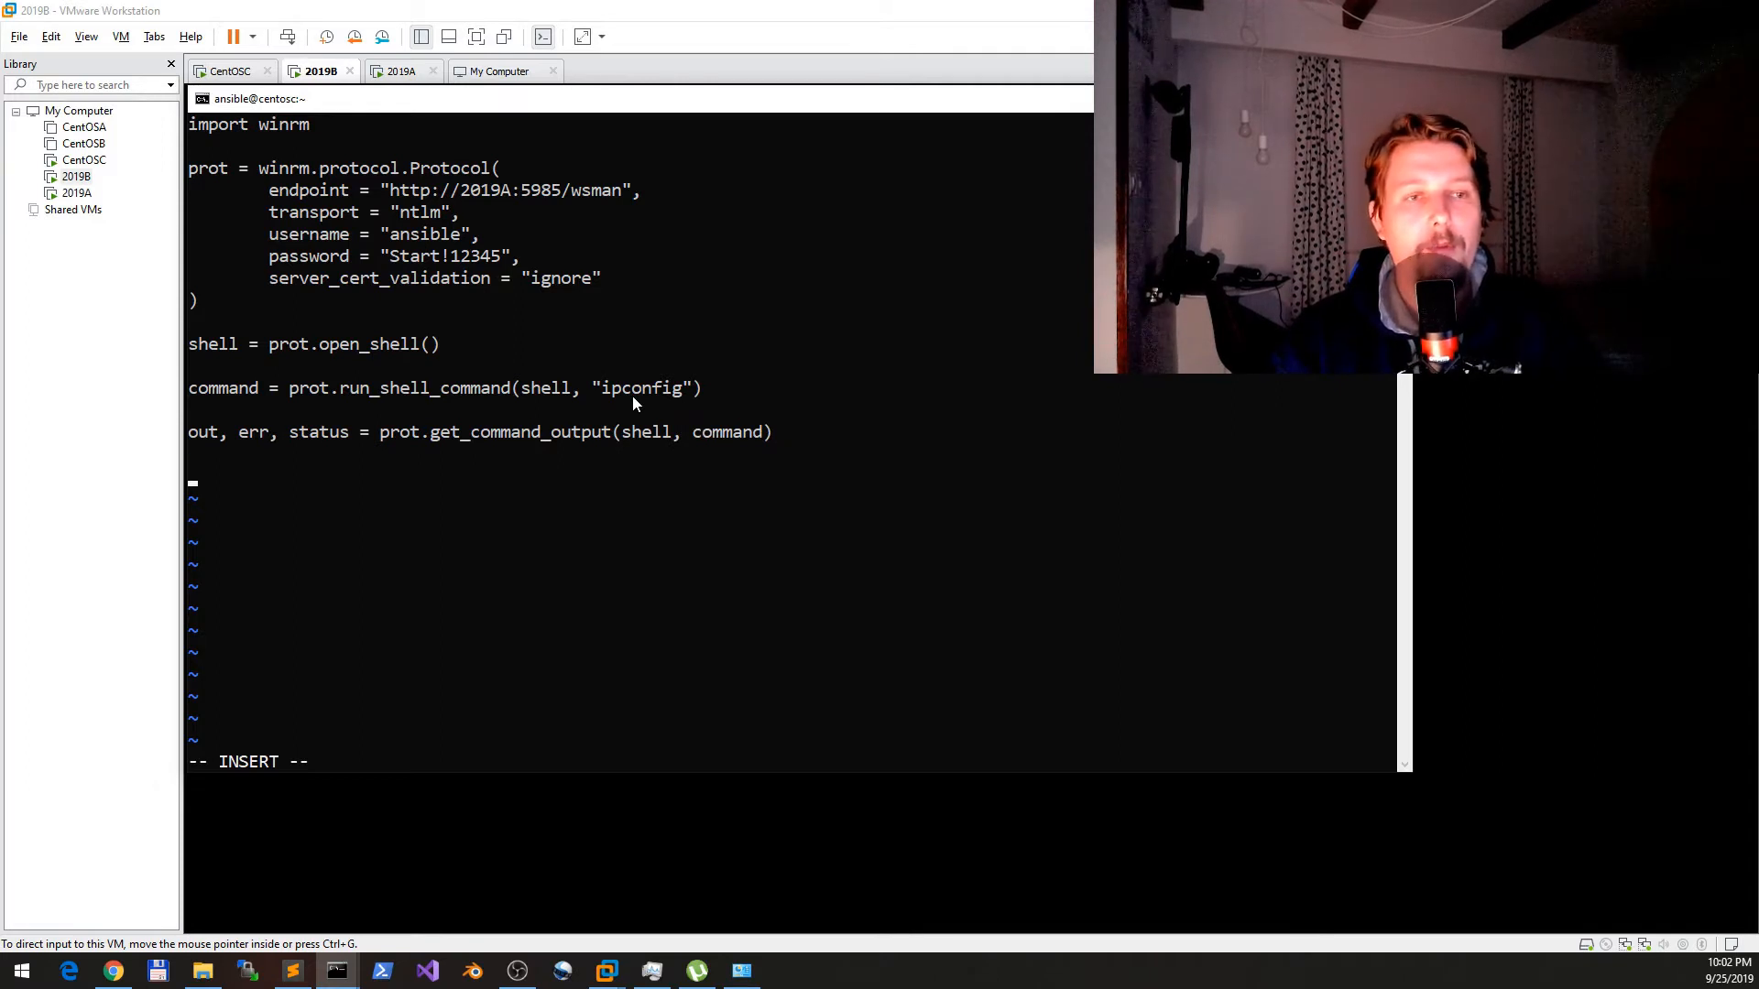
type("print(\"")
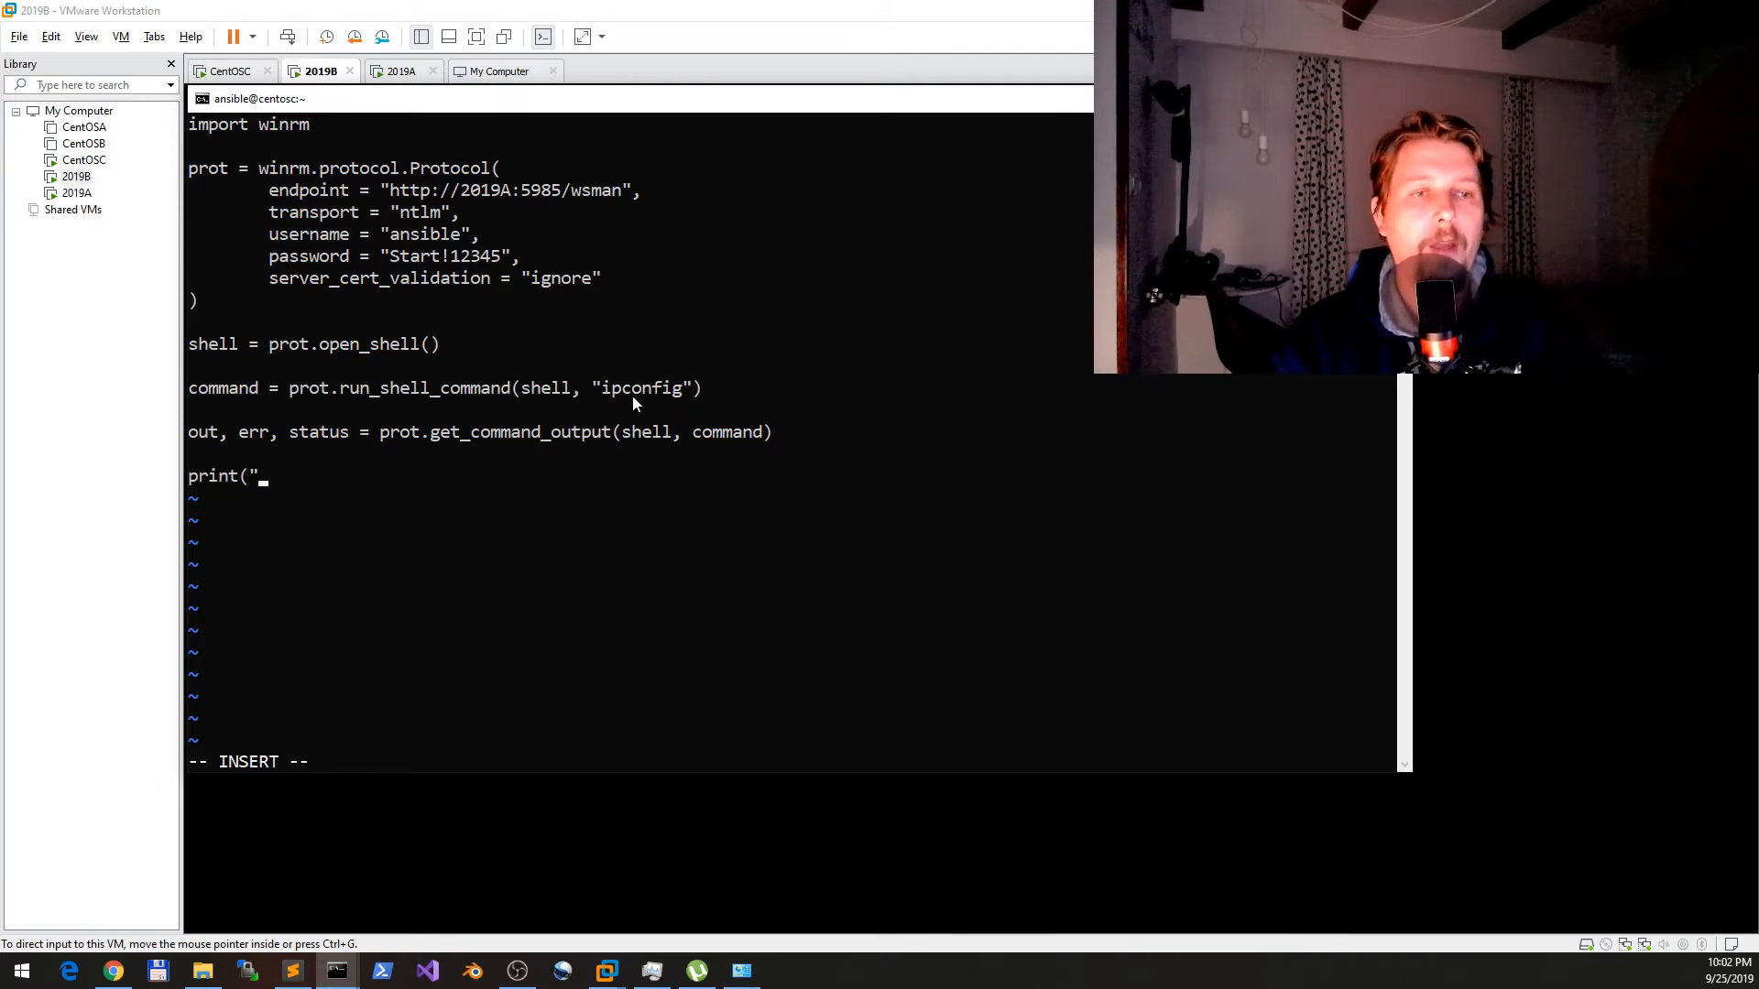
Add f-string print lines for Errors and Status.
type("f")
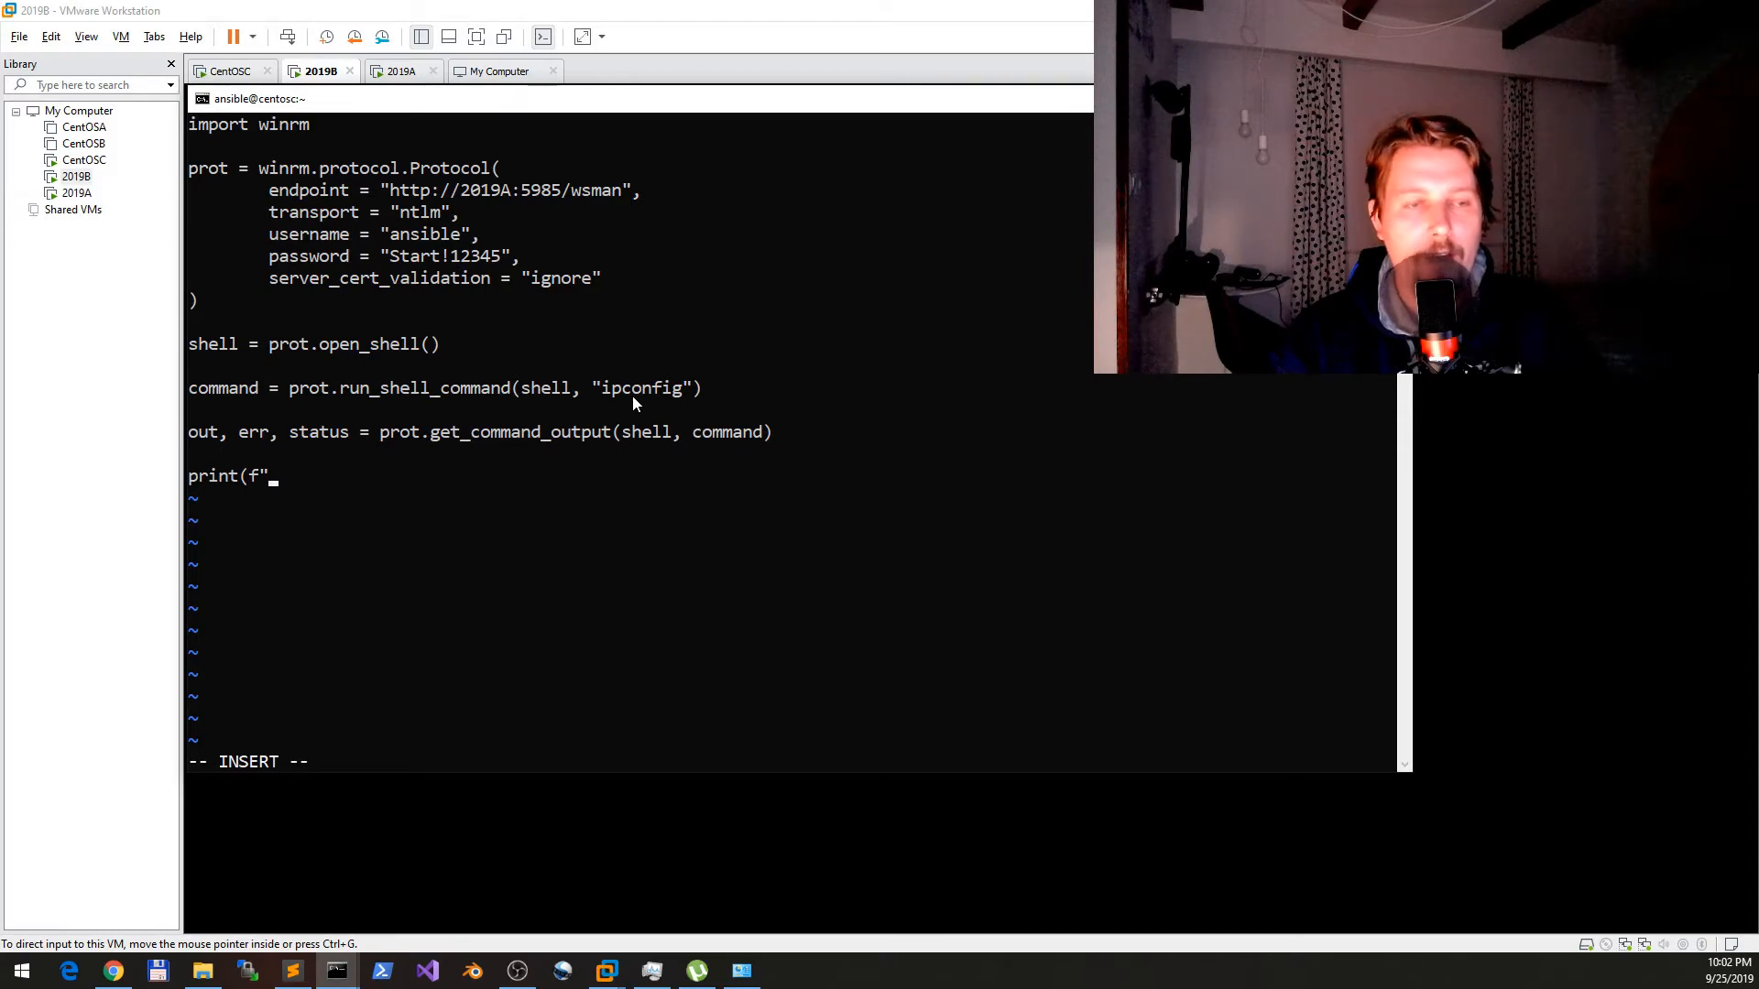
type("Errorrs: {err}\"")
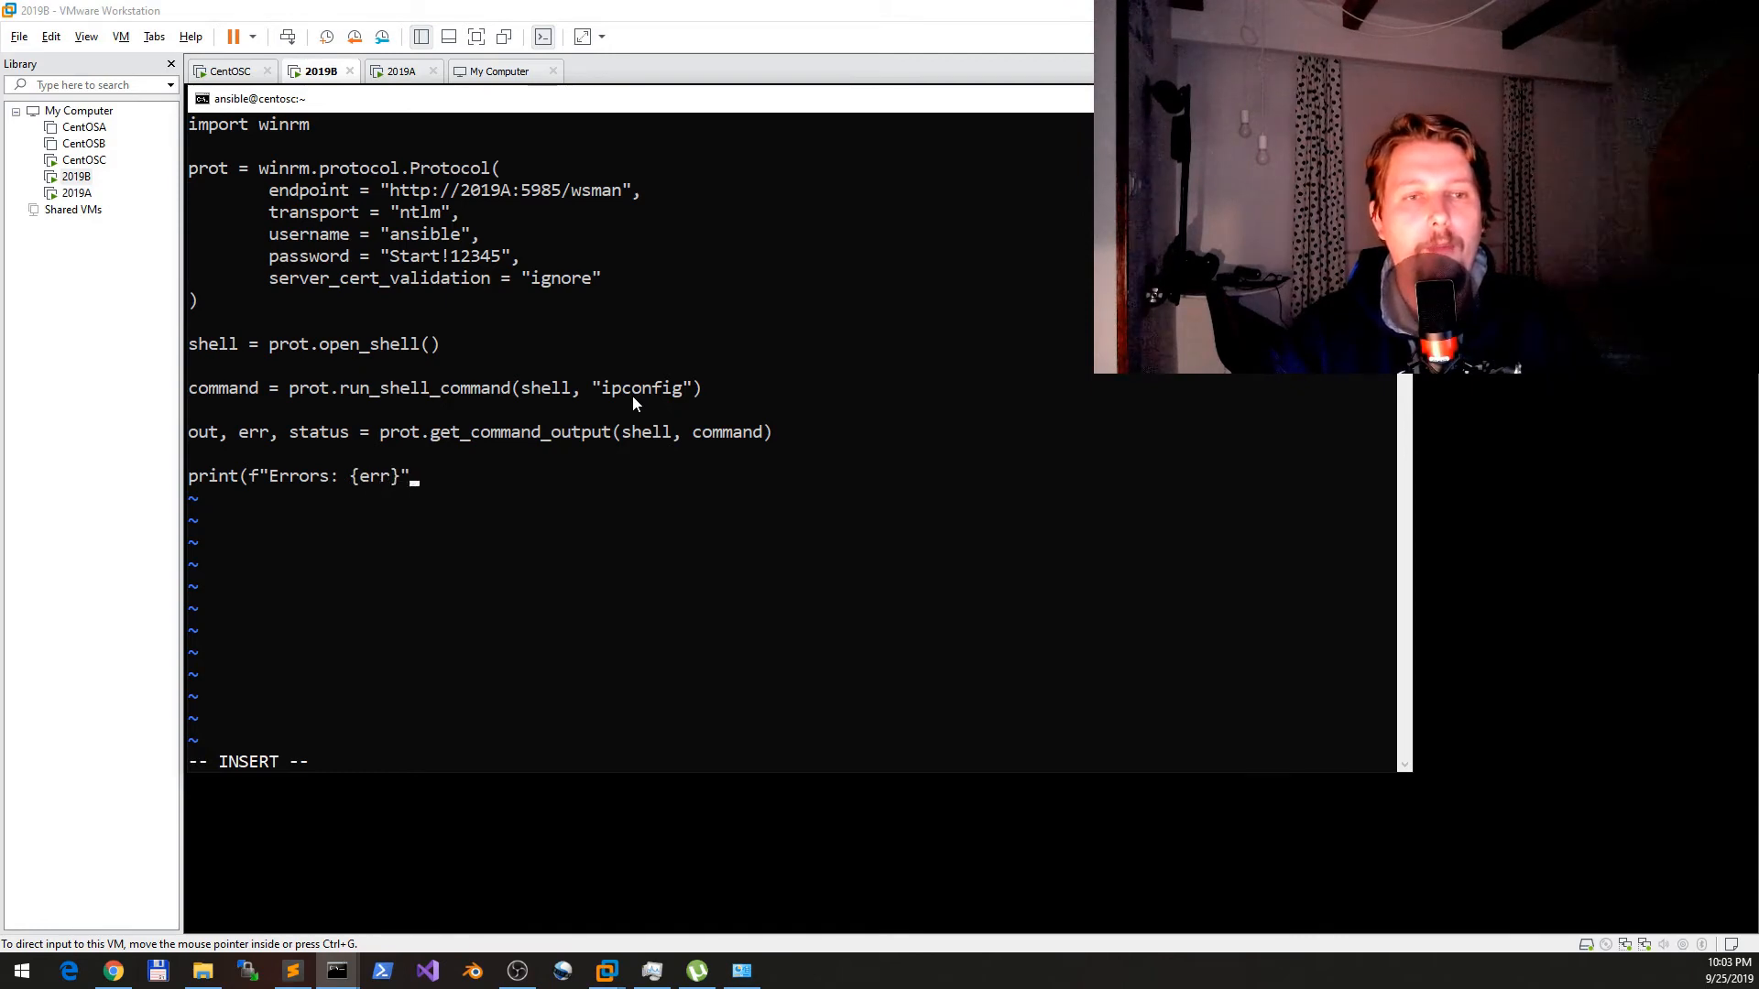
type("pri")
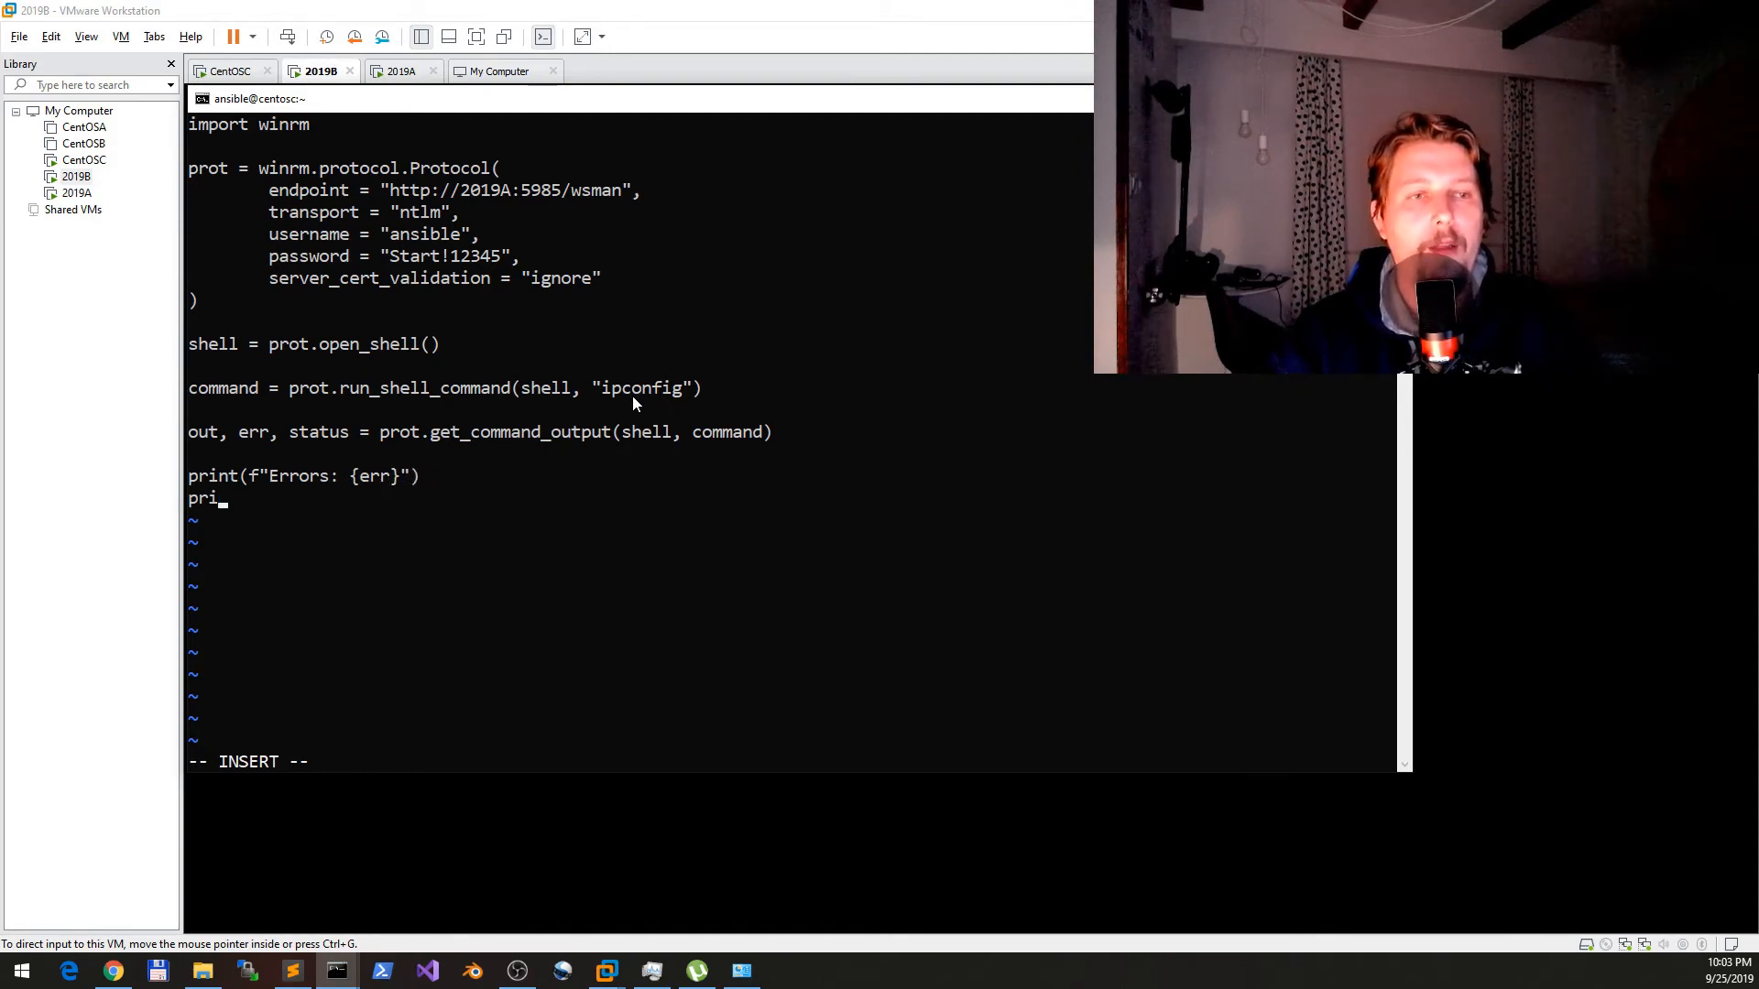
type("nt(f\"\"")
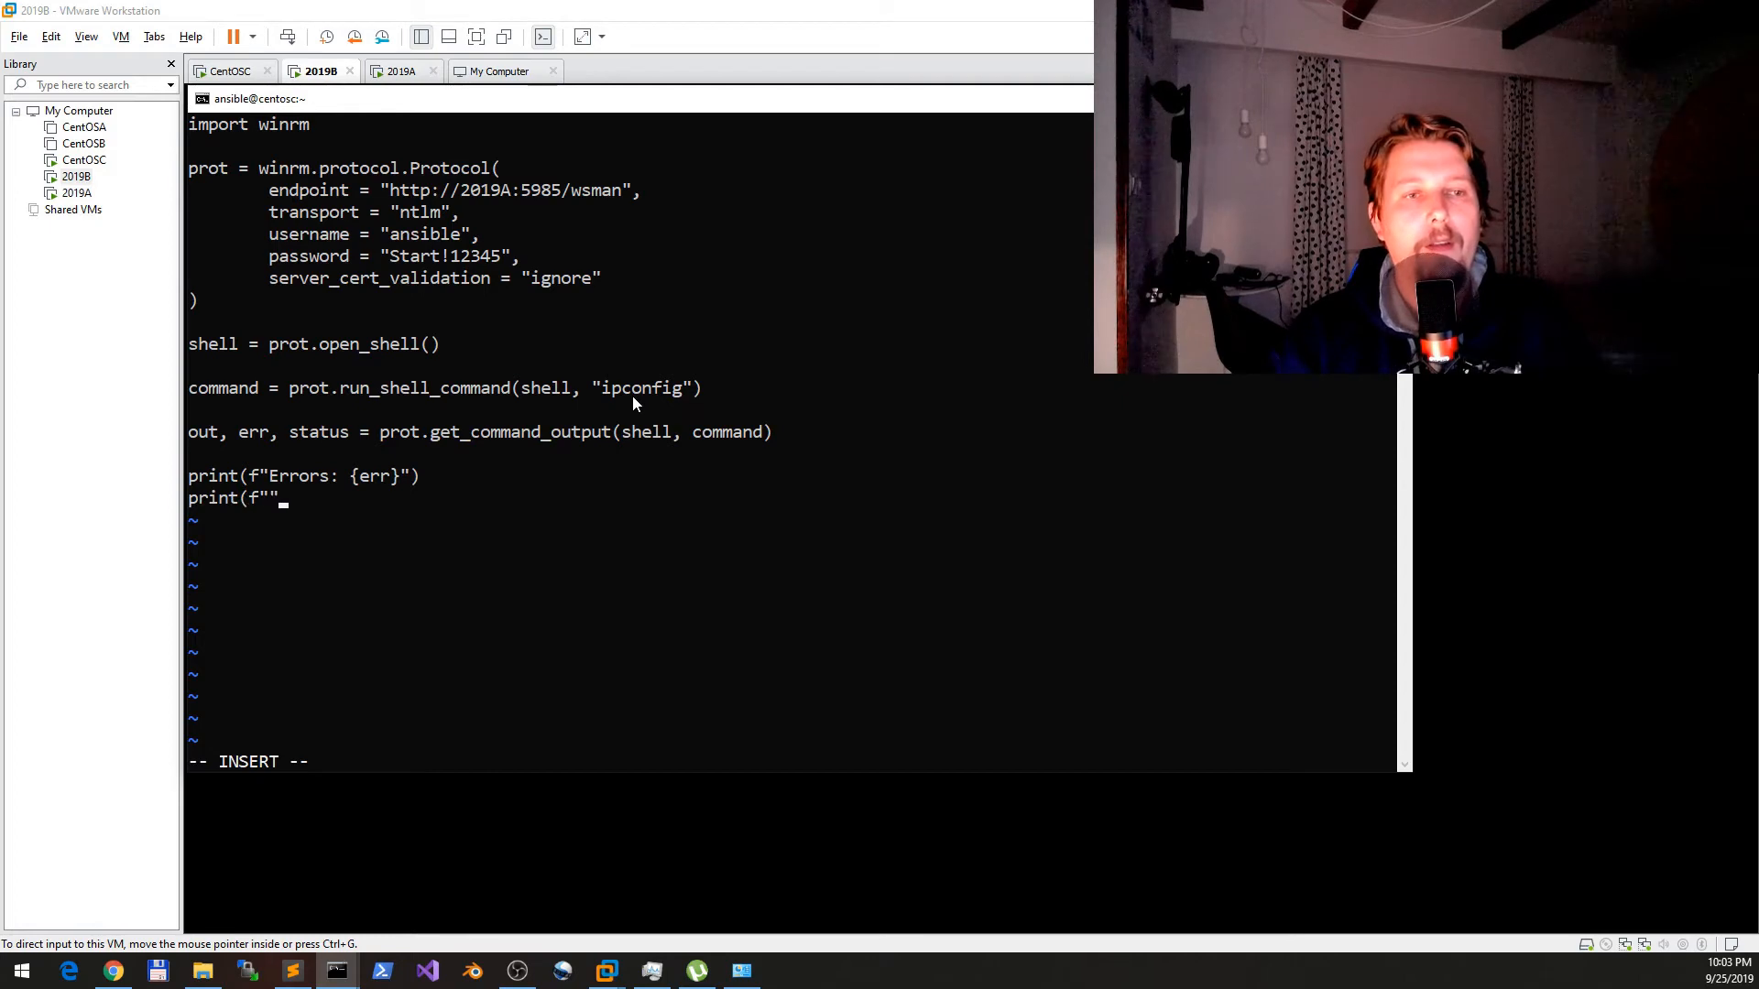
type("St")
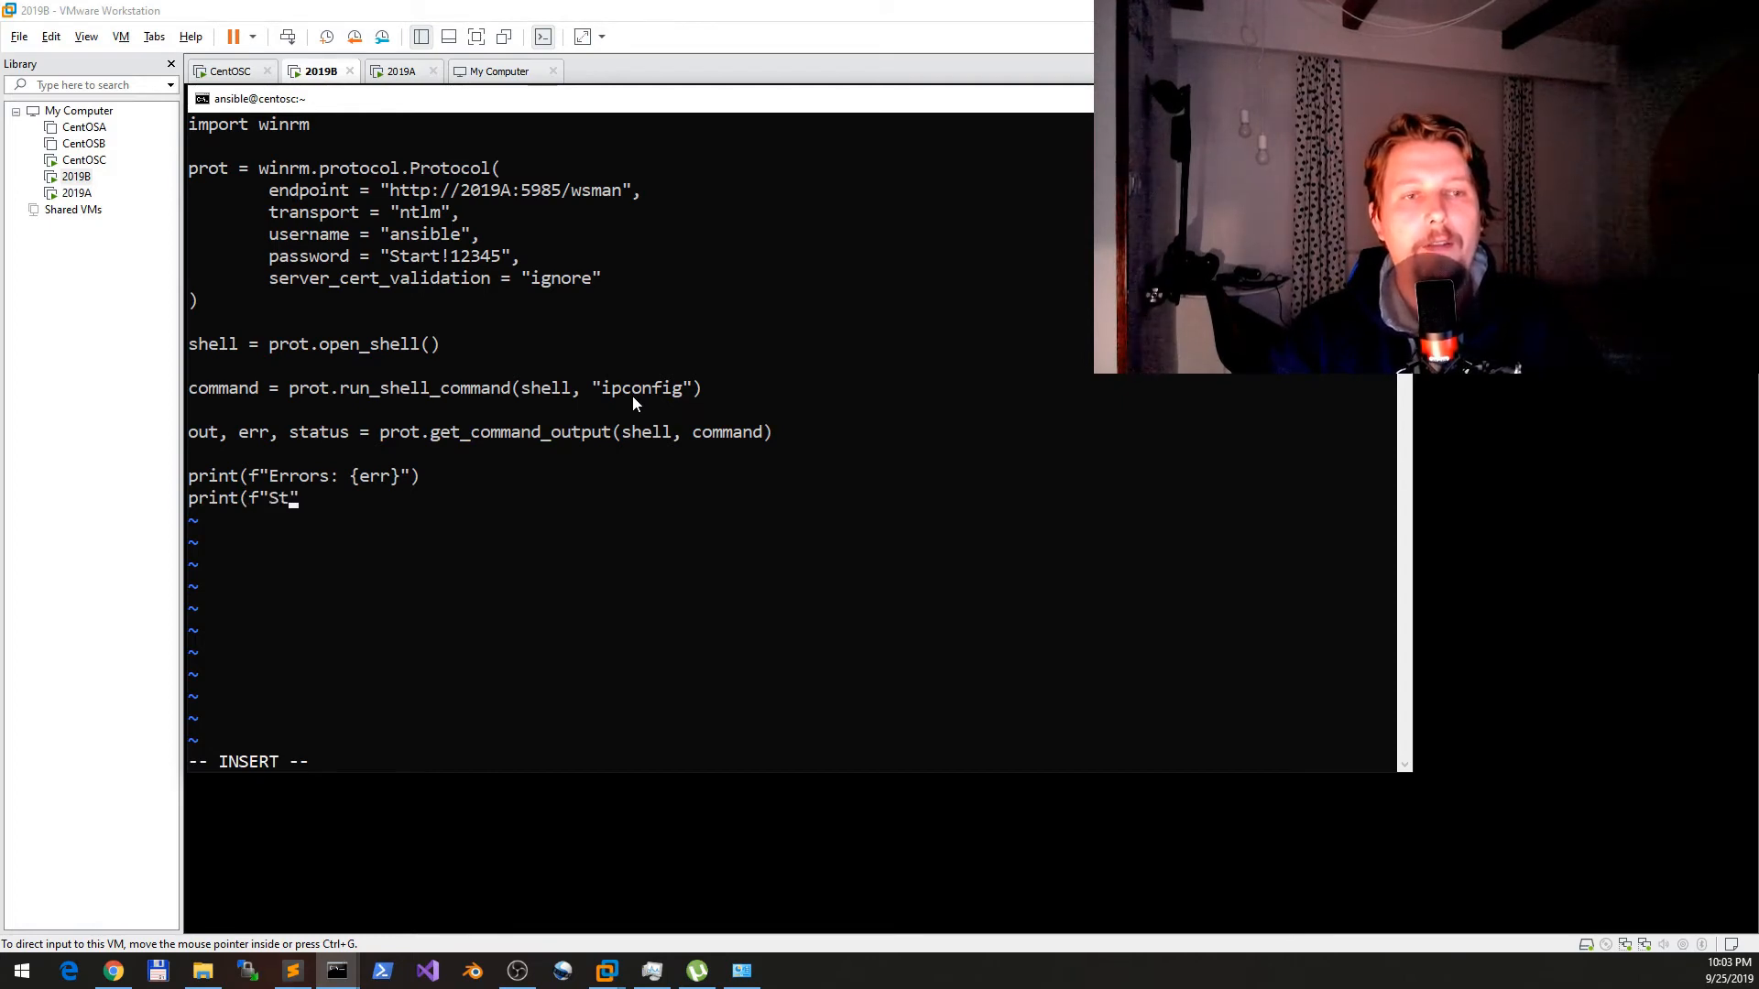
type("atus: \"")
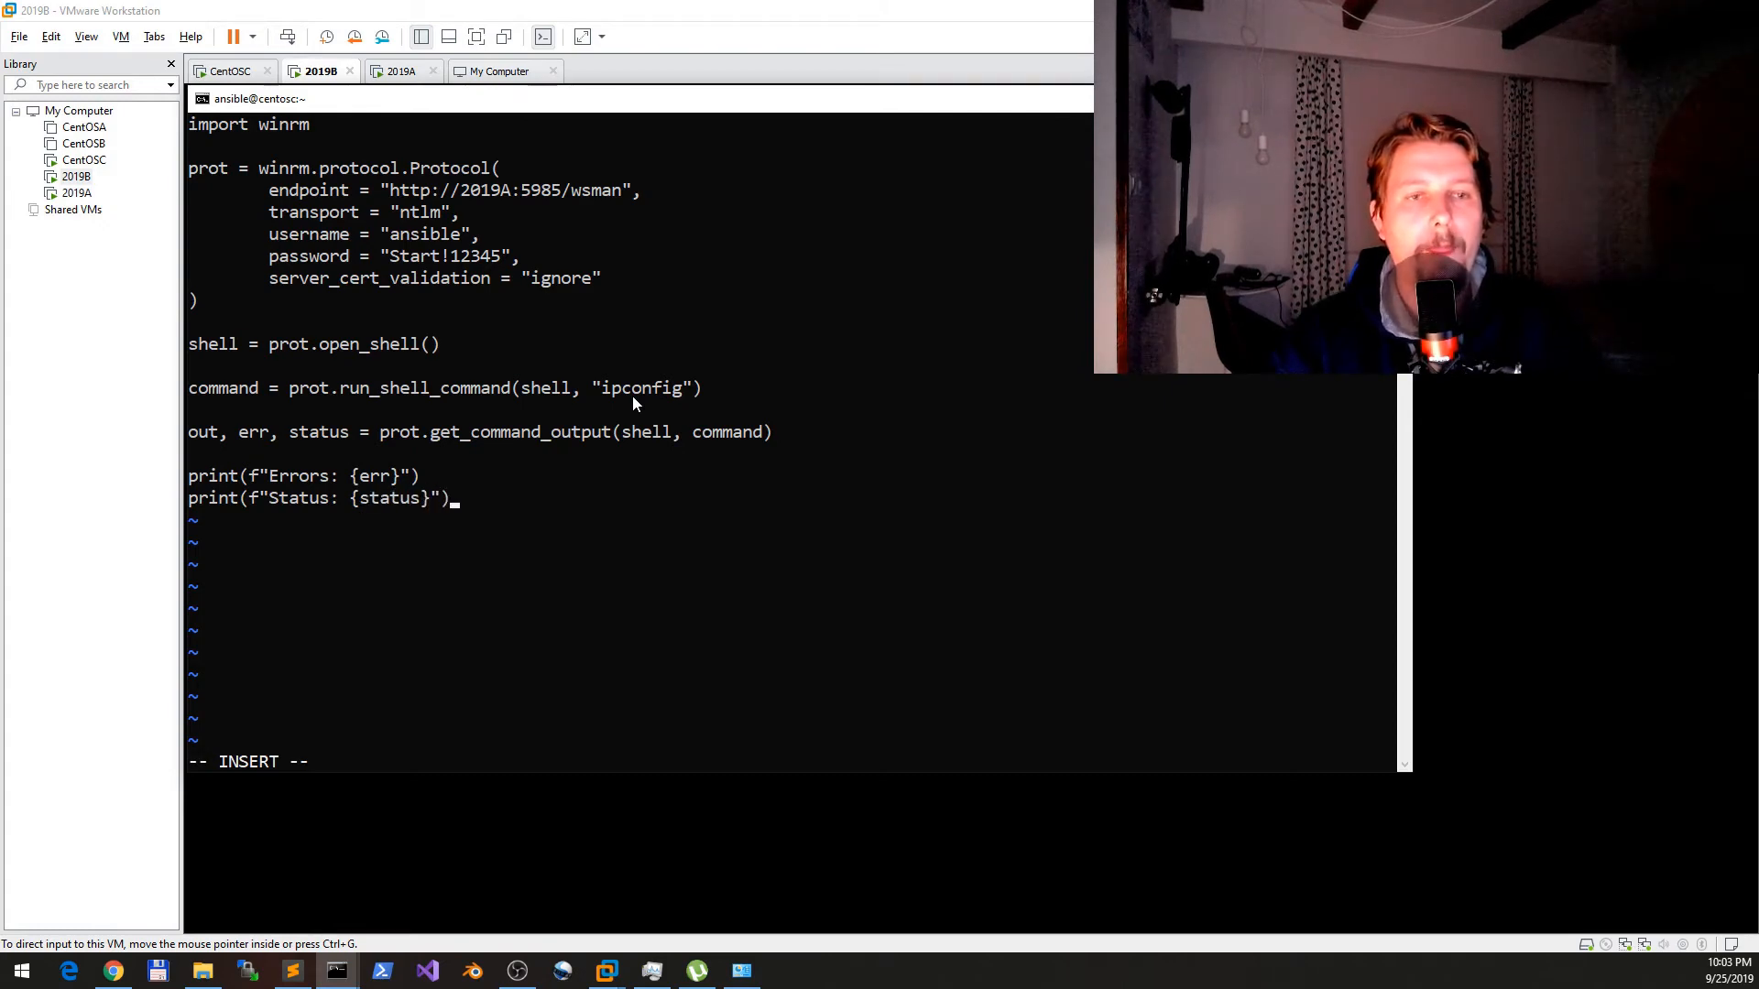
Add the Output print line, then save and quit with :wq!
type("print(")
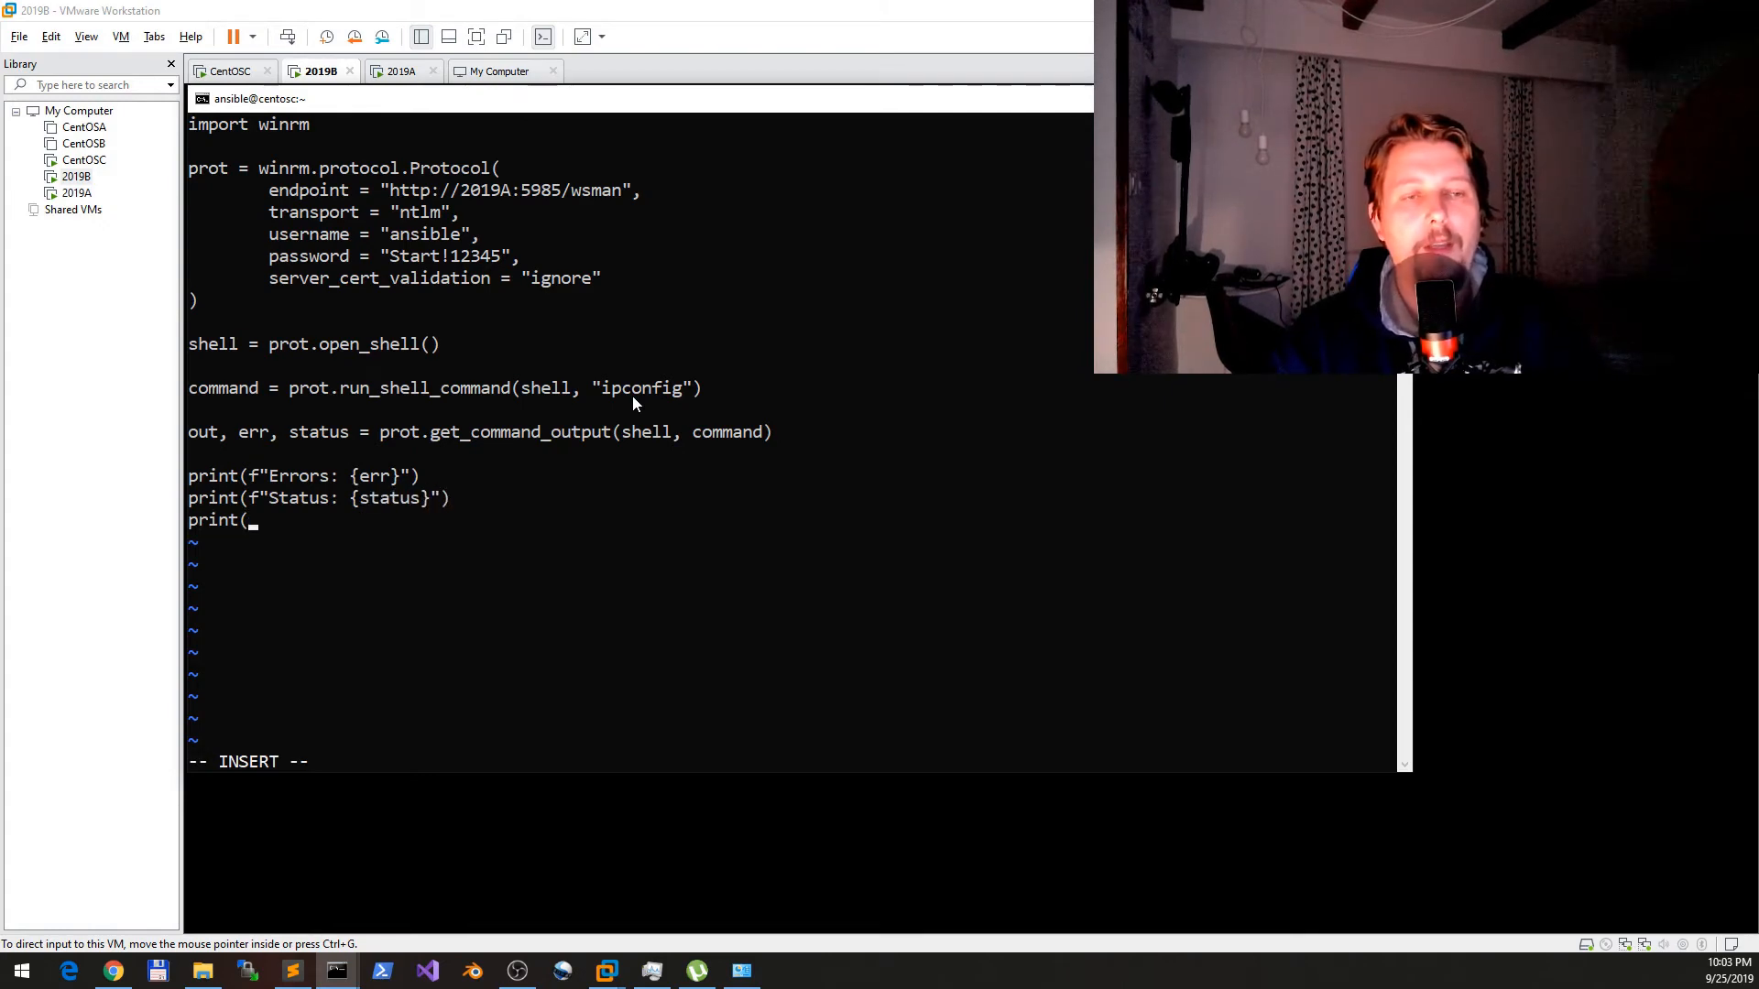
type("f\"")
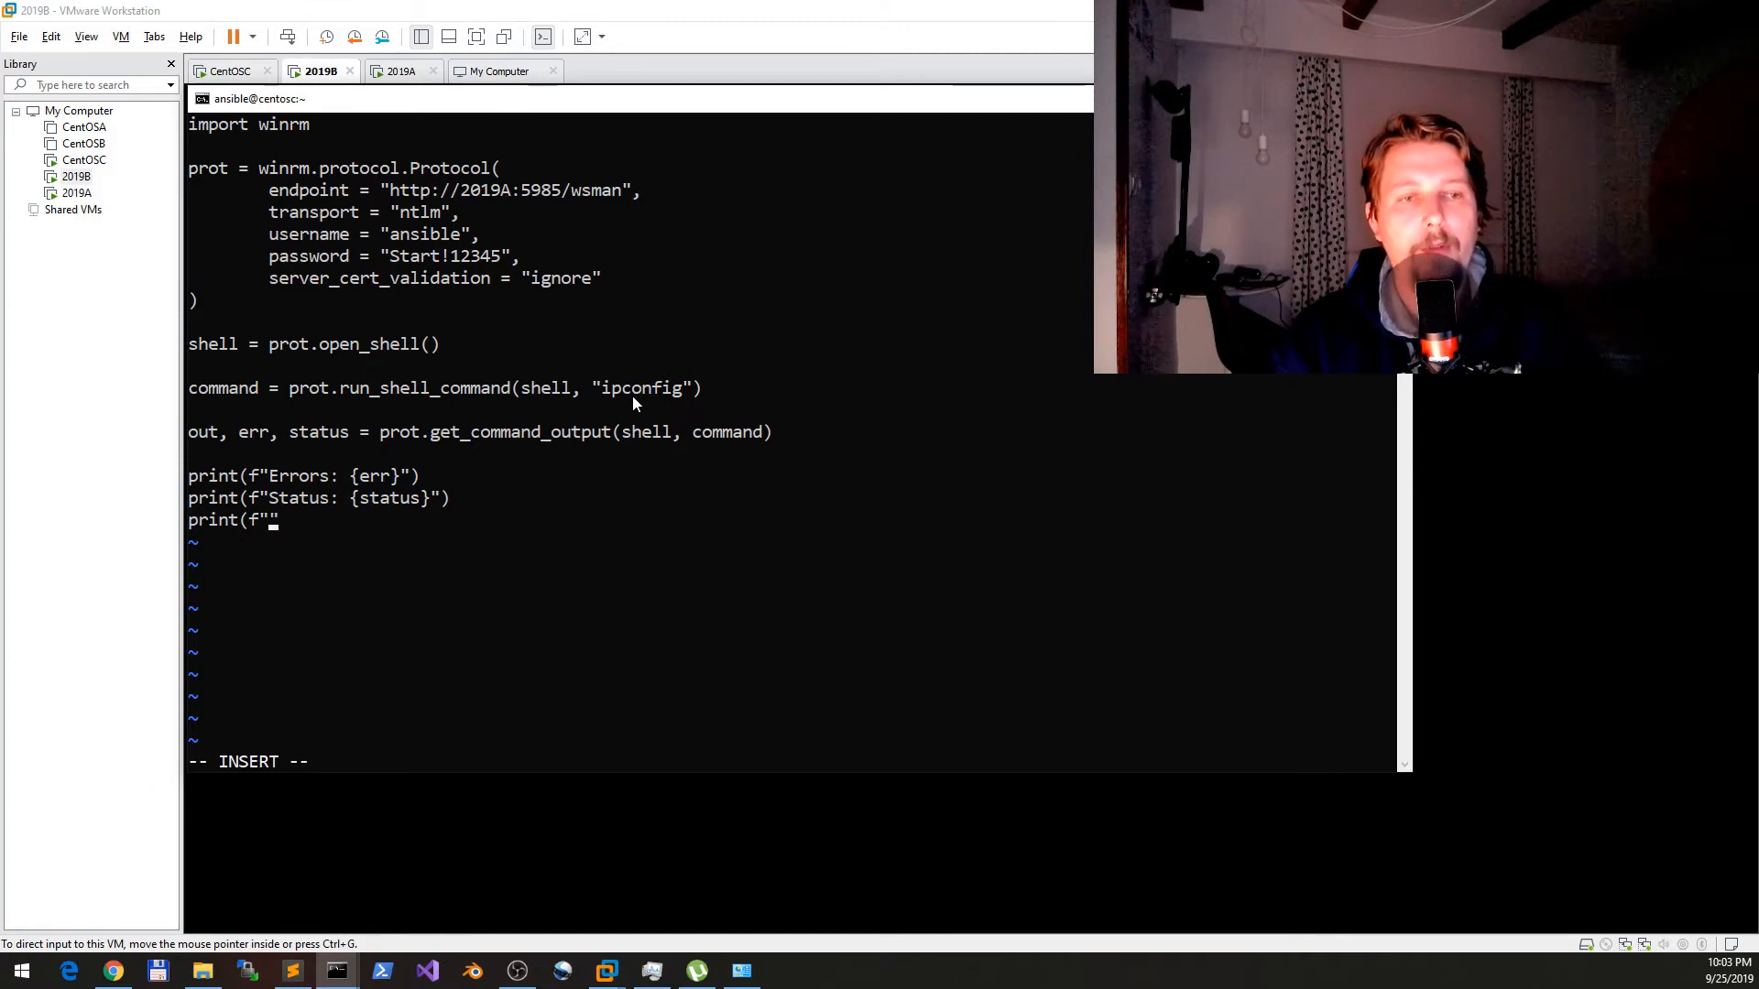
type("ou")
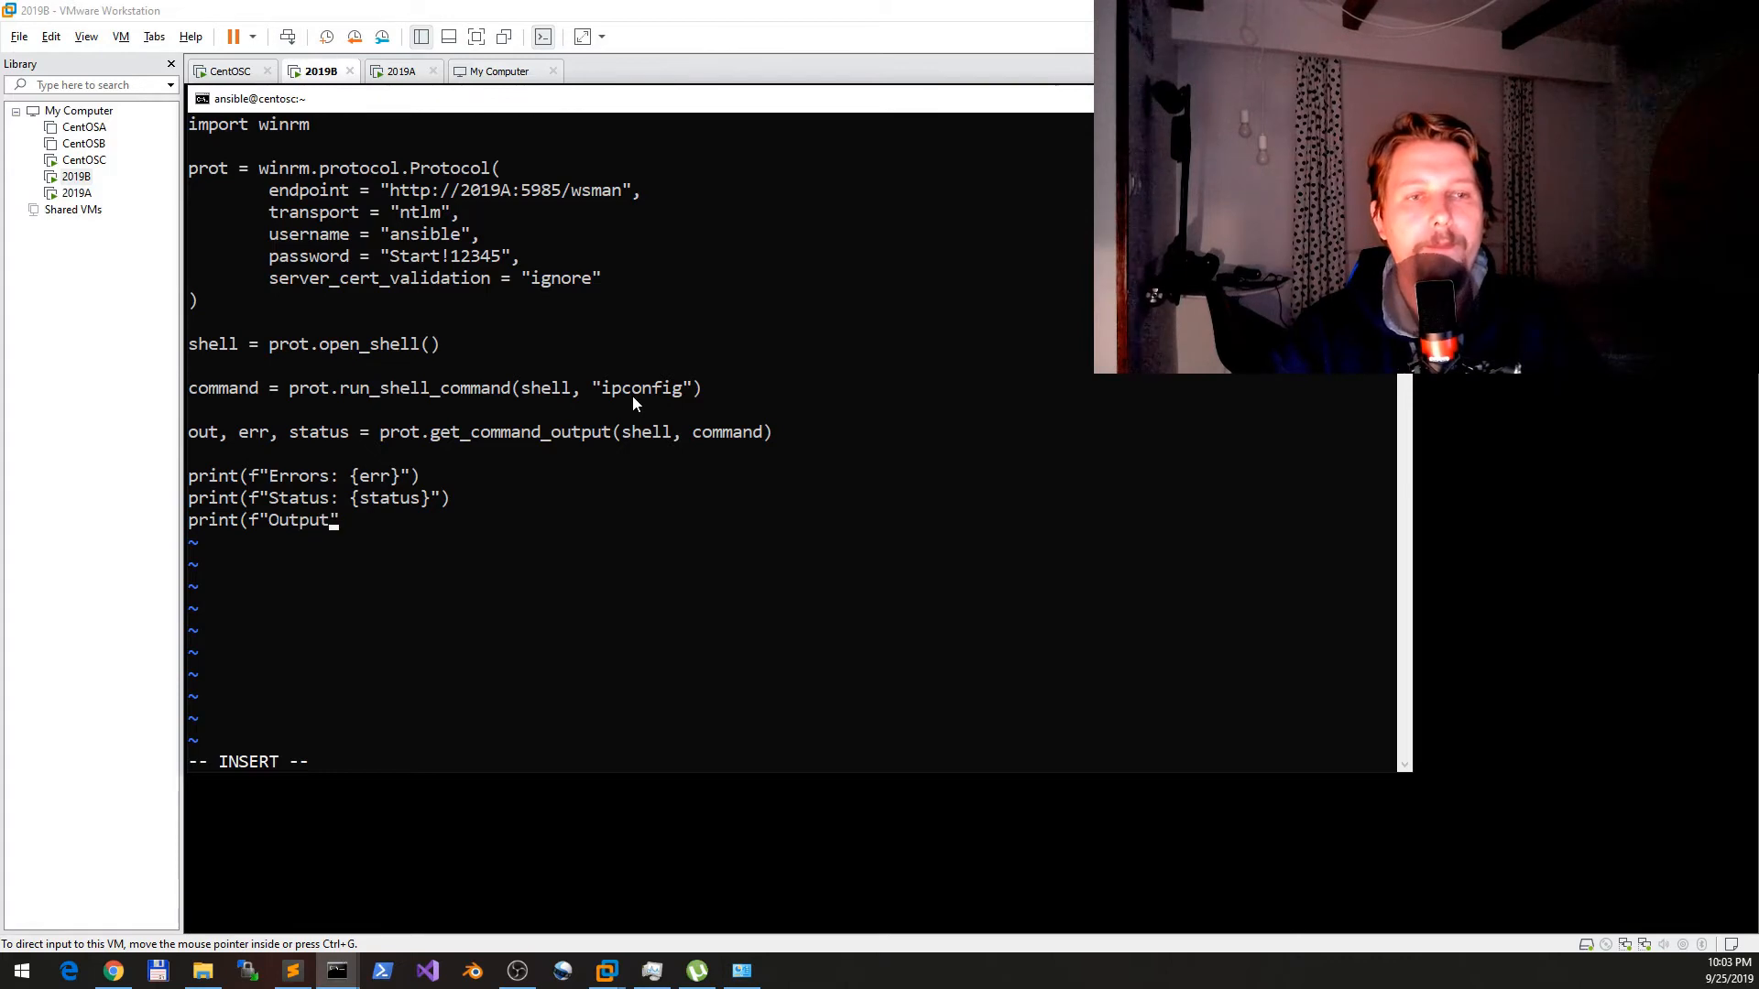
type(": {out")
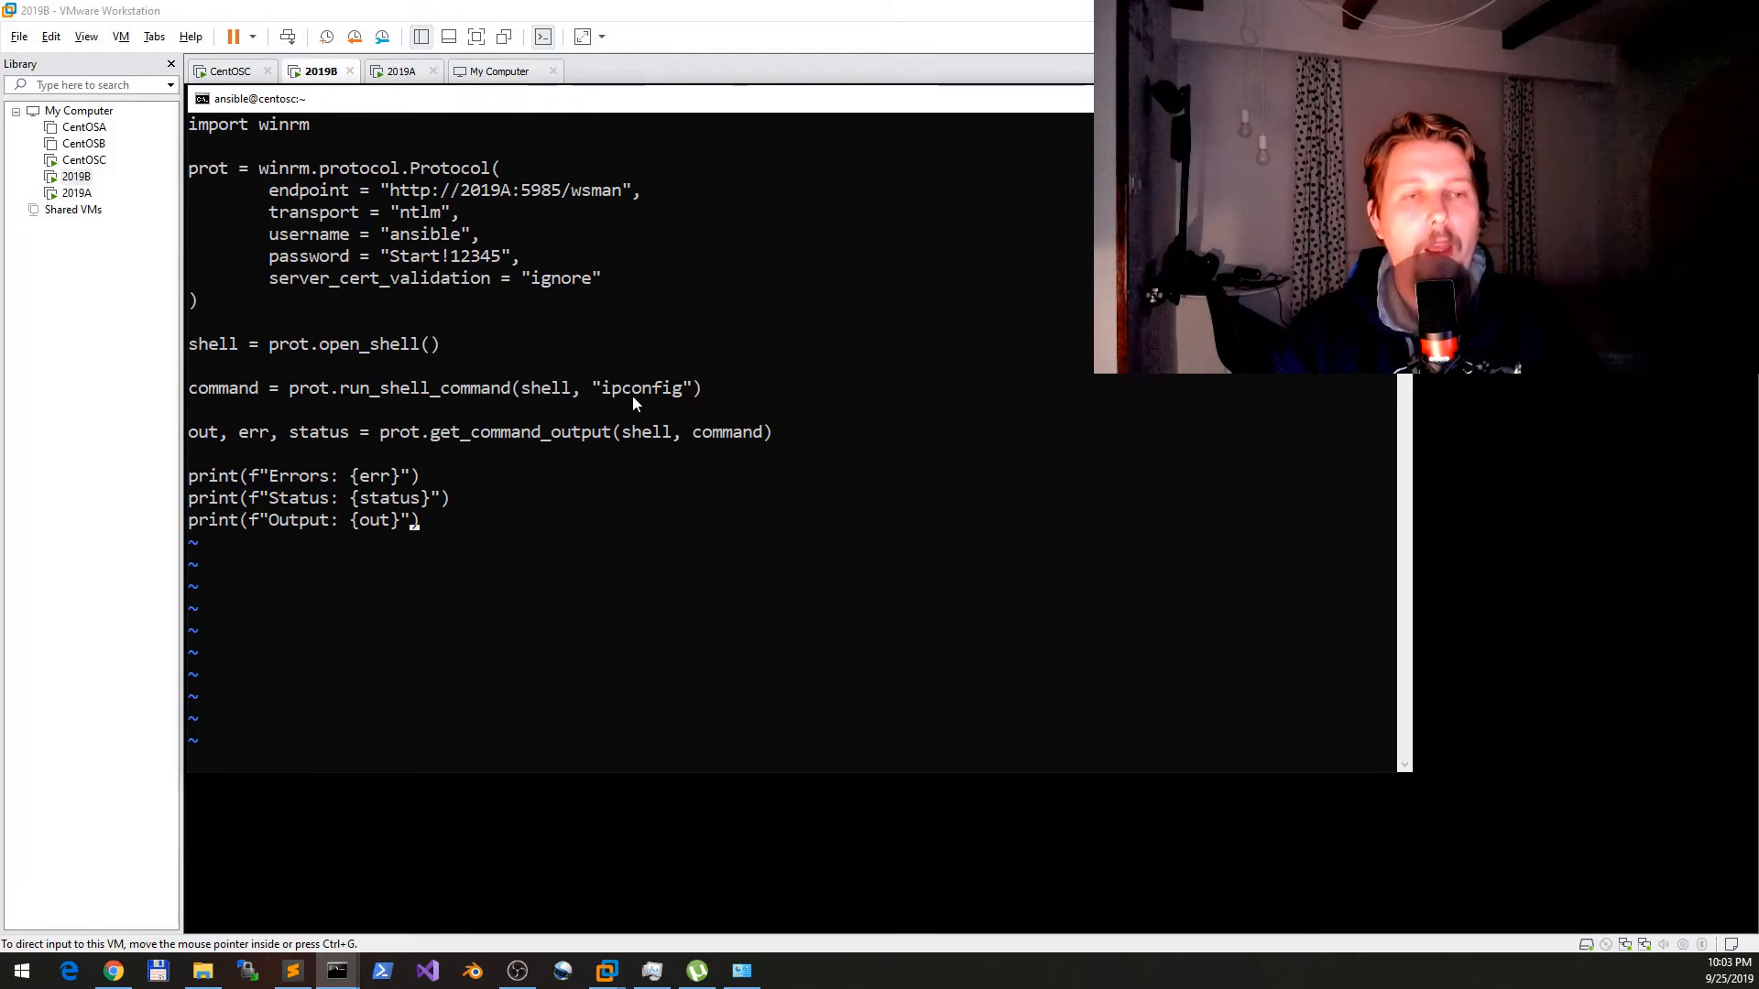
type(":wq!")
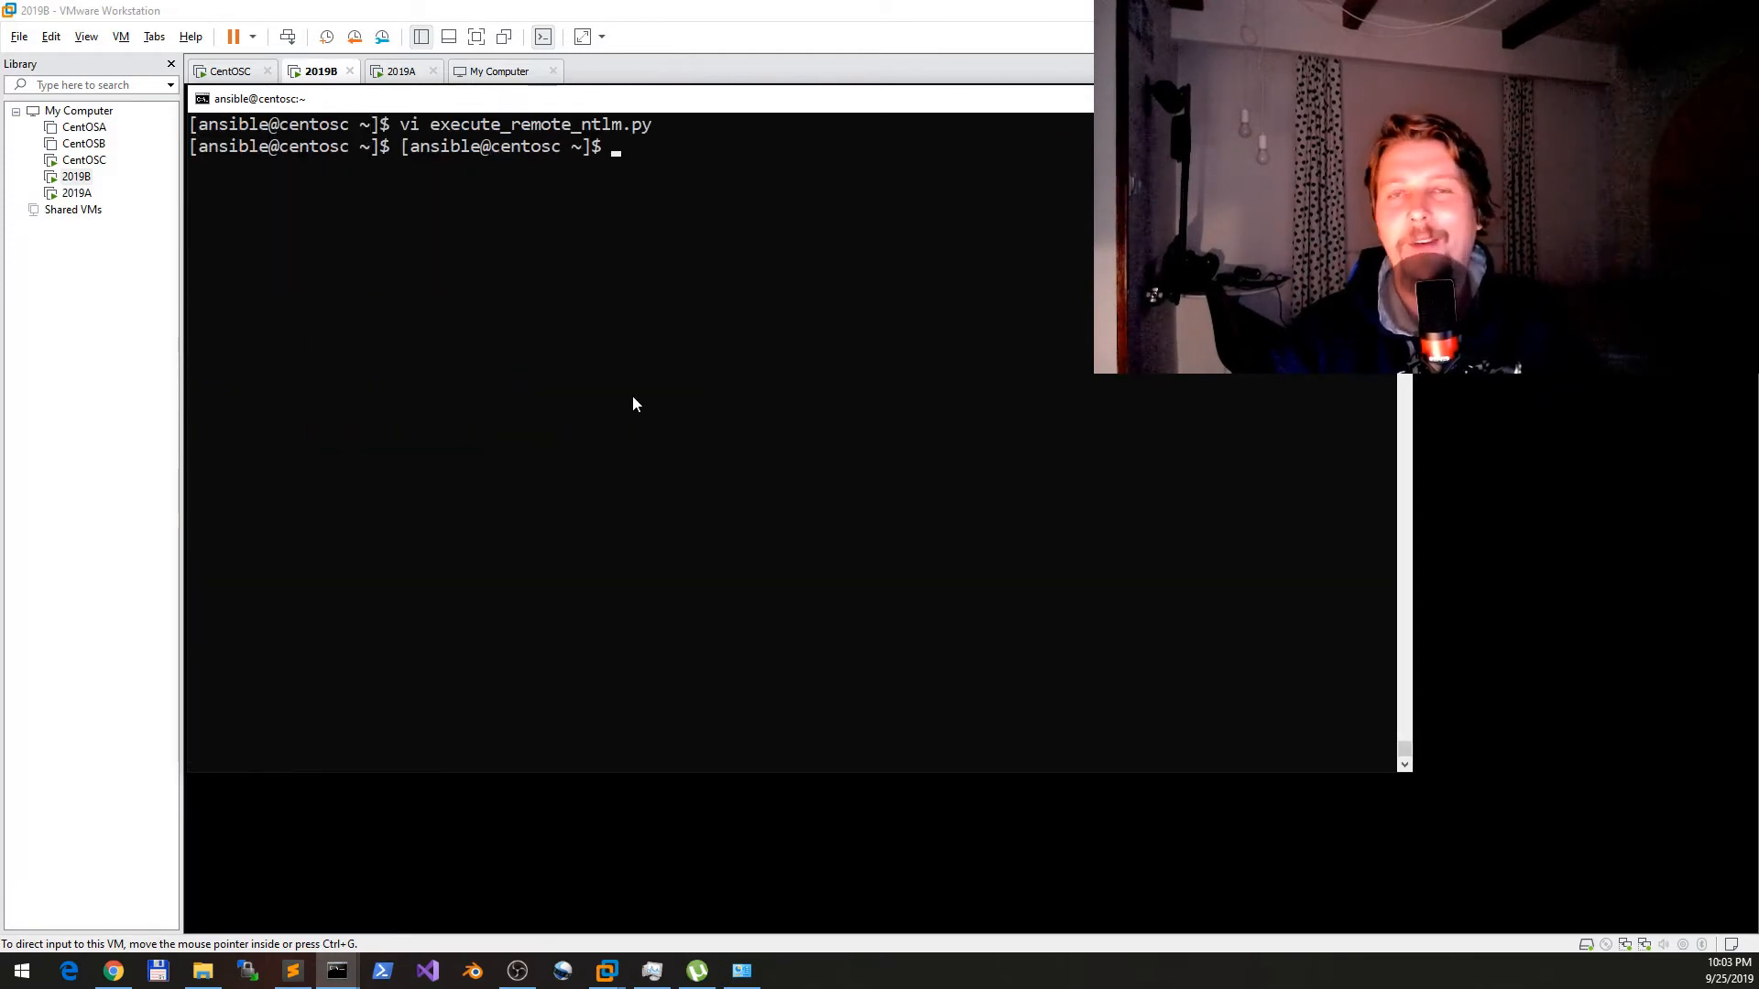
Run execute_remote_ntlm.py with python3.7 and reopen the file in vi.
type("python3.")
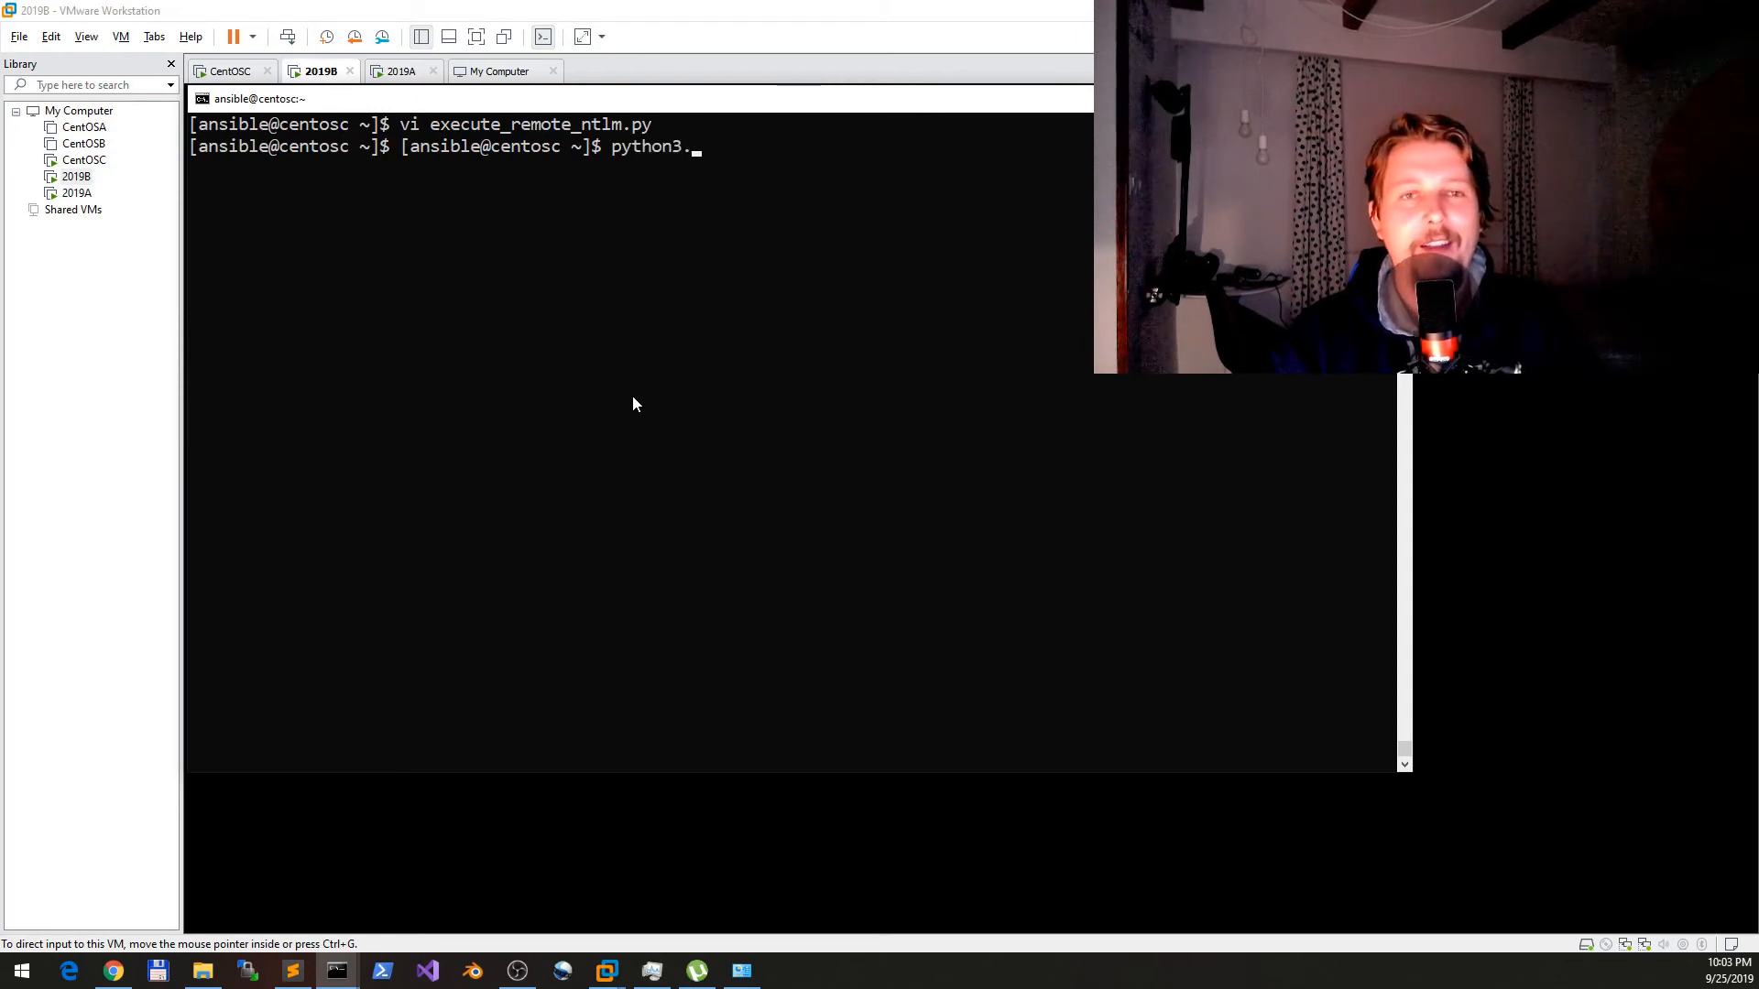
type("7")
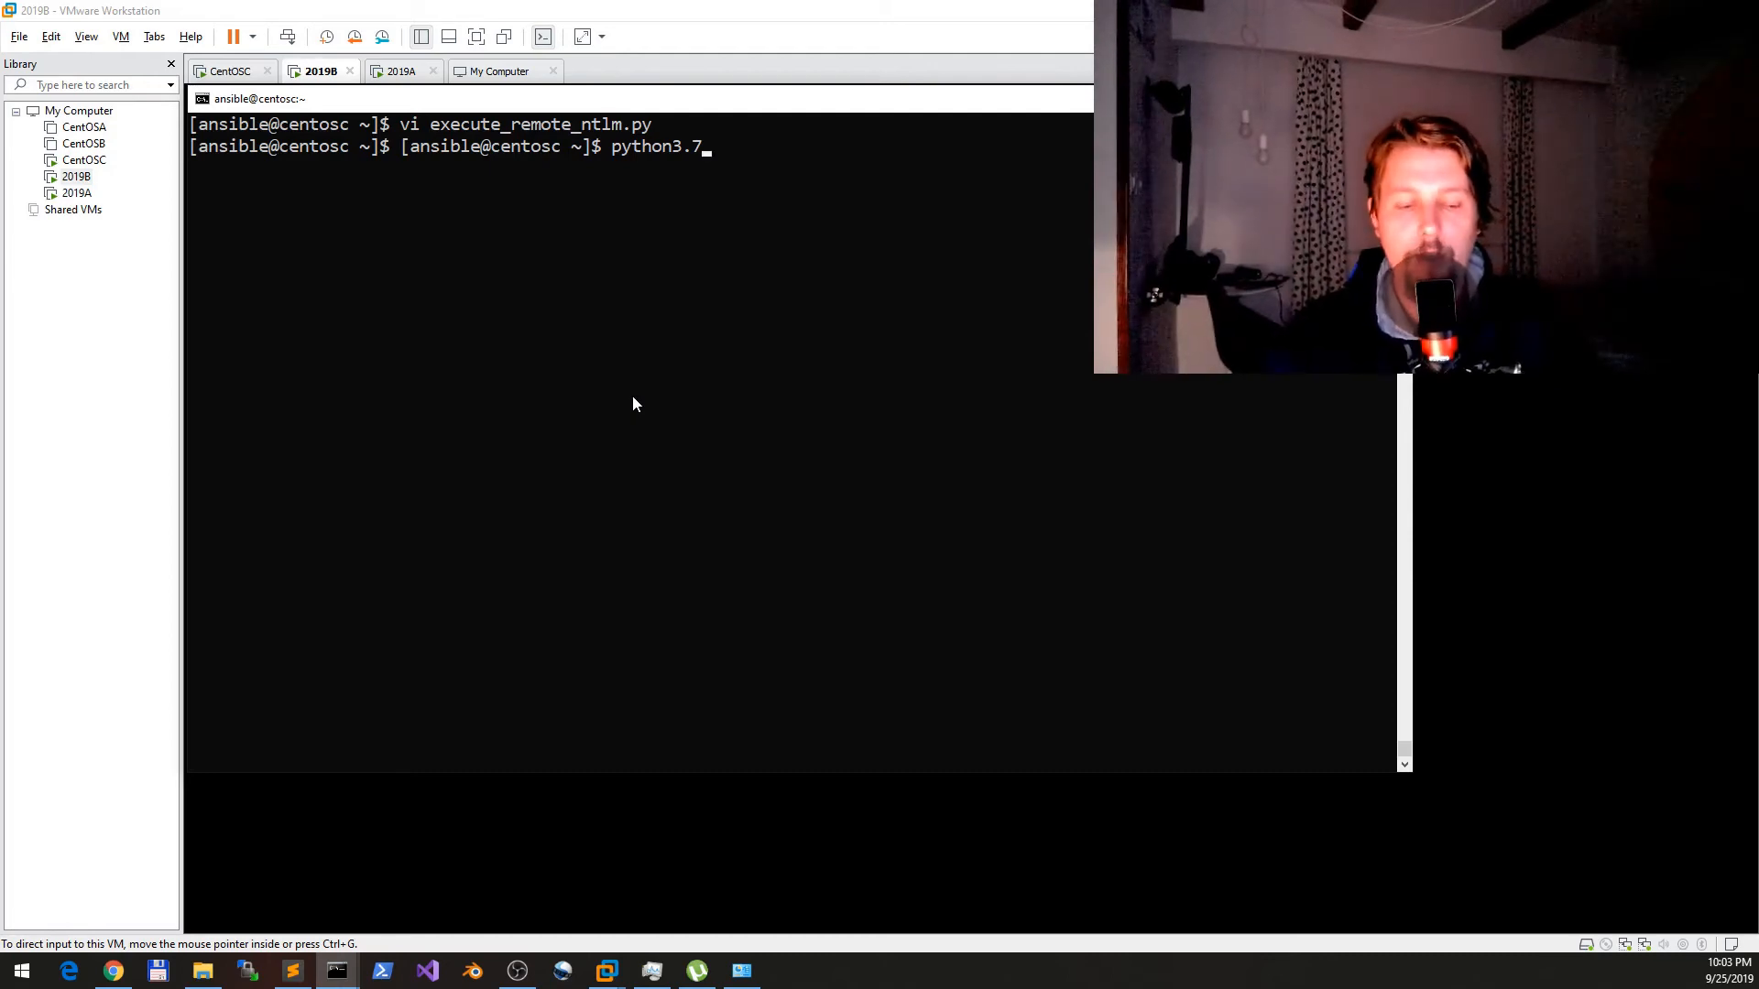
type("ex")
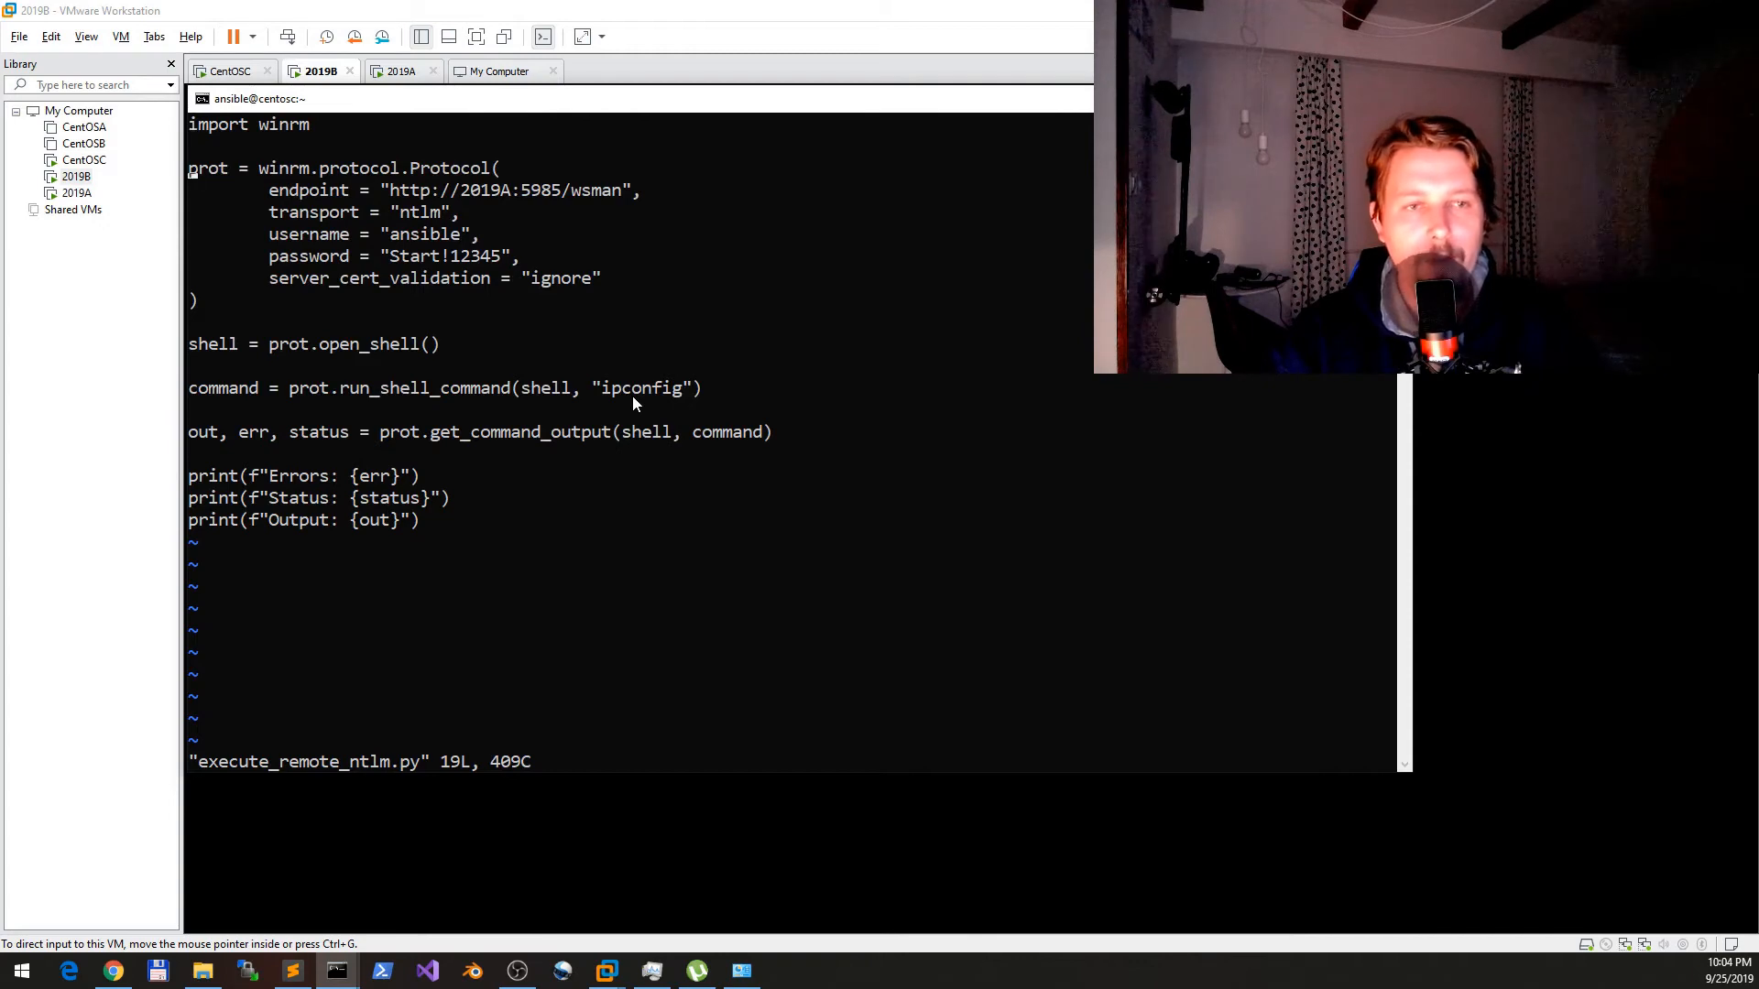
Enter insert mode to change run_shell_command to run_command.
key("i")
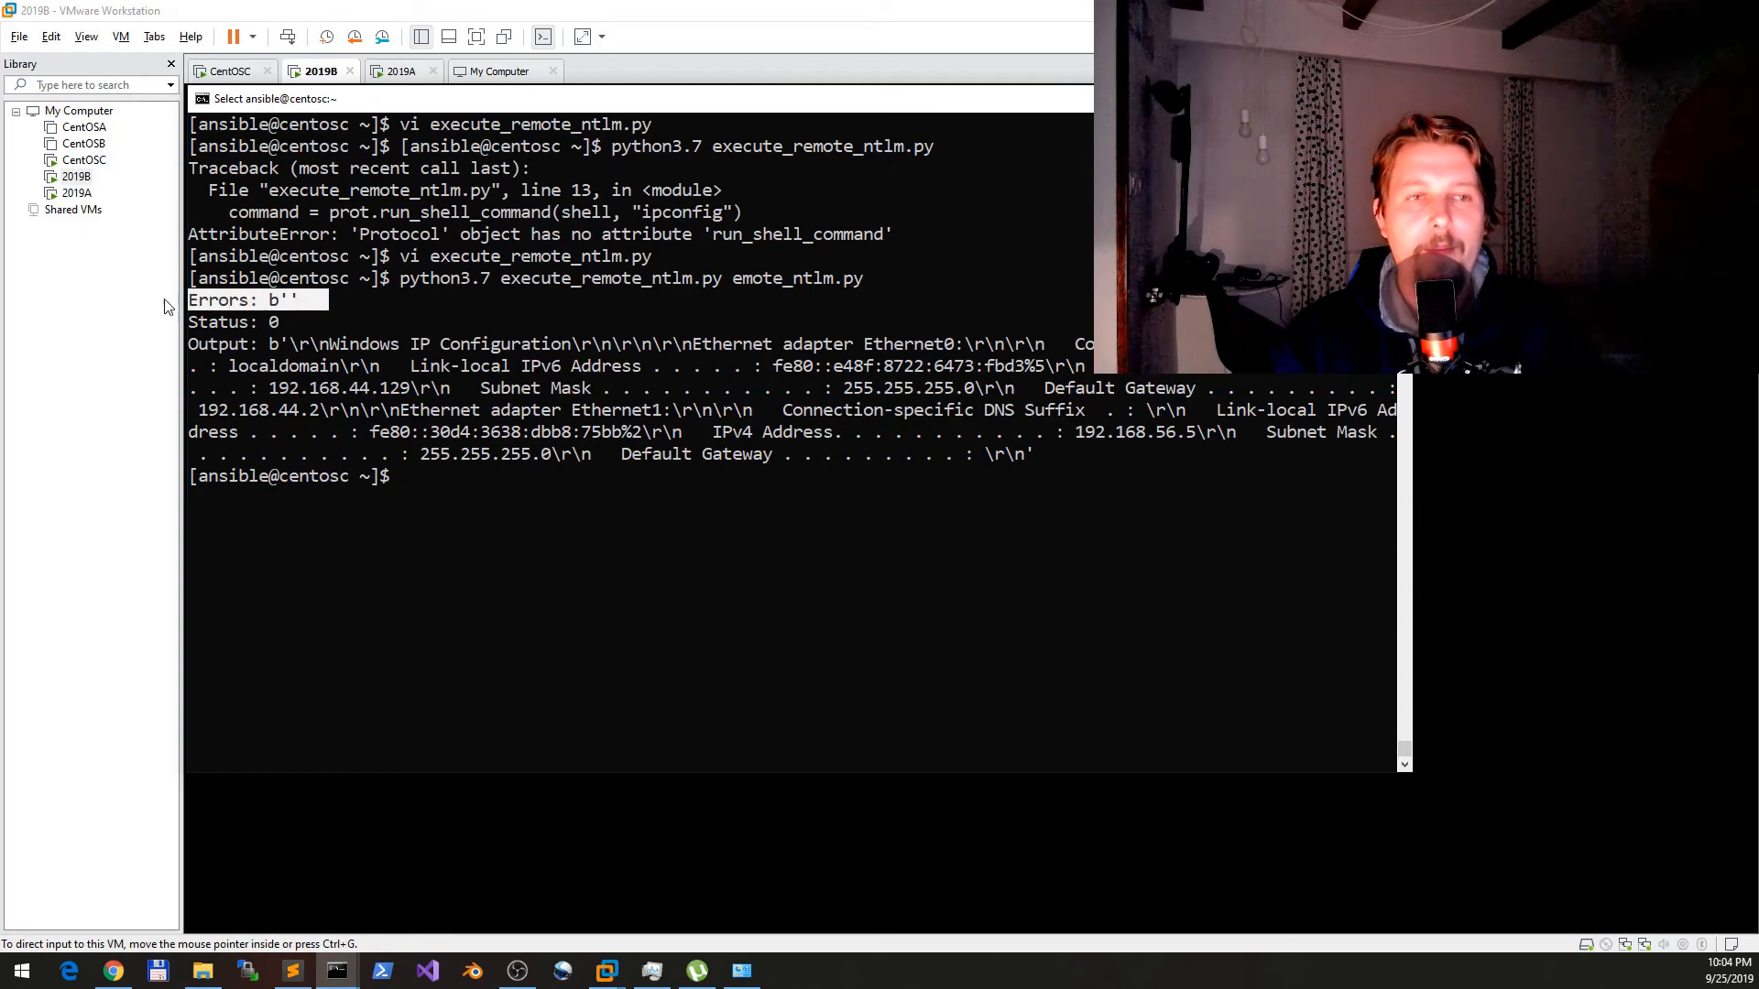
Highlight the returned Errors text and rerun python3.7 execute_remote_ntlm.py.
double_click(224, 321)
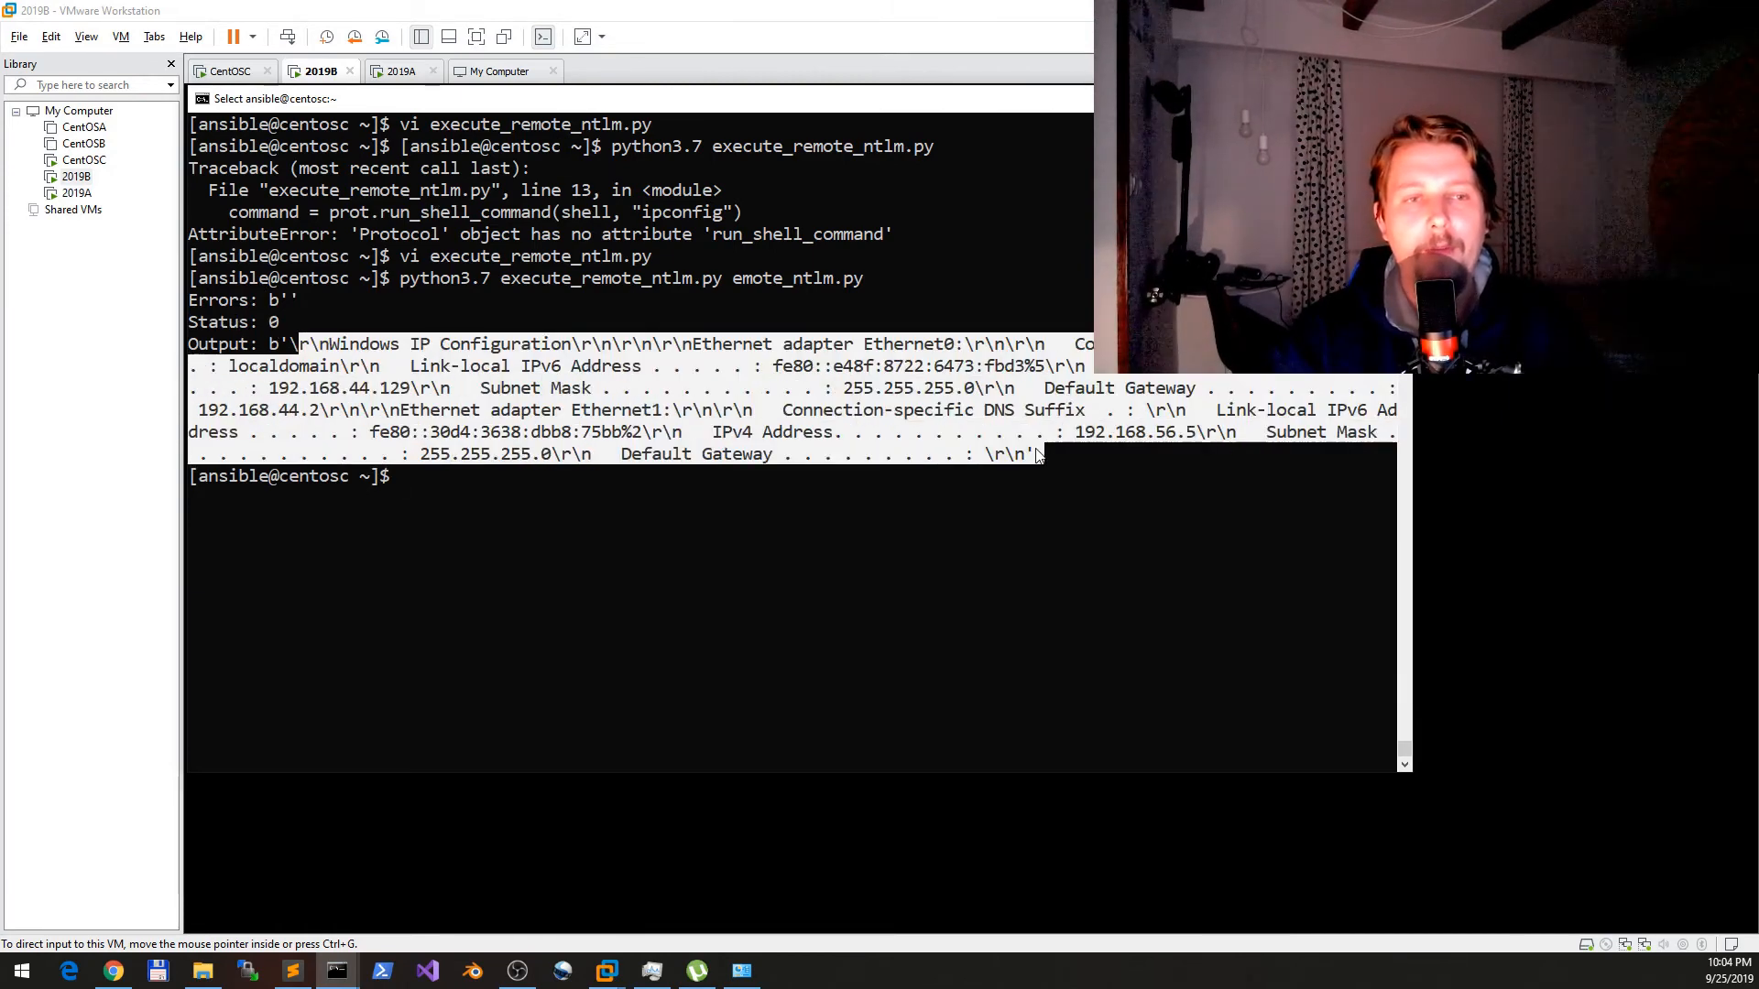
type("python3.7 execute_remote_ntlm.py")
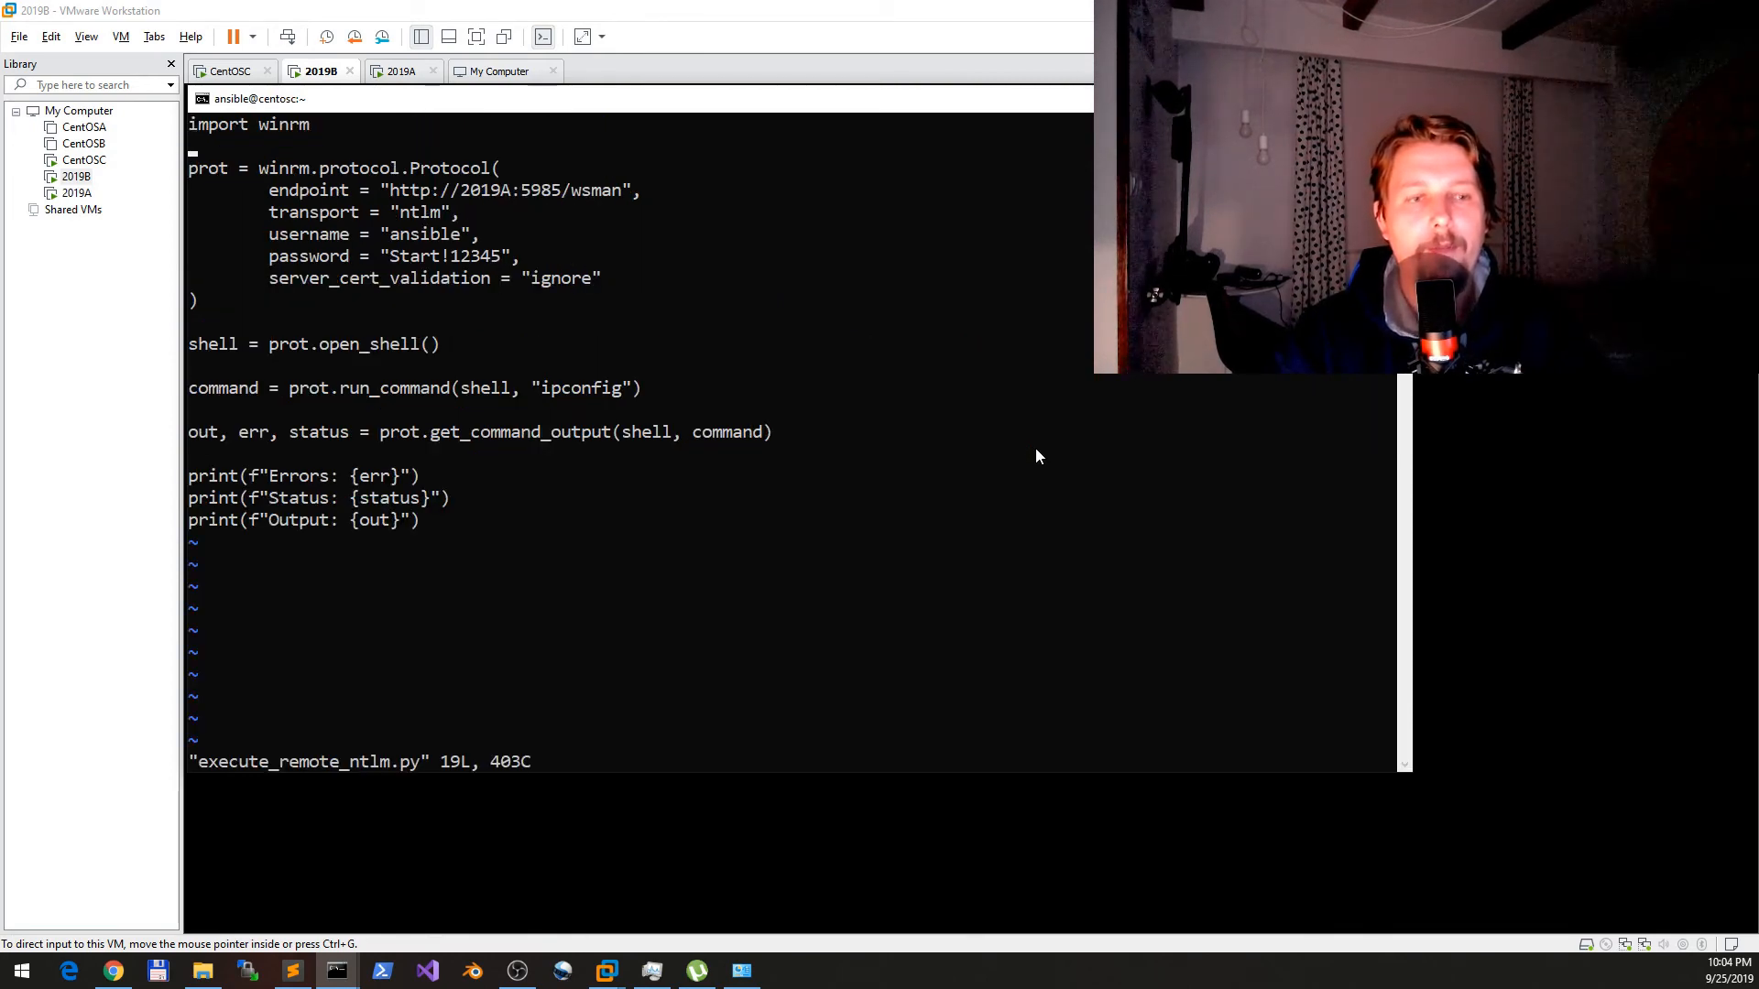
Add 'from pprint import pprint' and pretty-print out.decode() on the output line.
type("from")
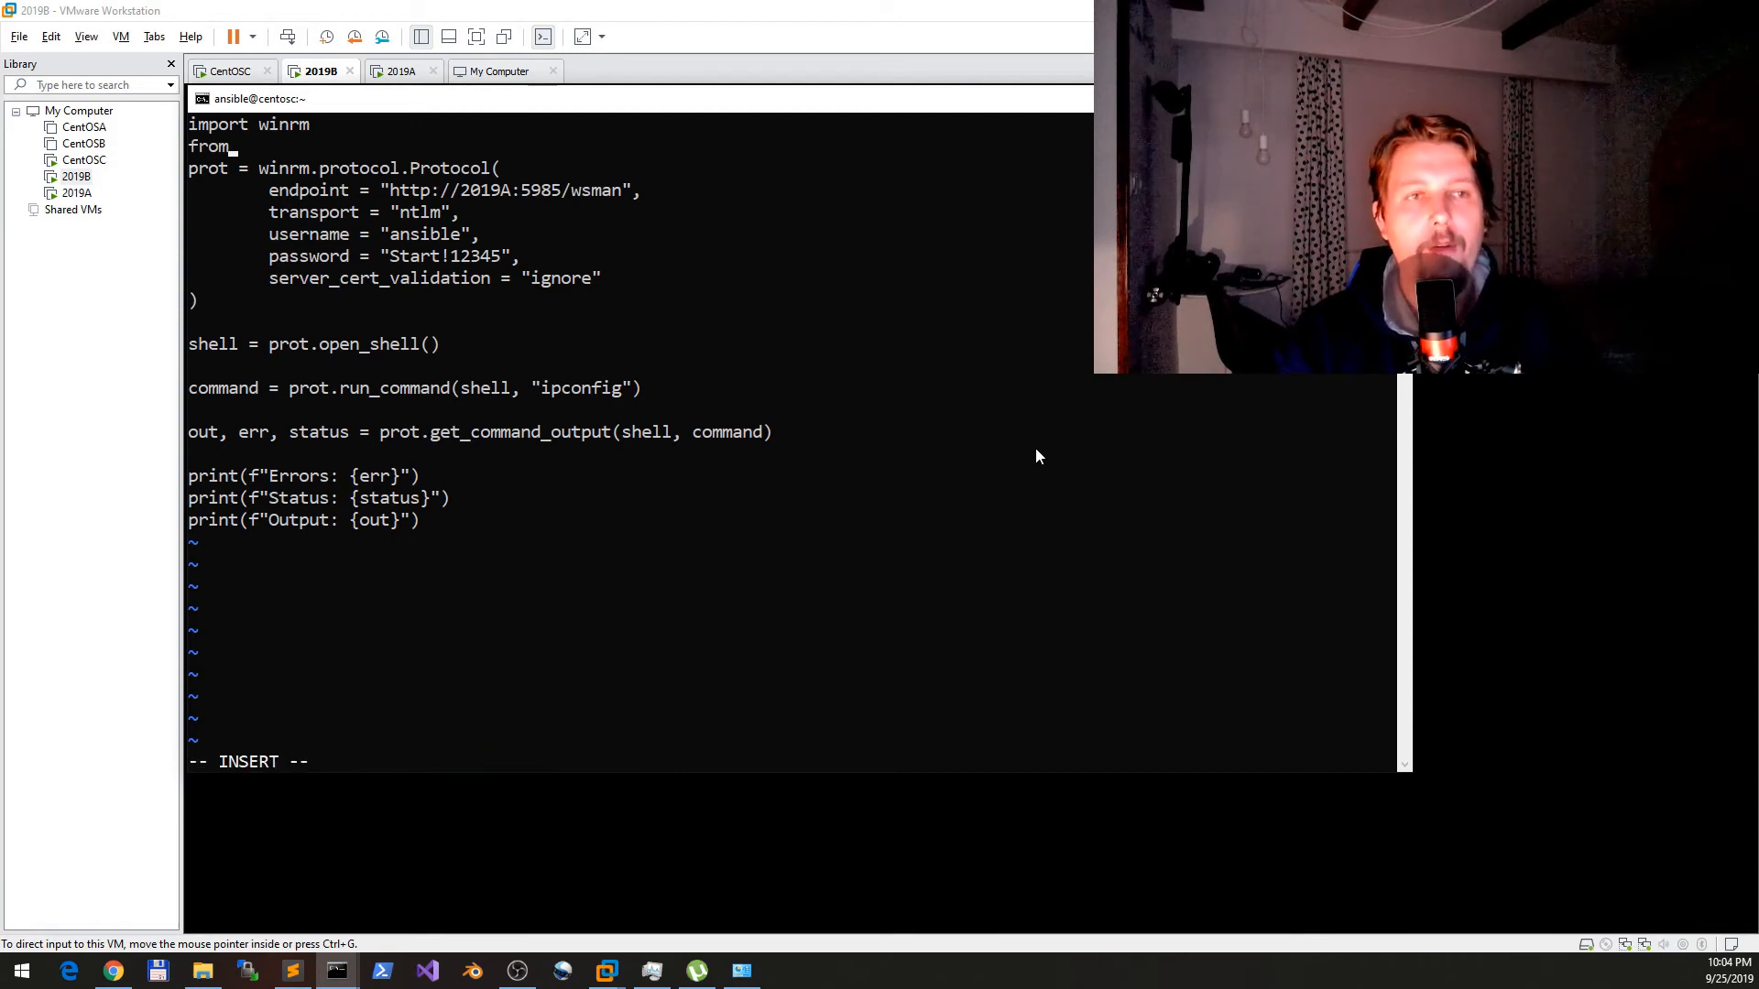
type("pprint import pprint")
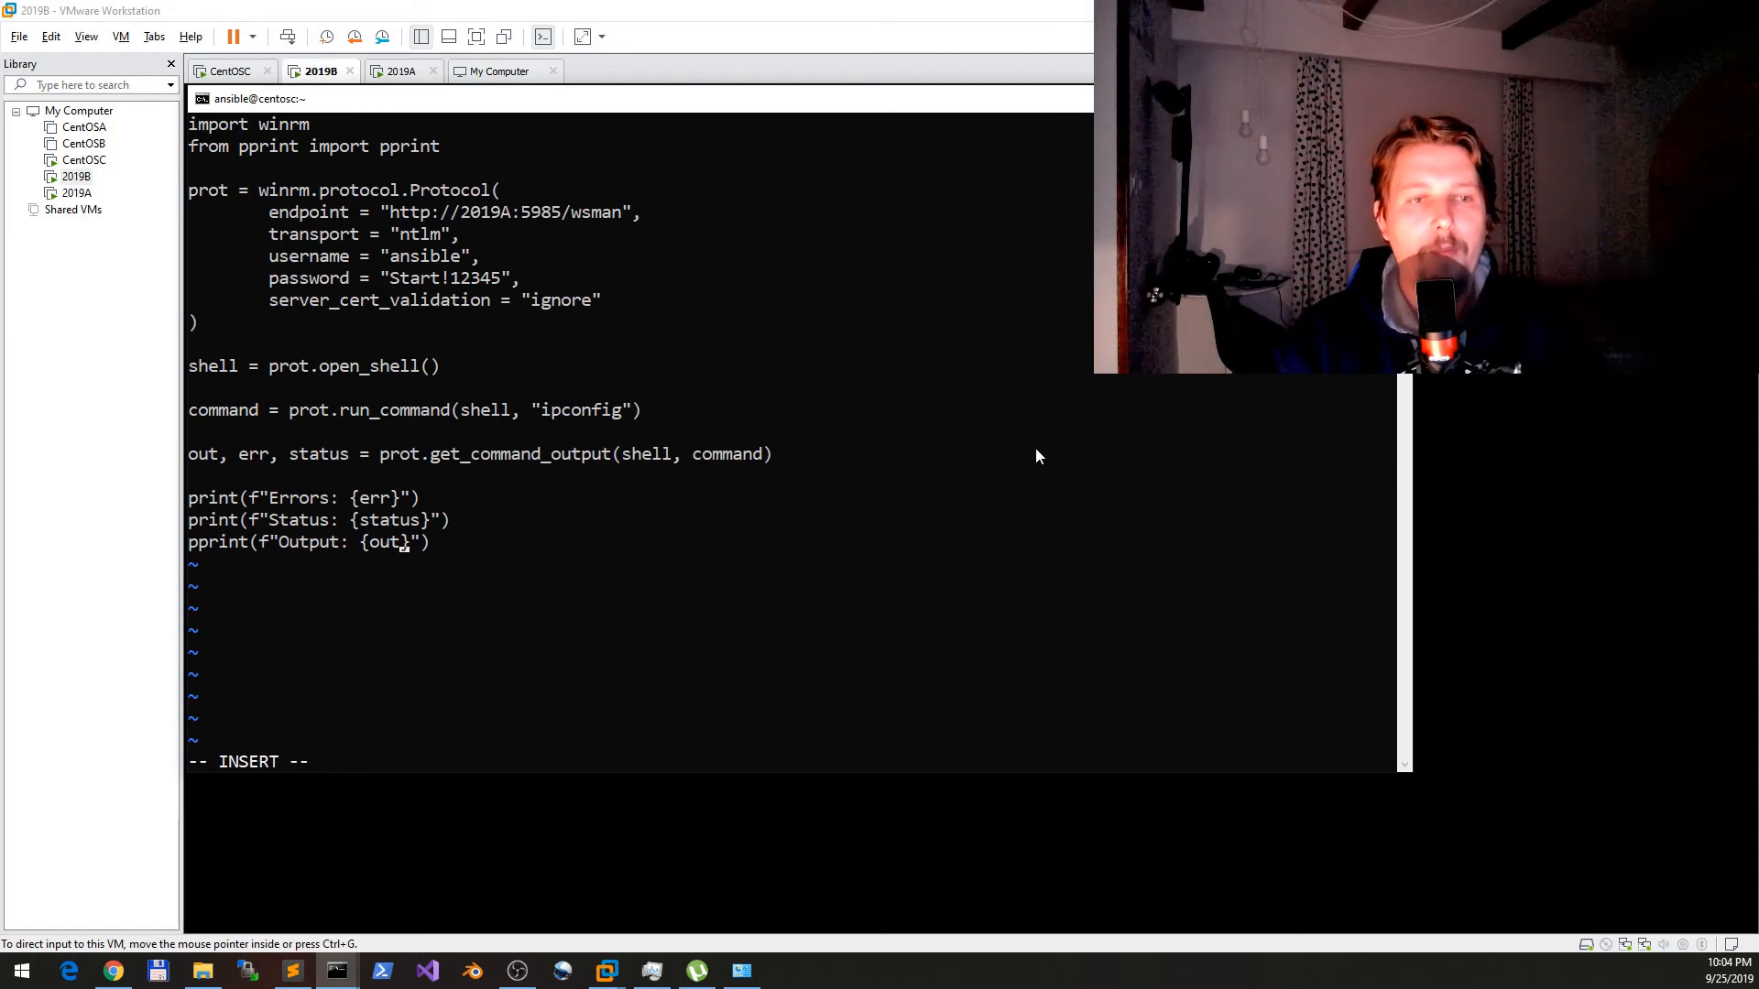
type(".dec")
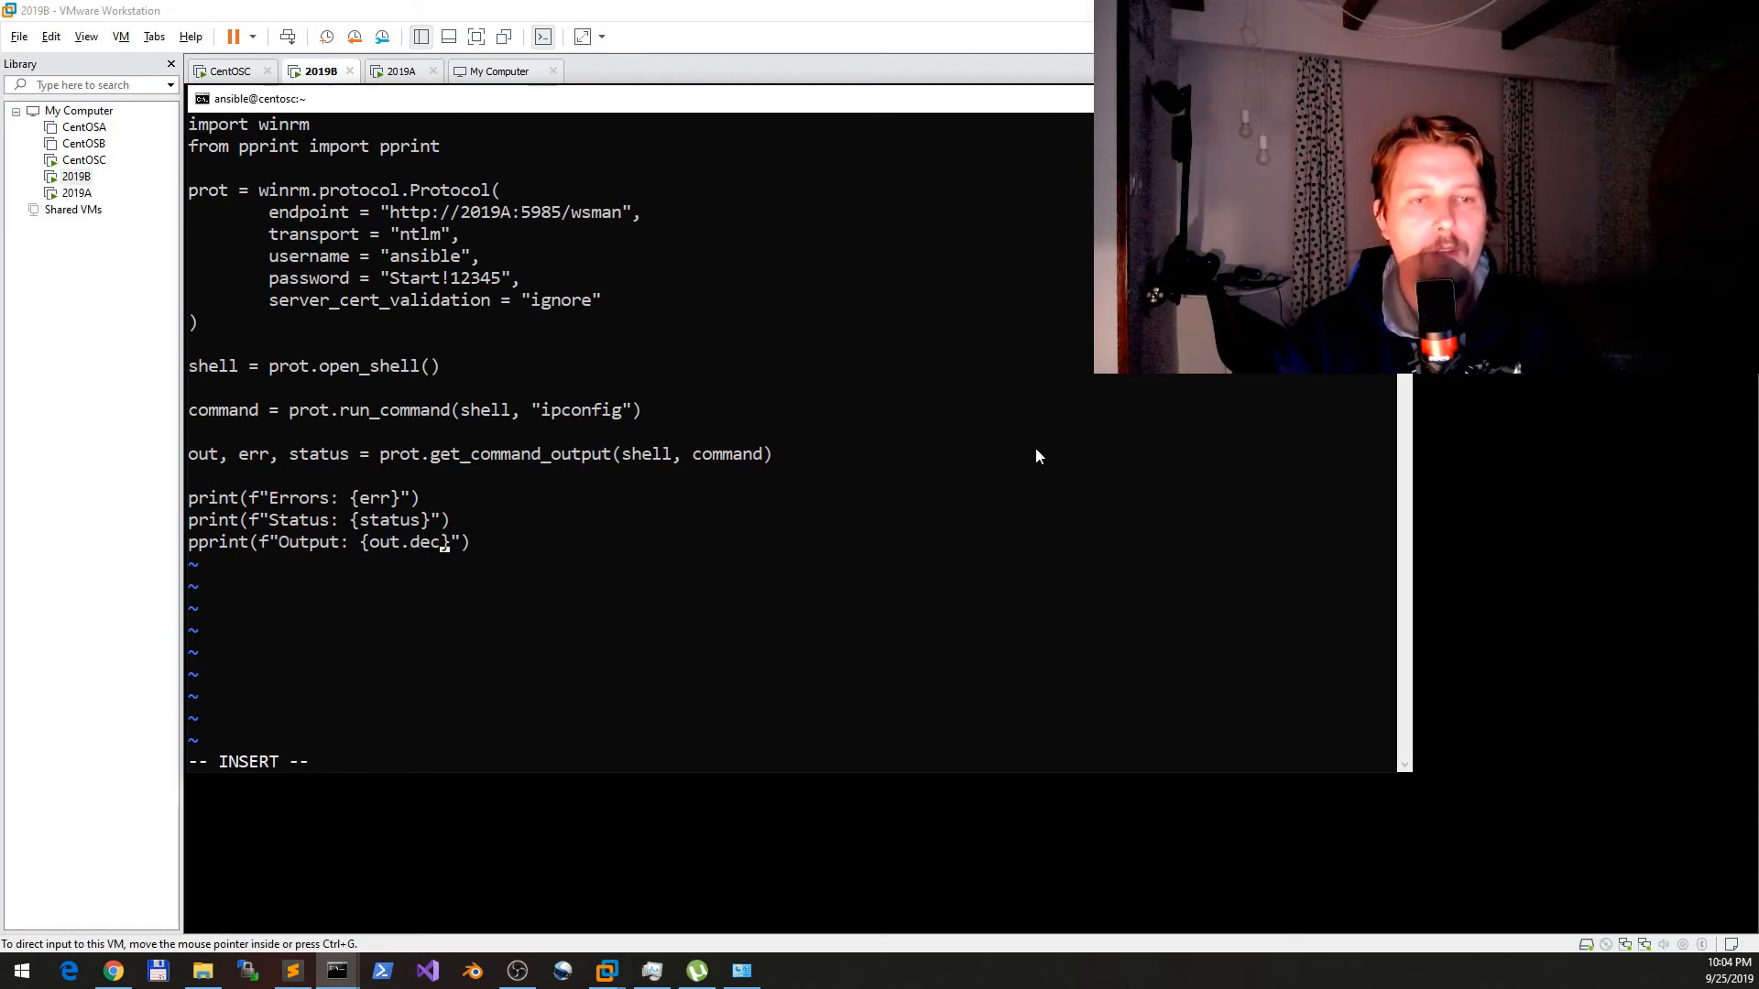
type("ode()")
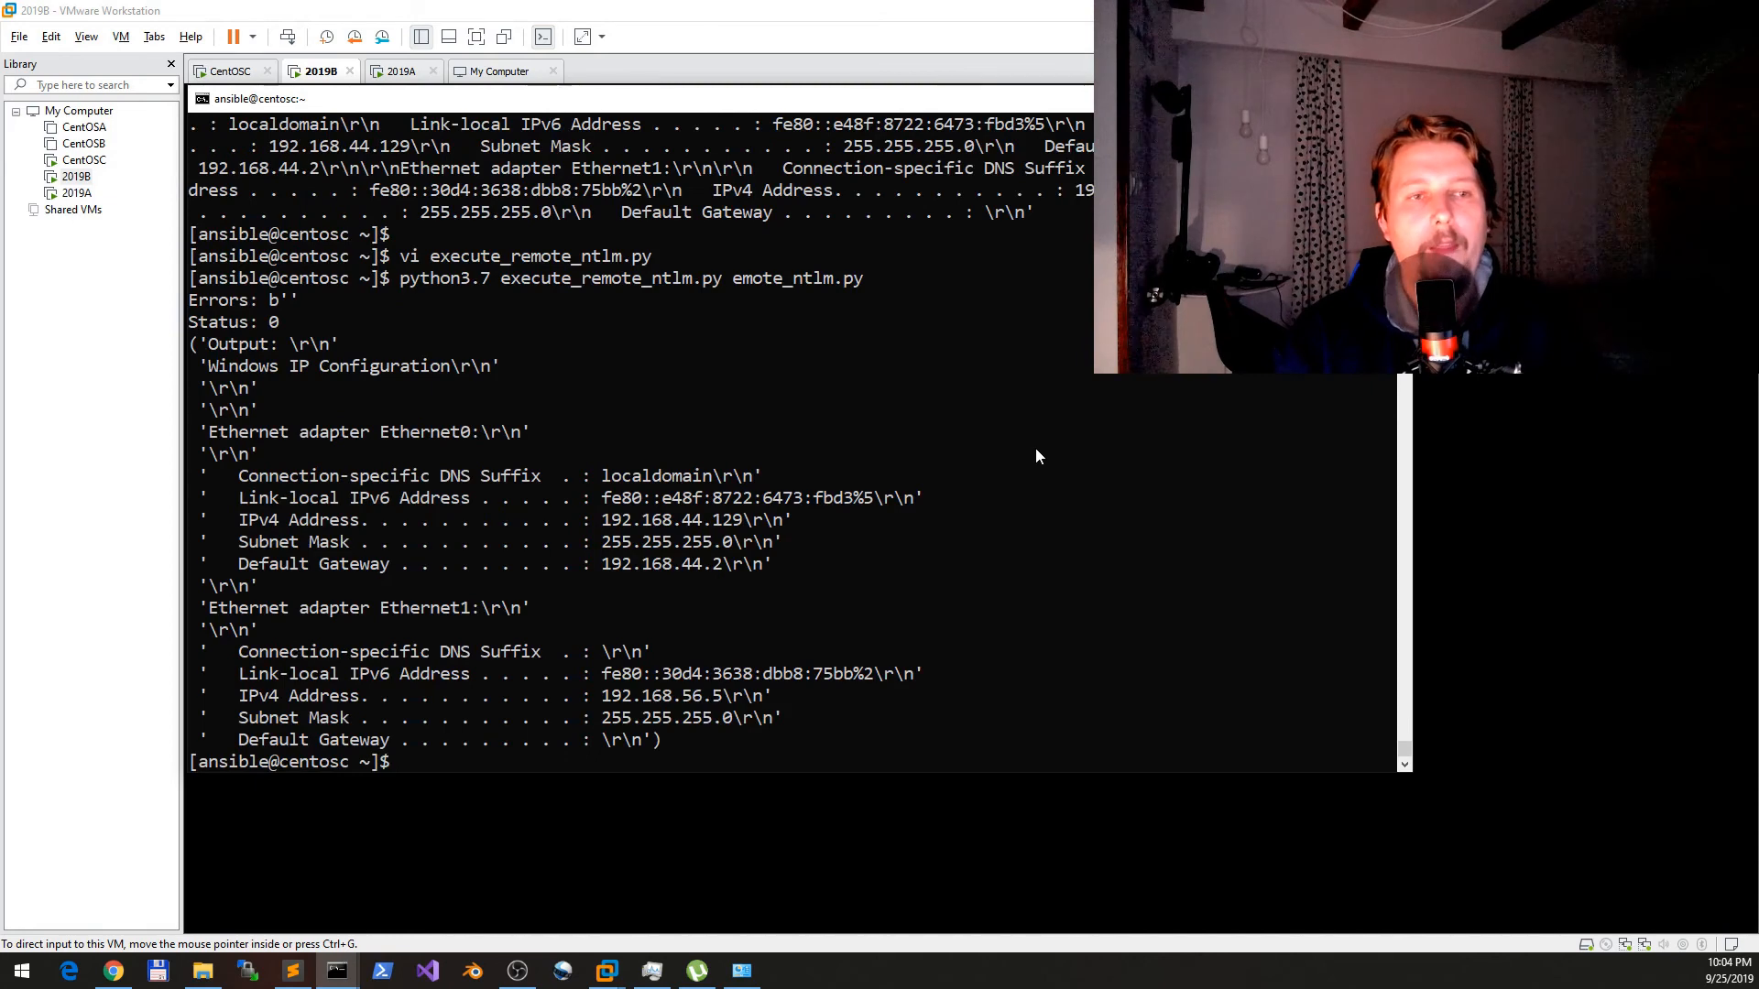
Rerun 'python3.7 execute_remote_ntlm.py' to view the line-by-line ipconfig output.
double_click(221, 300)
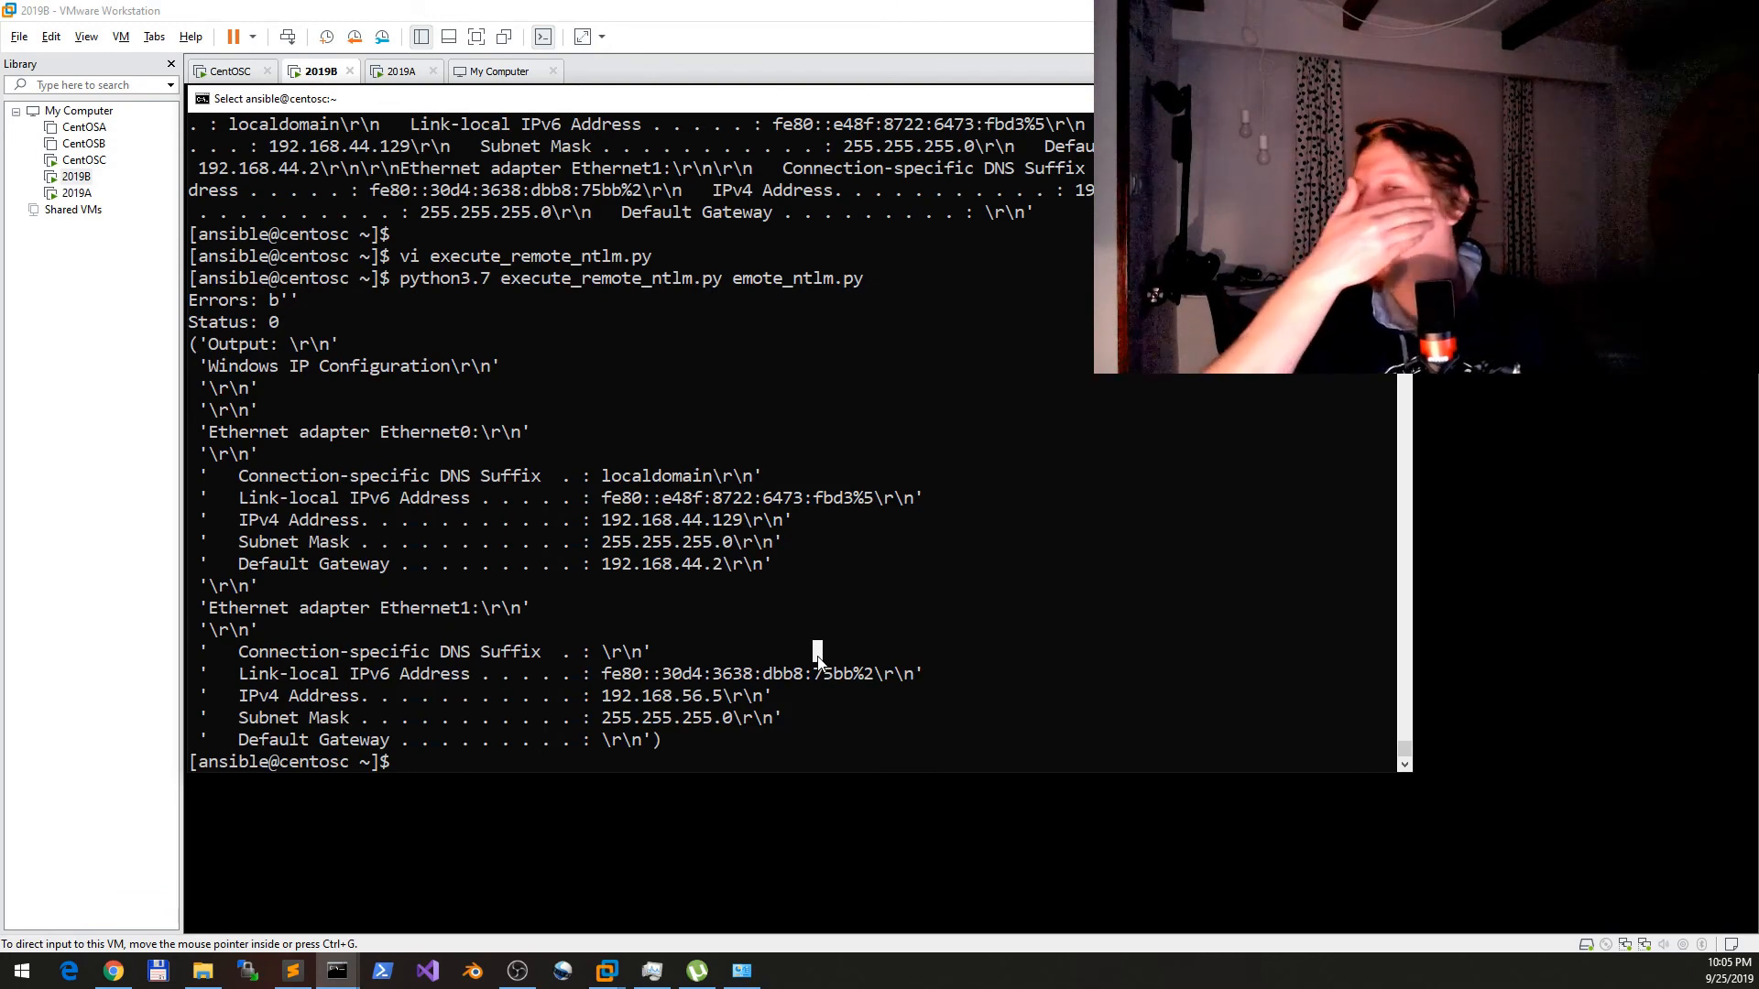
type("python3.7 execute_remote_ntlm.py")
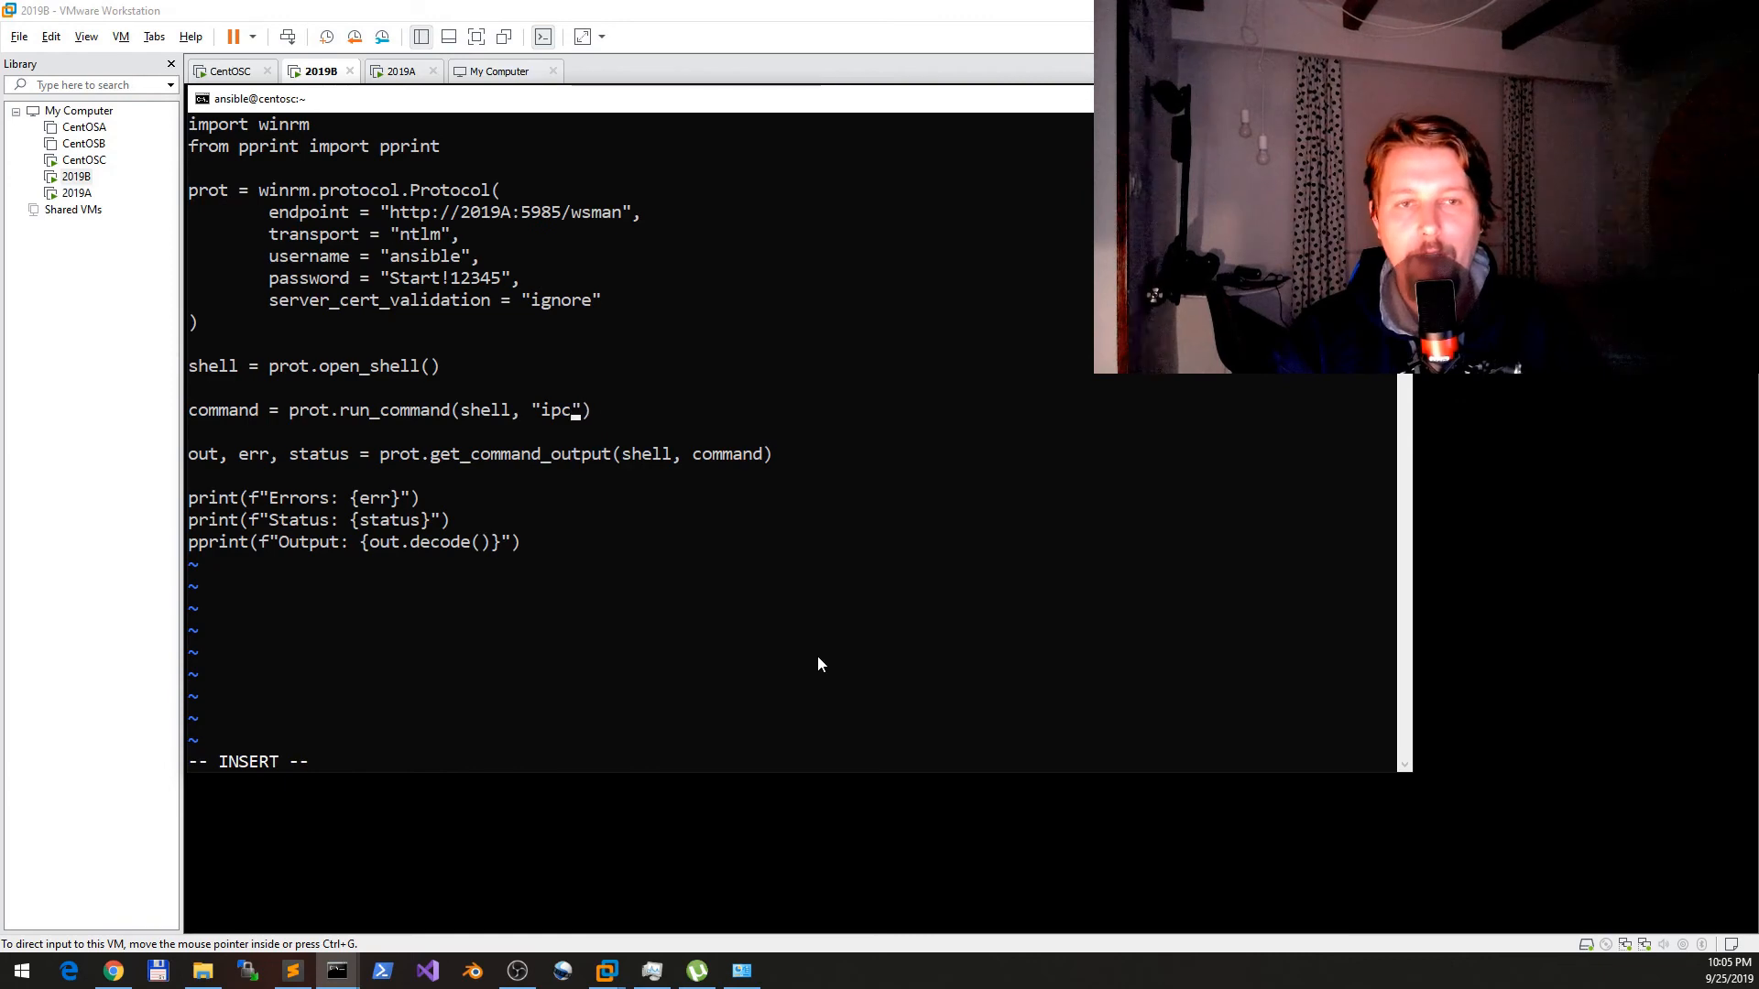
Type 'itshou' in place of ipconfig inside the run_command quotes.
type("itshou")
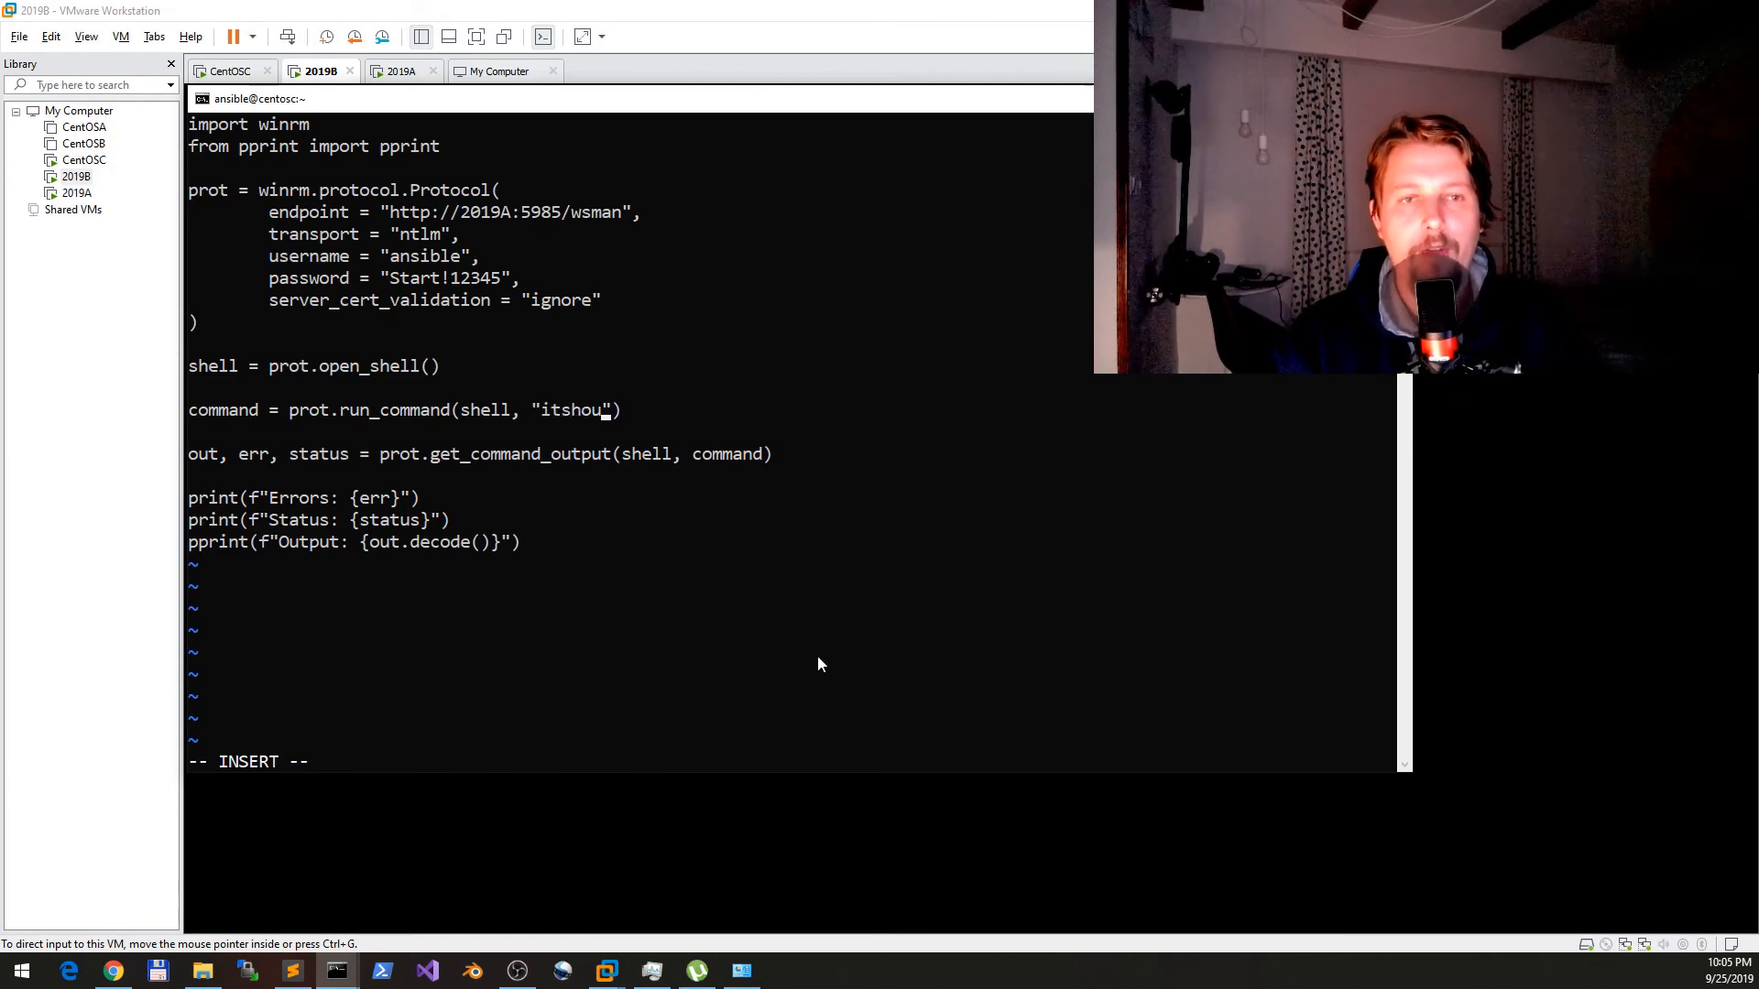